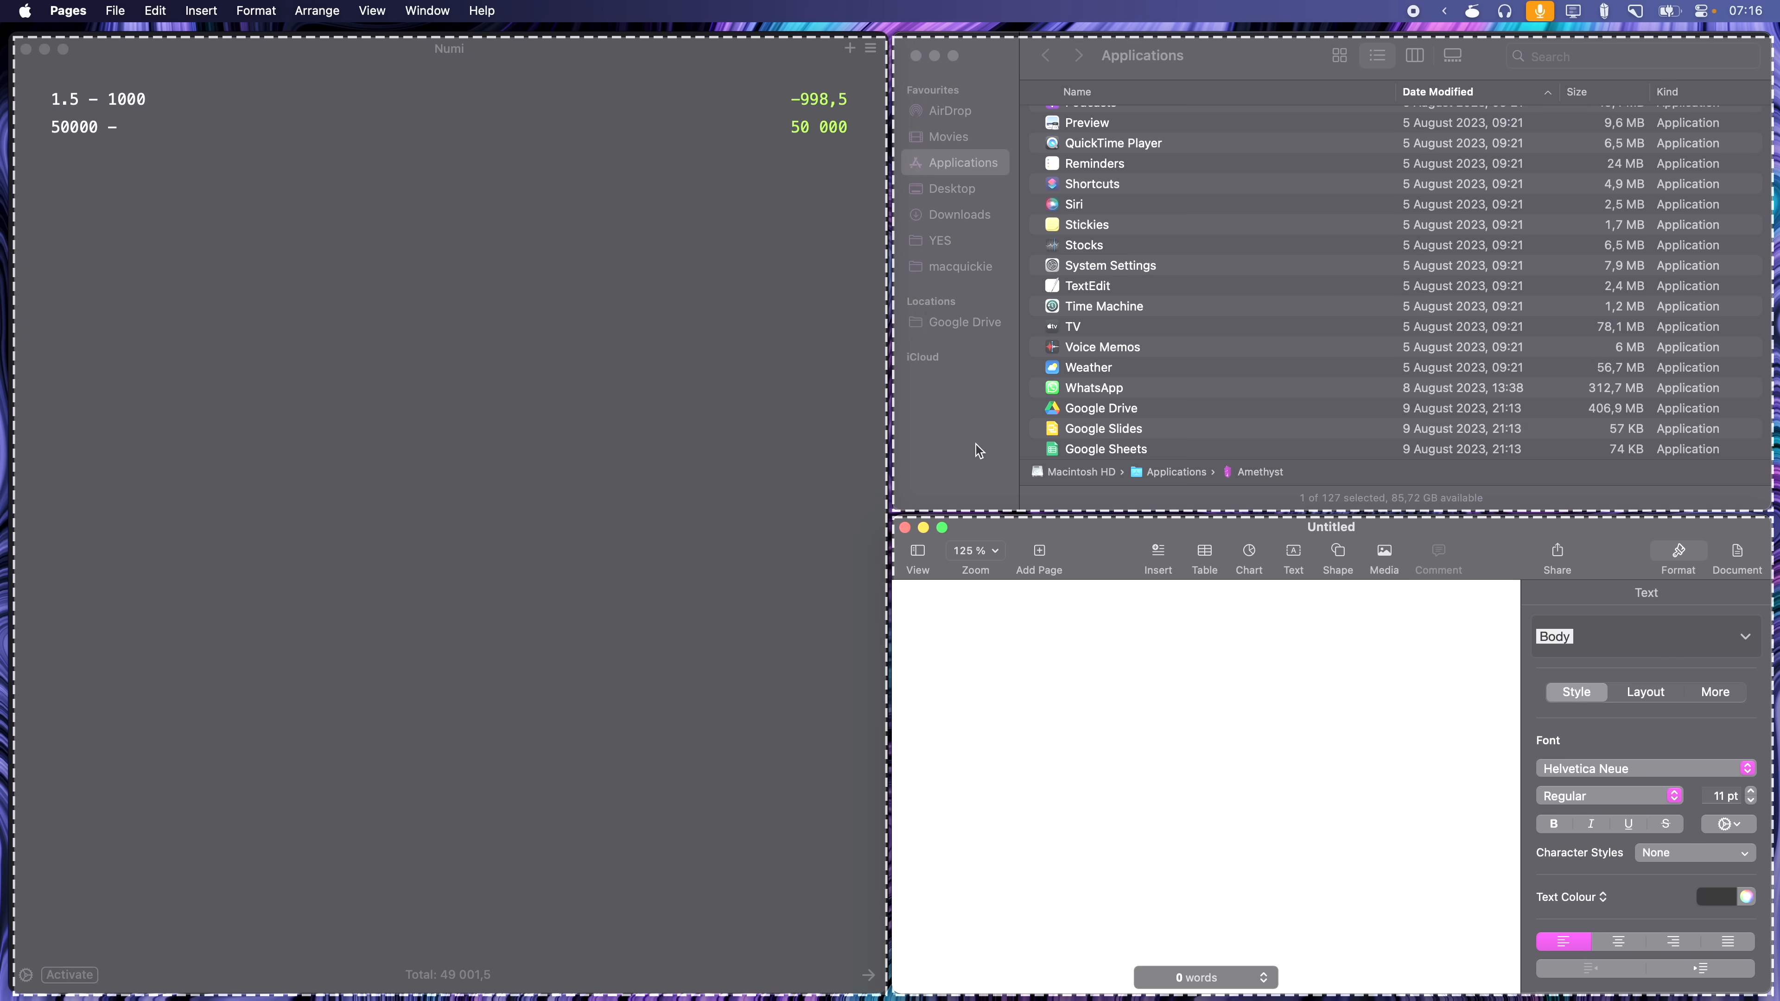
Bring Pages into the Amethyst tiled layout and show the General preferences
text(pages)
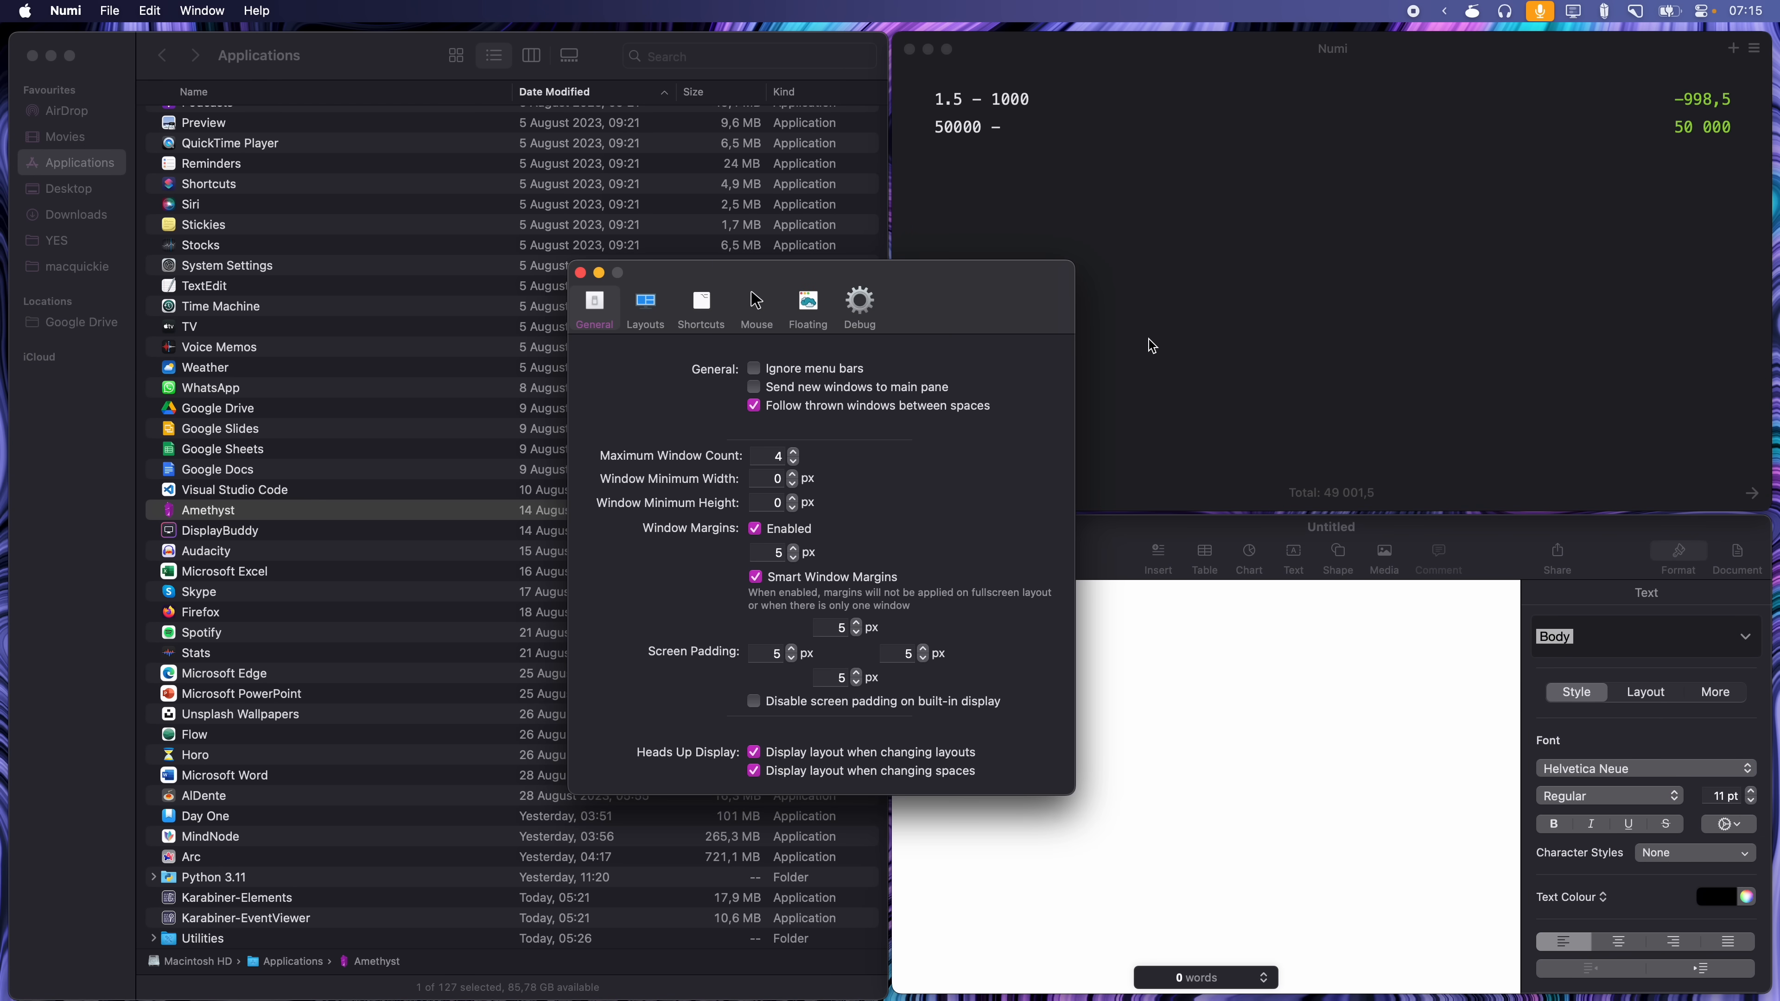
click(701, 307)
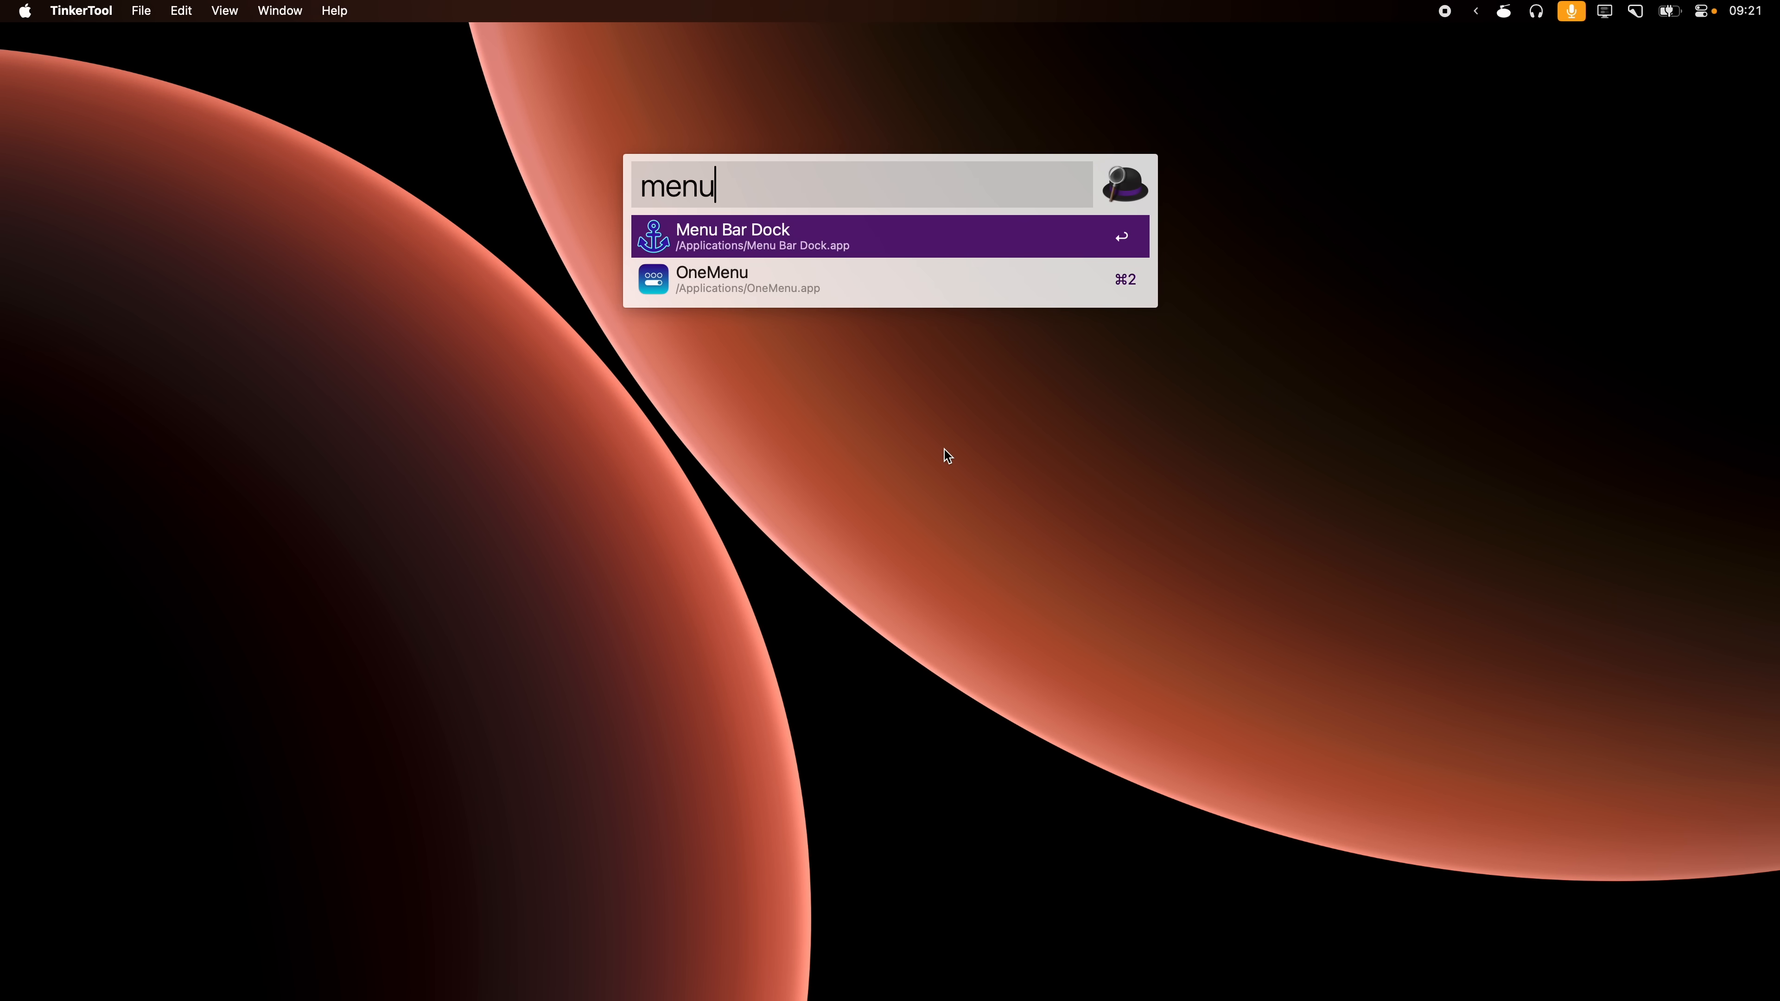
Launch Menu Bar Dock from the search results and switch to Arc from its menu bar icon
key(Return)
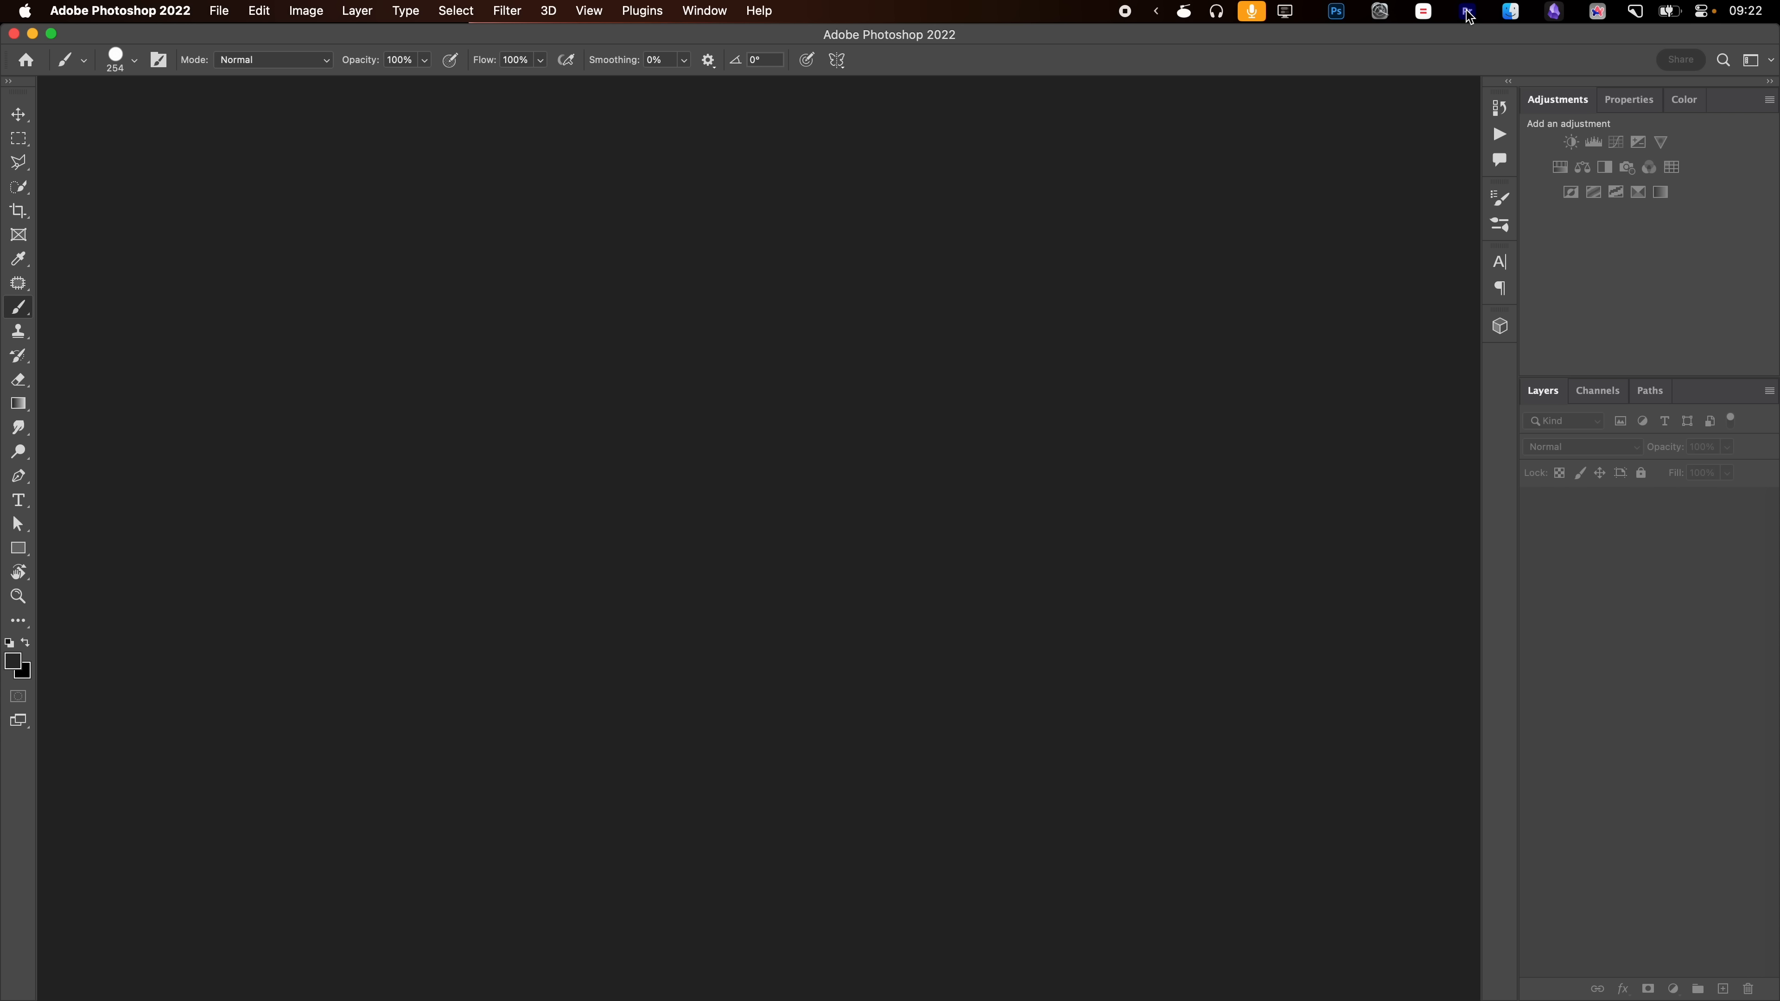
click(1593, 11)
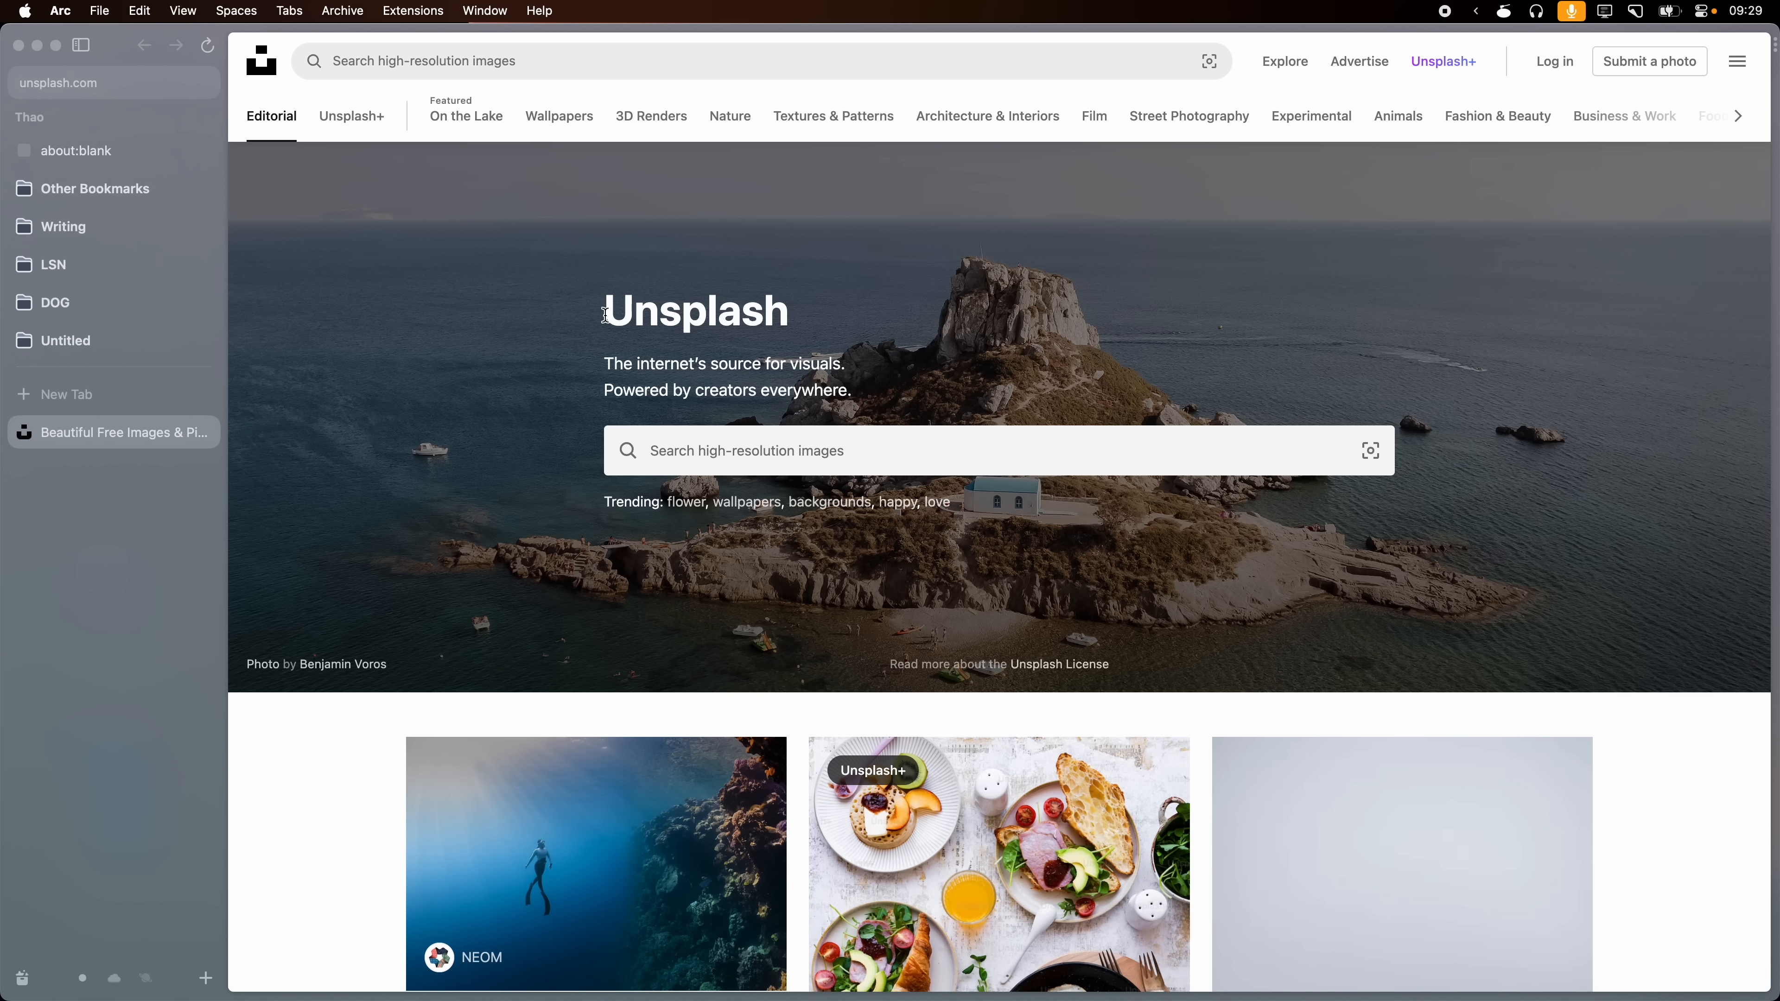
mouse_move(1115, 328)
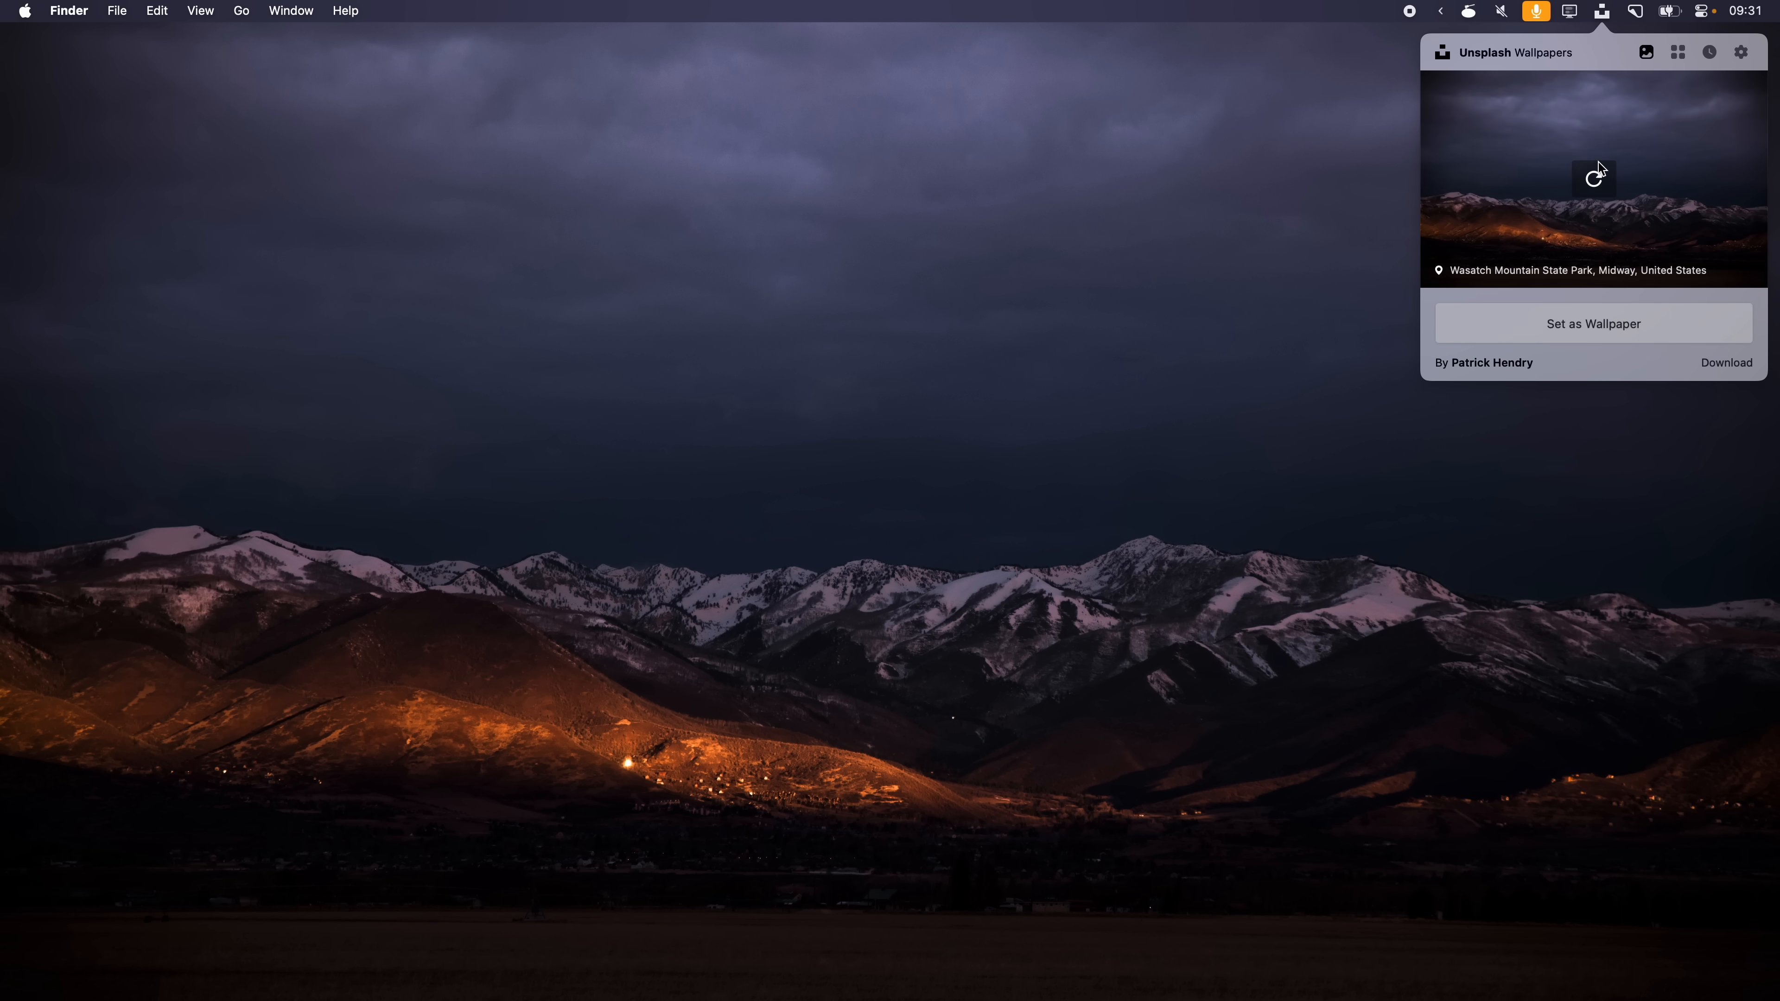
Refresh the Unsplash Wallpapers popover to load a new mountain photo for the desktop
click(1592, 179)
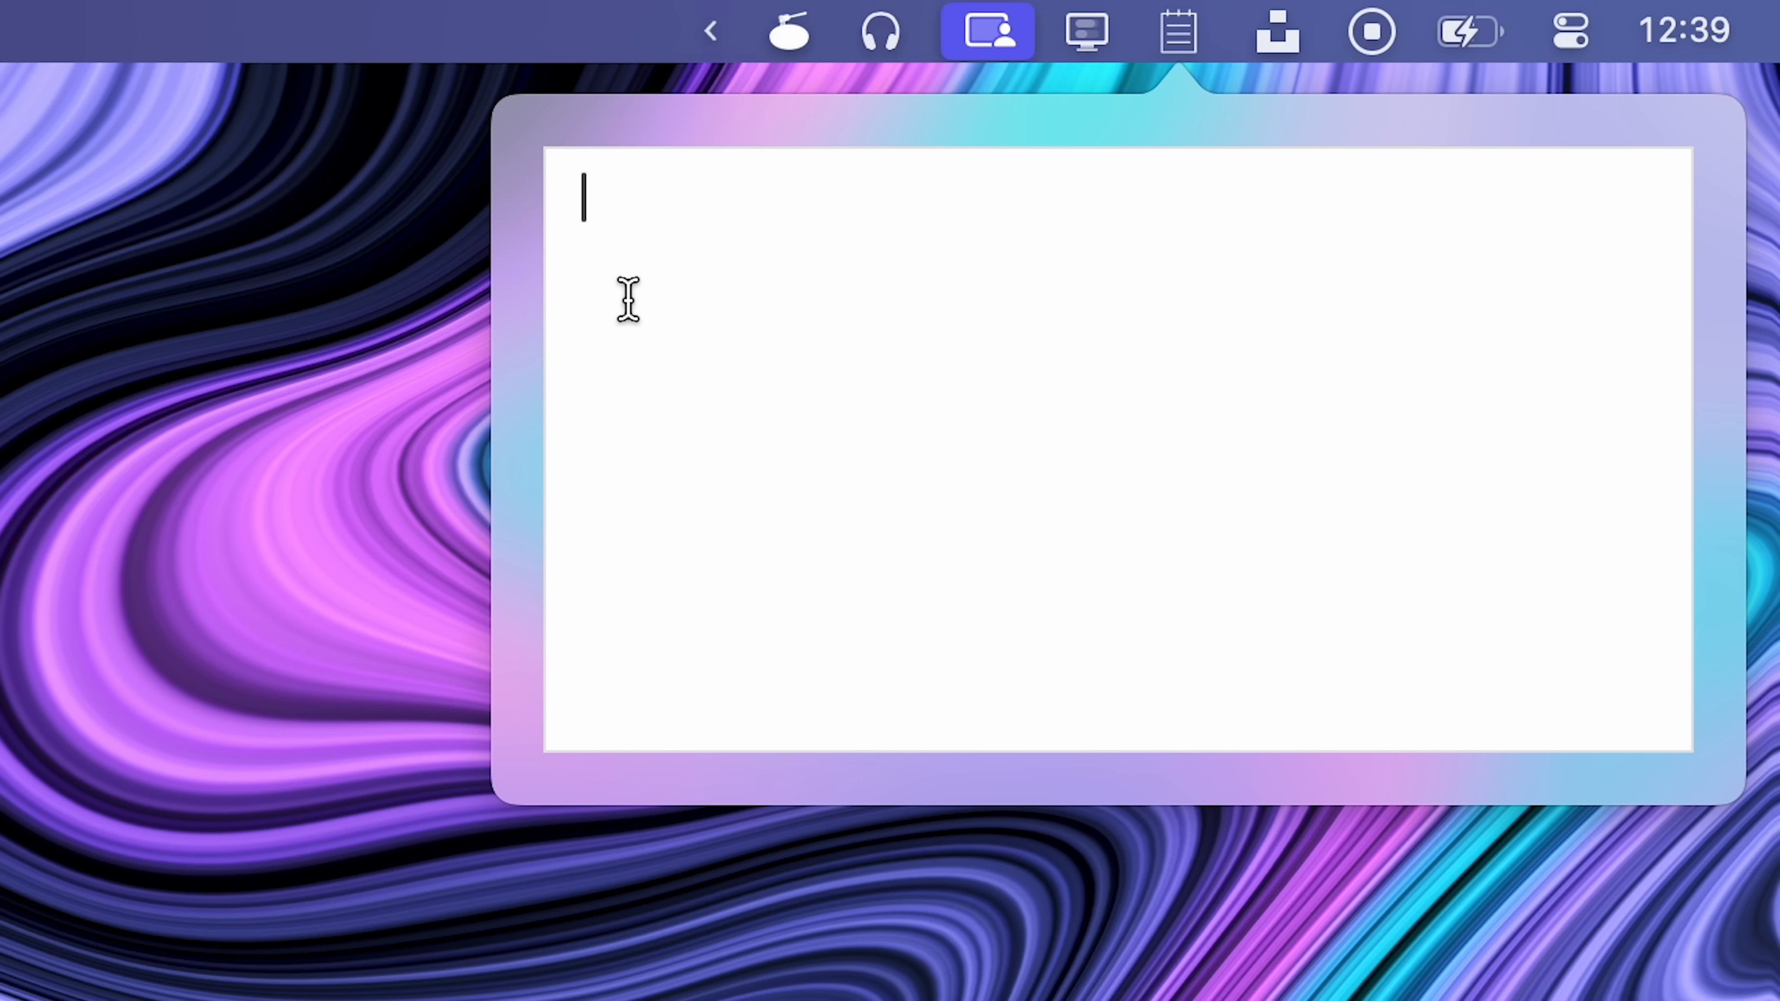
Jot 'NEver gonna give you up' in the quick-notes pad, then show TinkerTool's Launchpad settings
text(NEver gonna give you up)
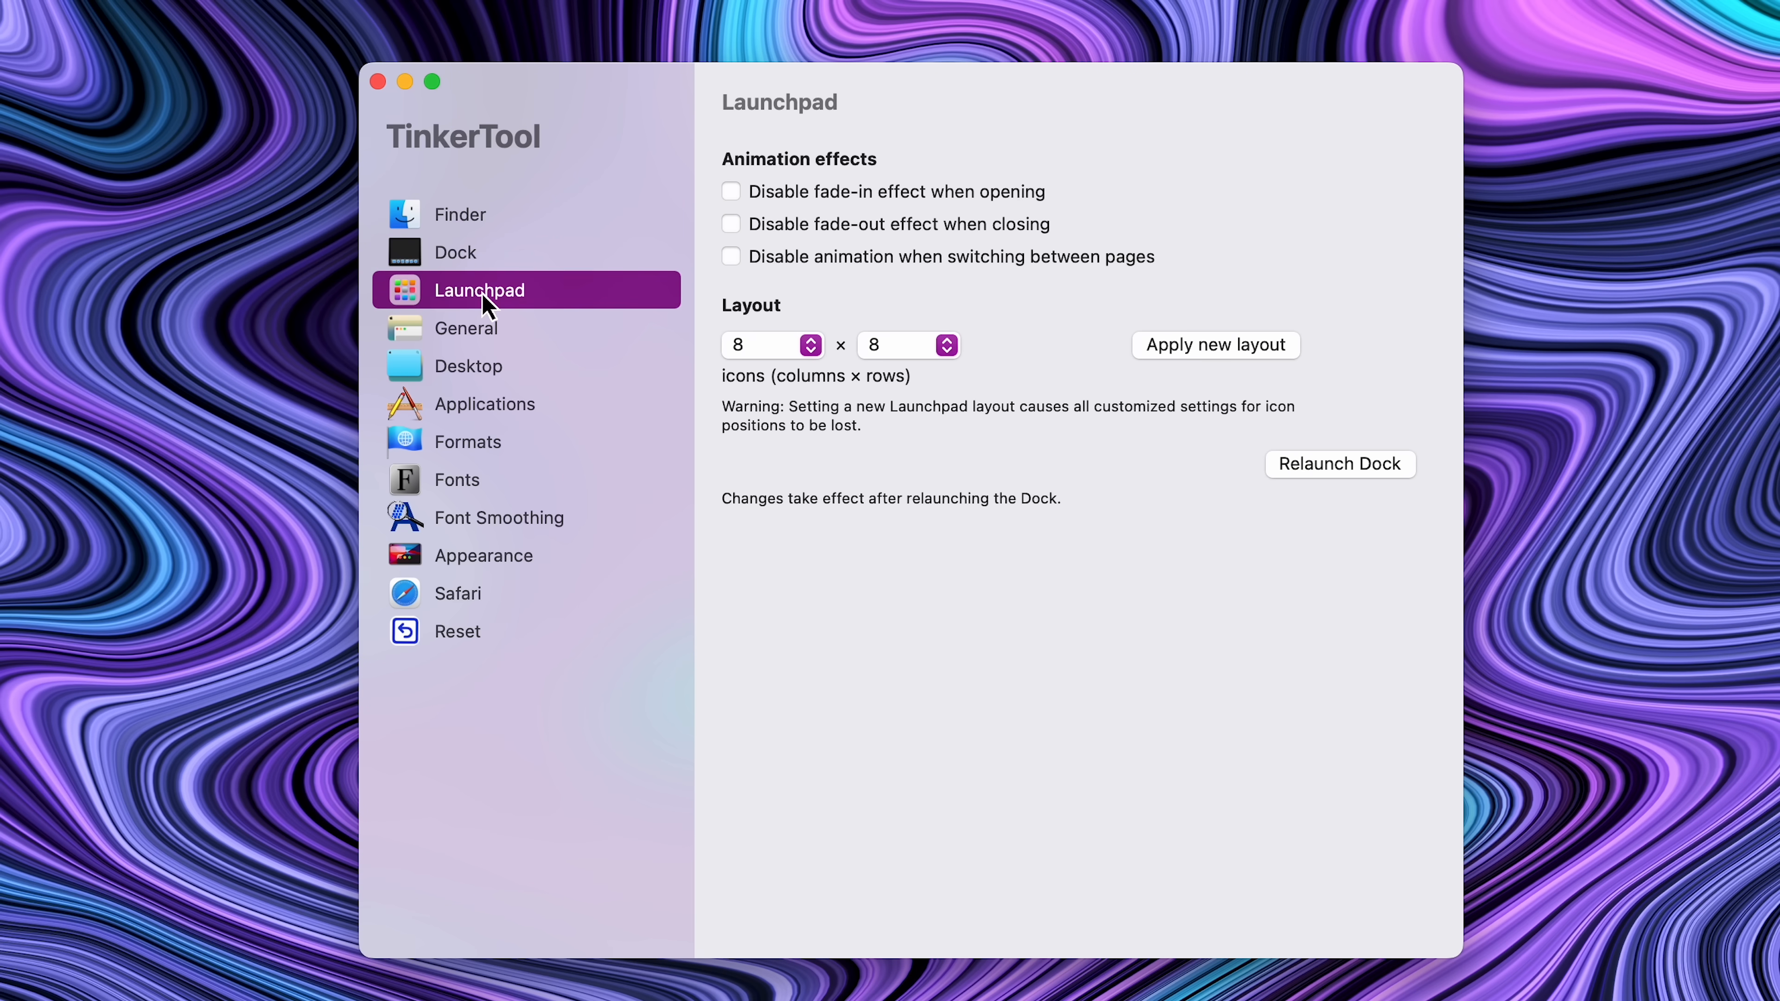
click(187, 29)
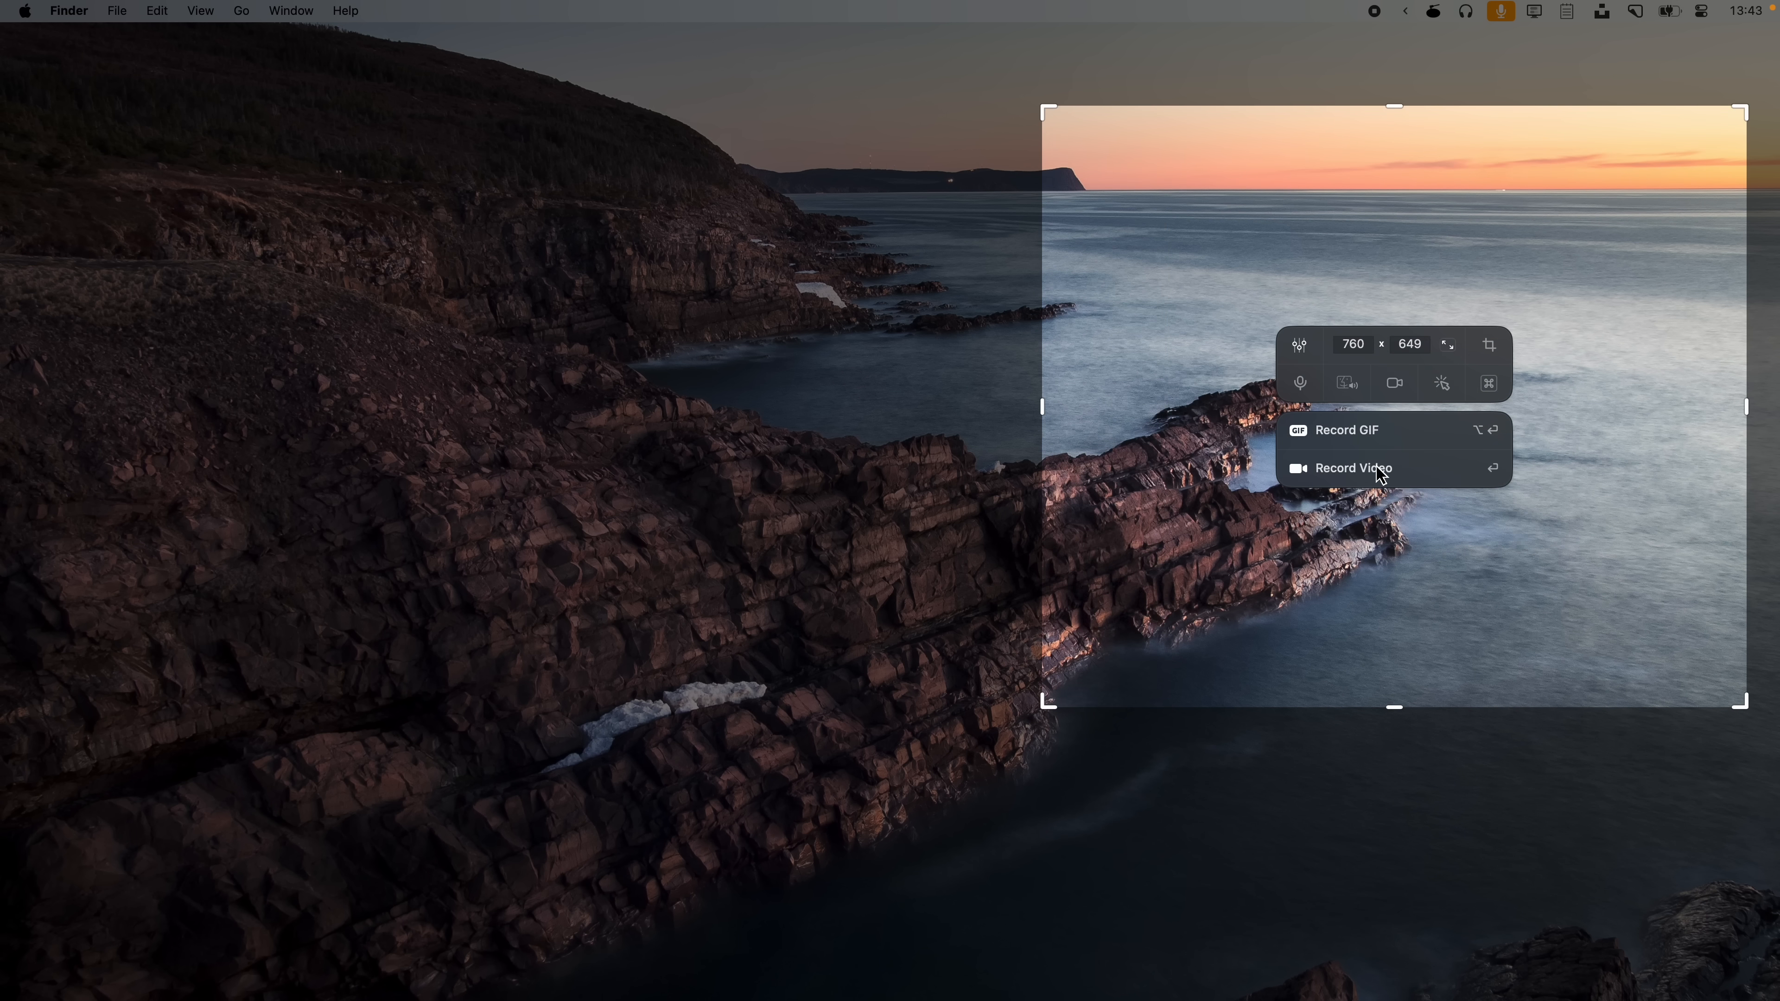
Start recording the marked 760×649 region as video in CleanShot
click(1352, 468)
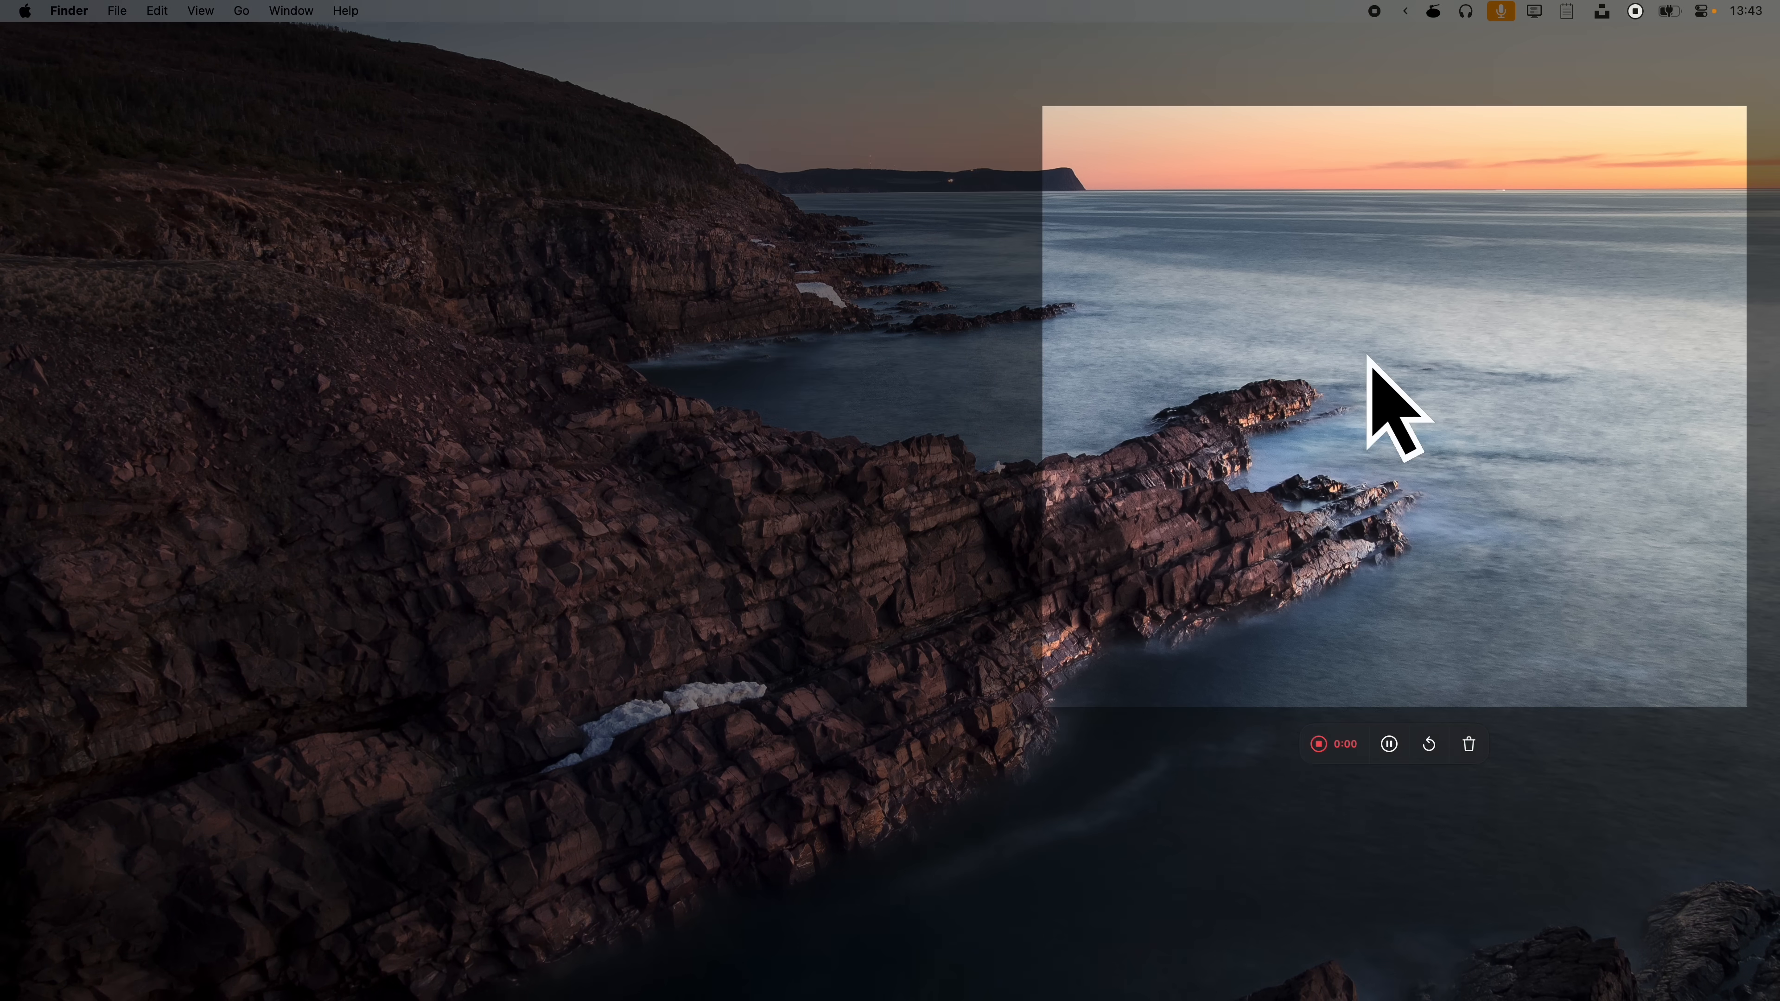
mouse_move(1317, 420)
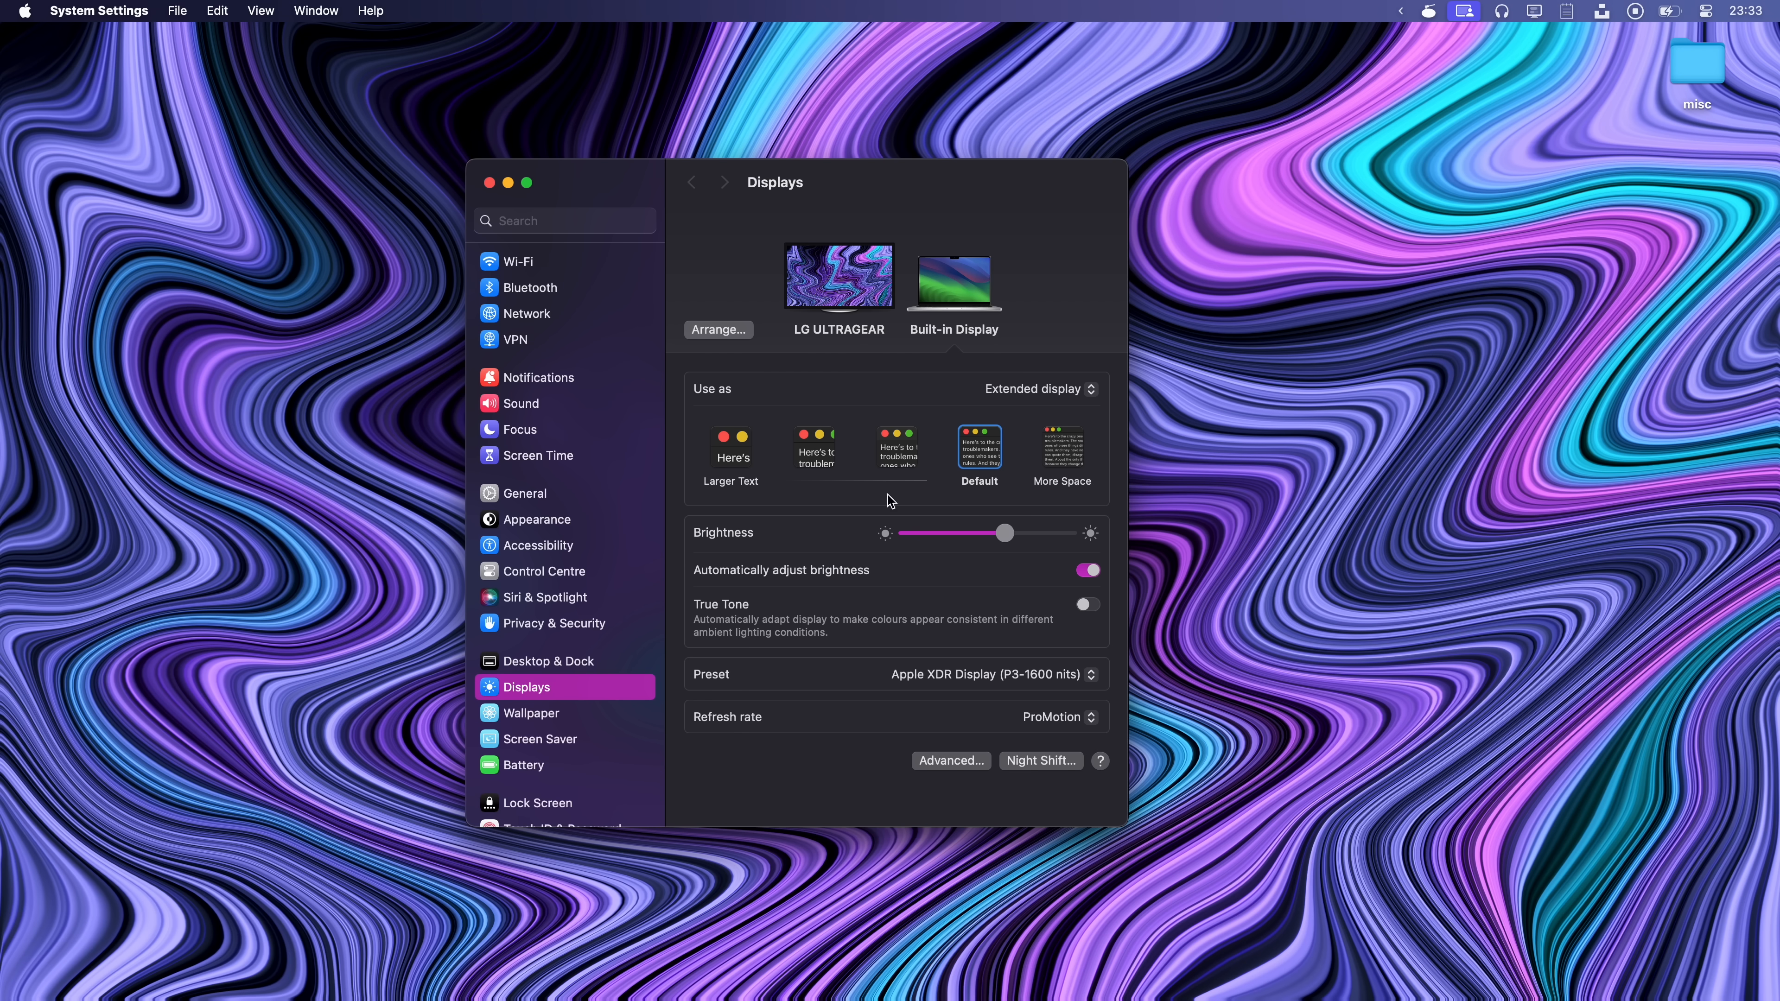
Browse the LG ULTRAGEAR resolution list in BetterDisplay and adjust a display slider
click(838, 273)
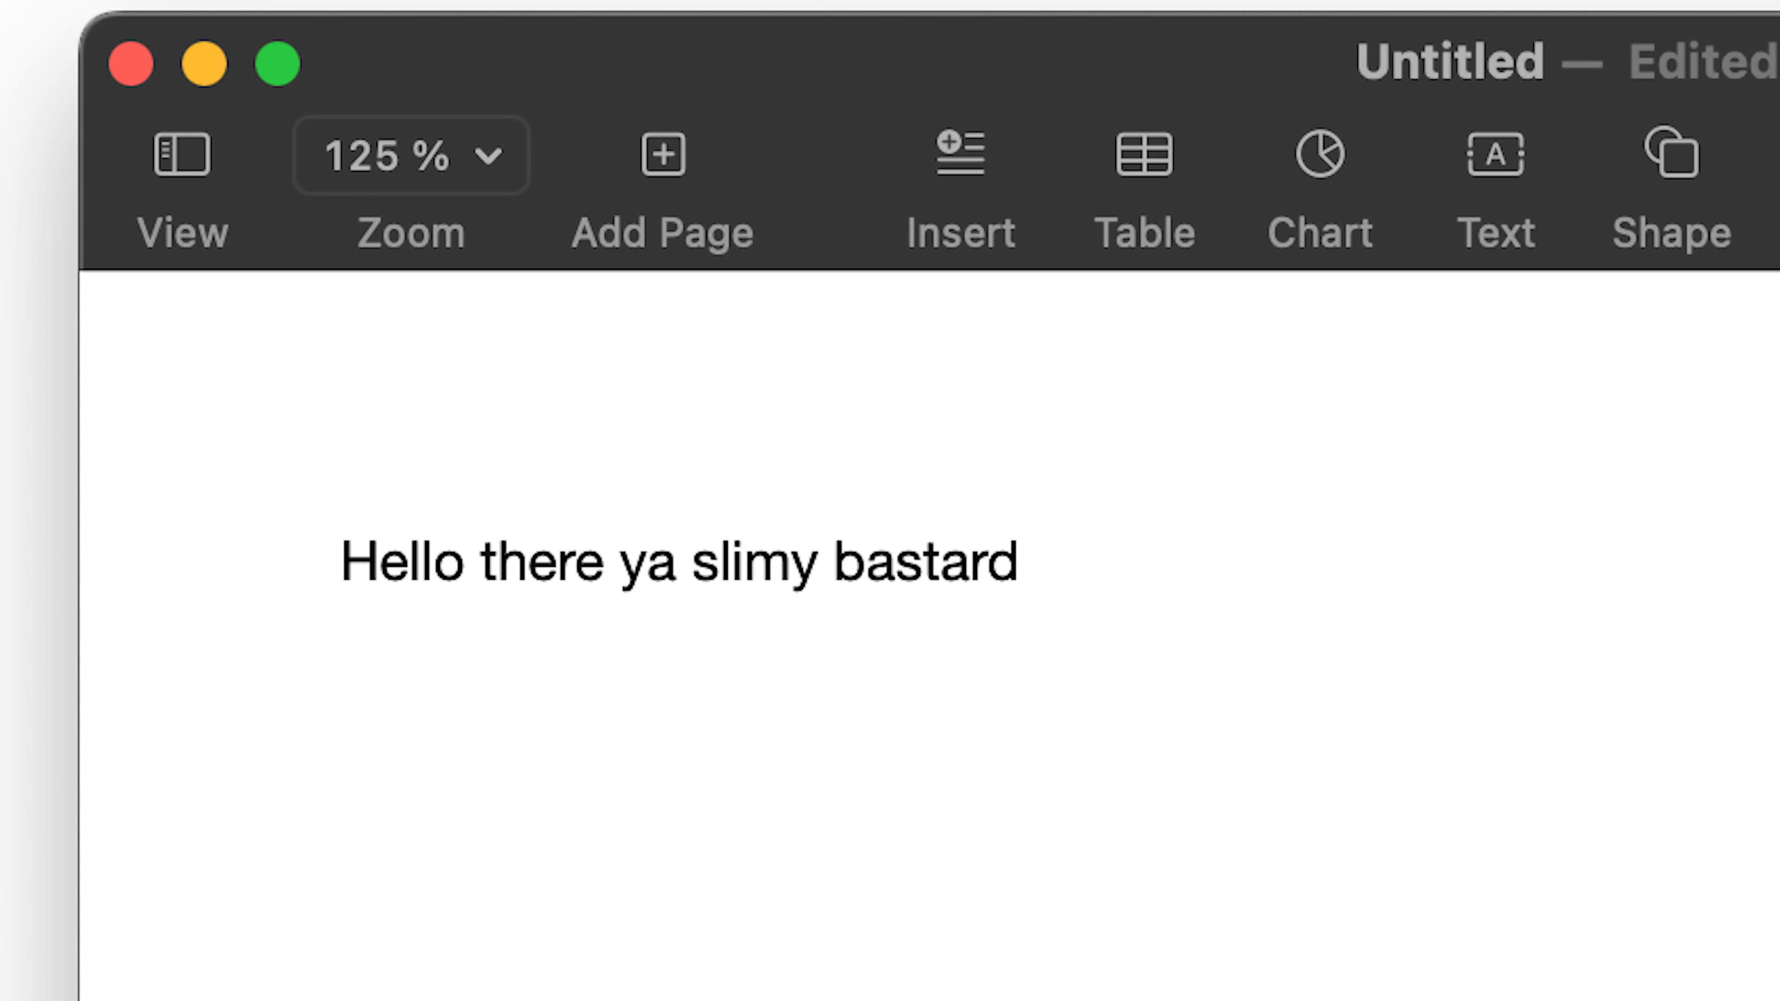
click(1016, 561)
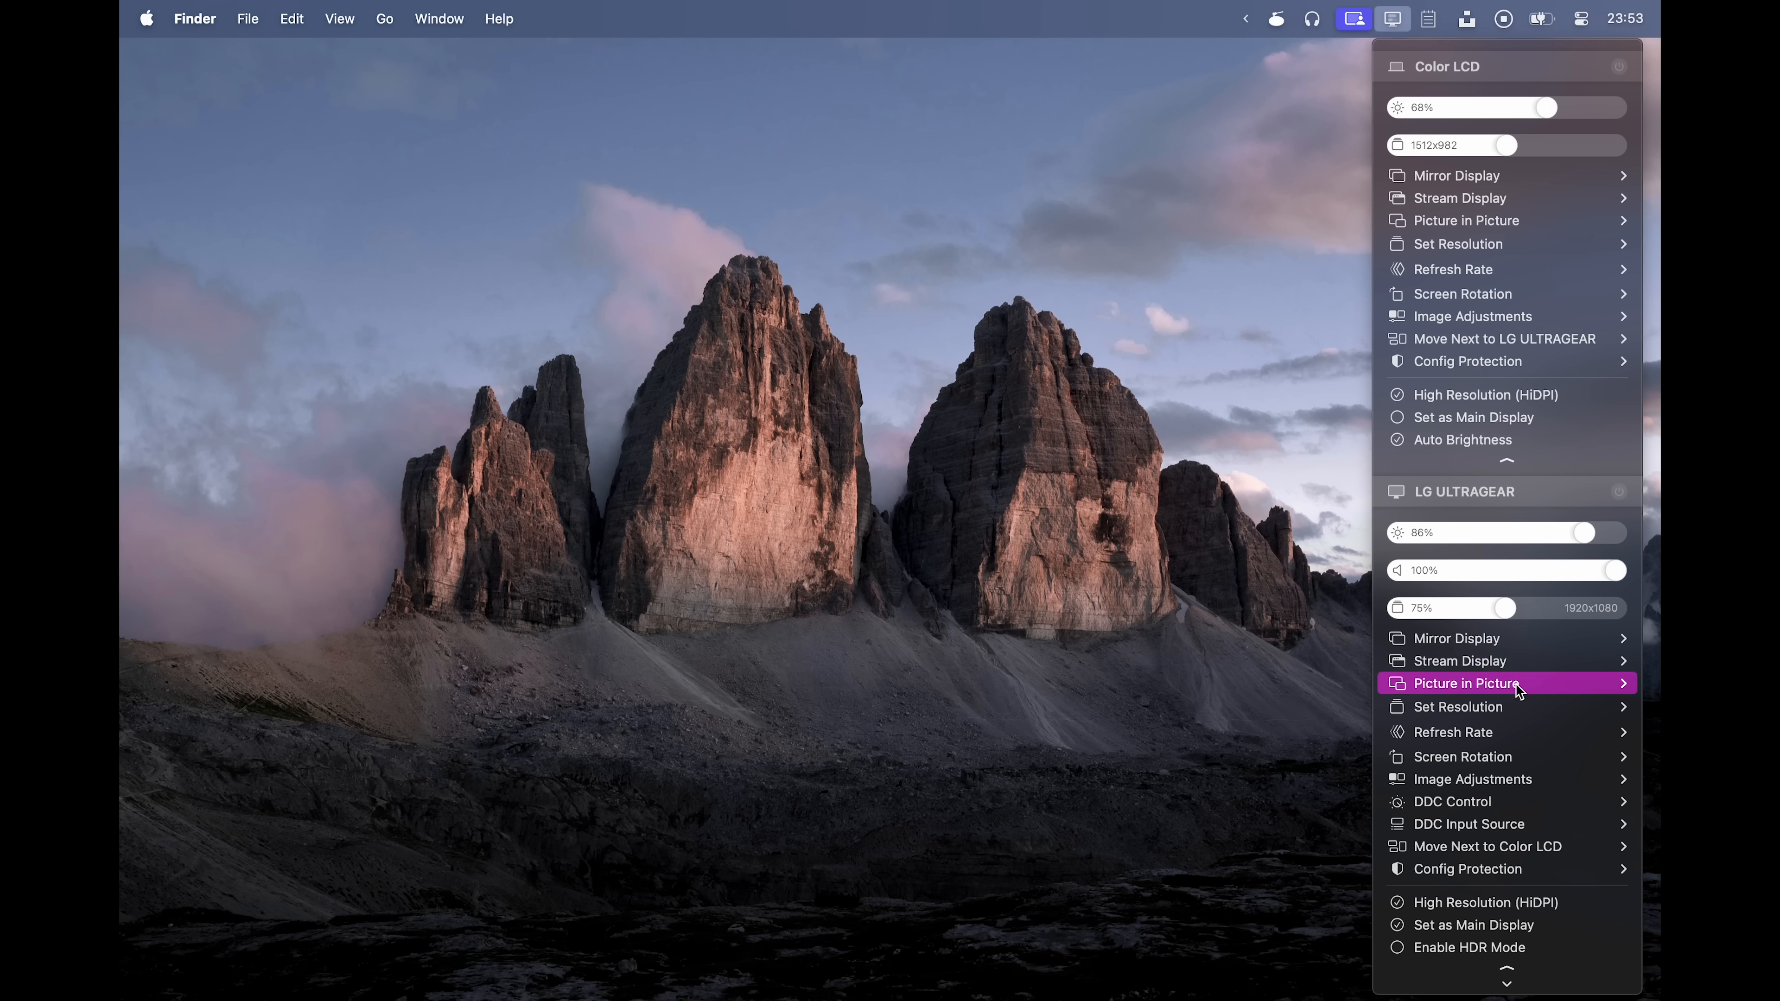
scroll(down, 3)
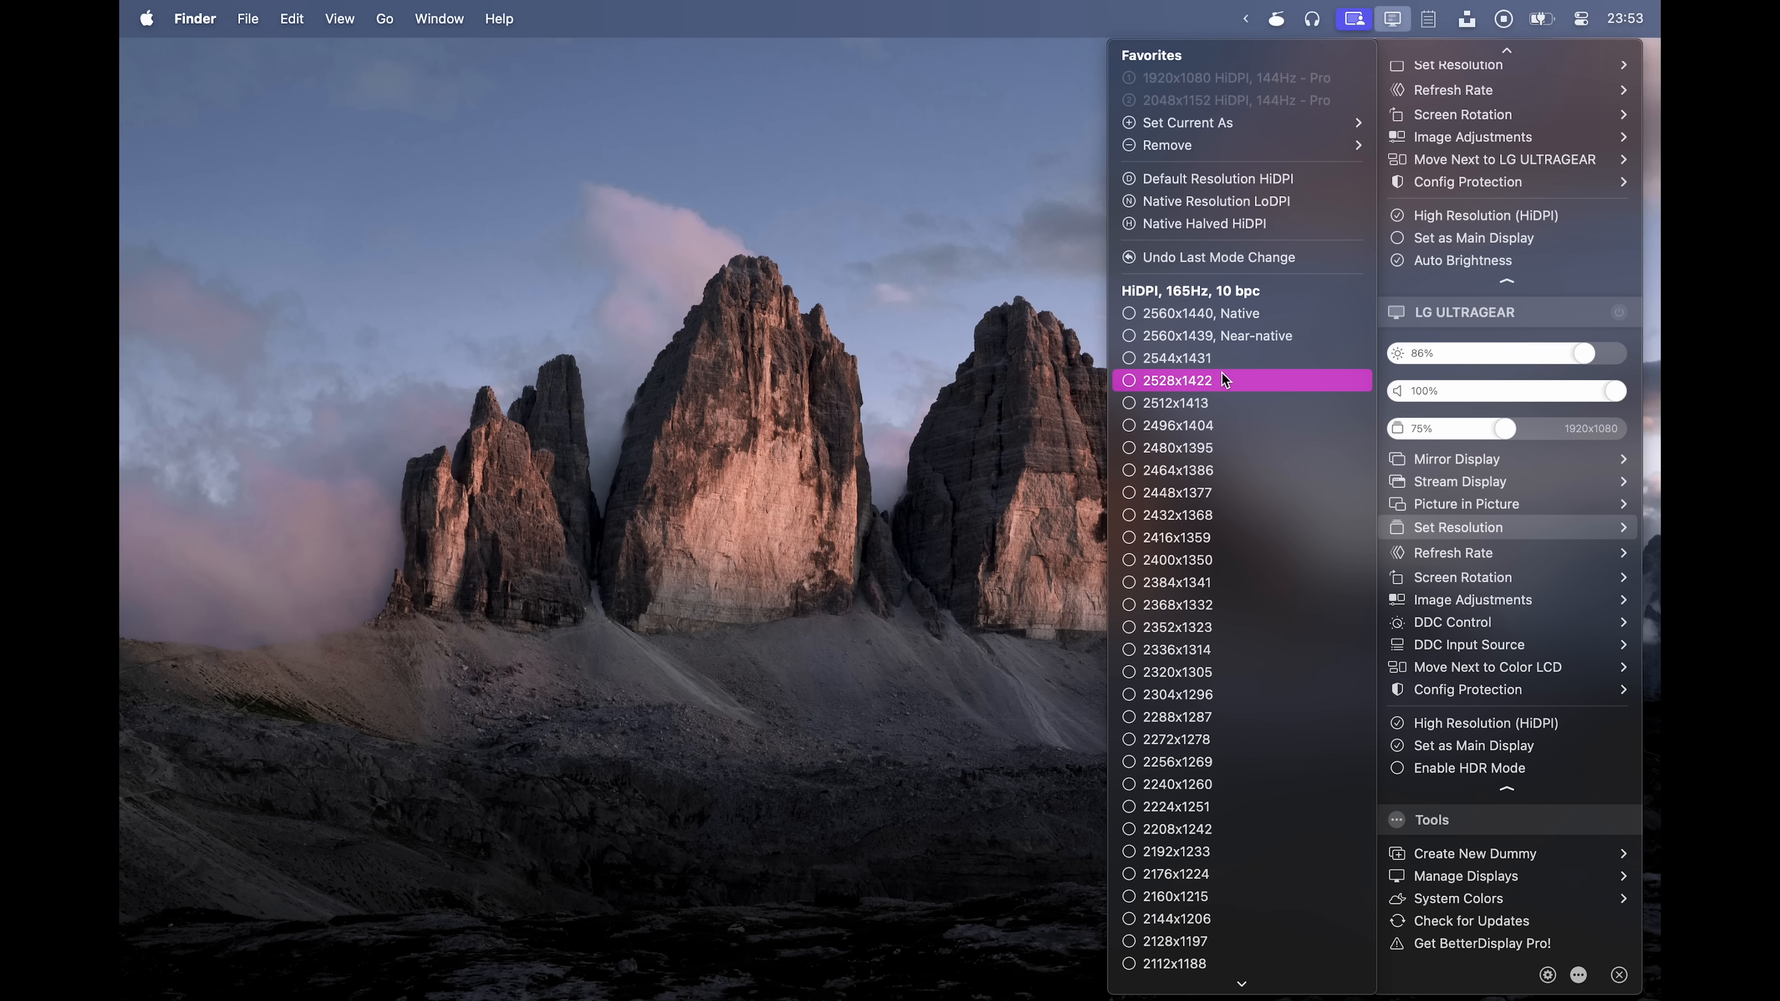
mouse_move(1300, 307)
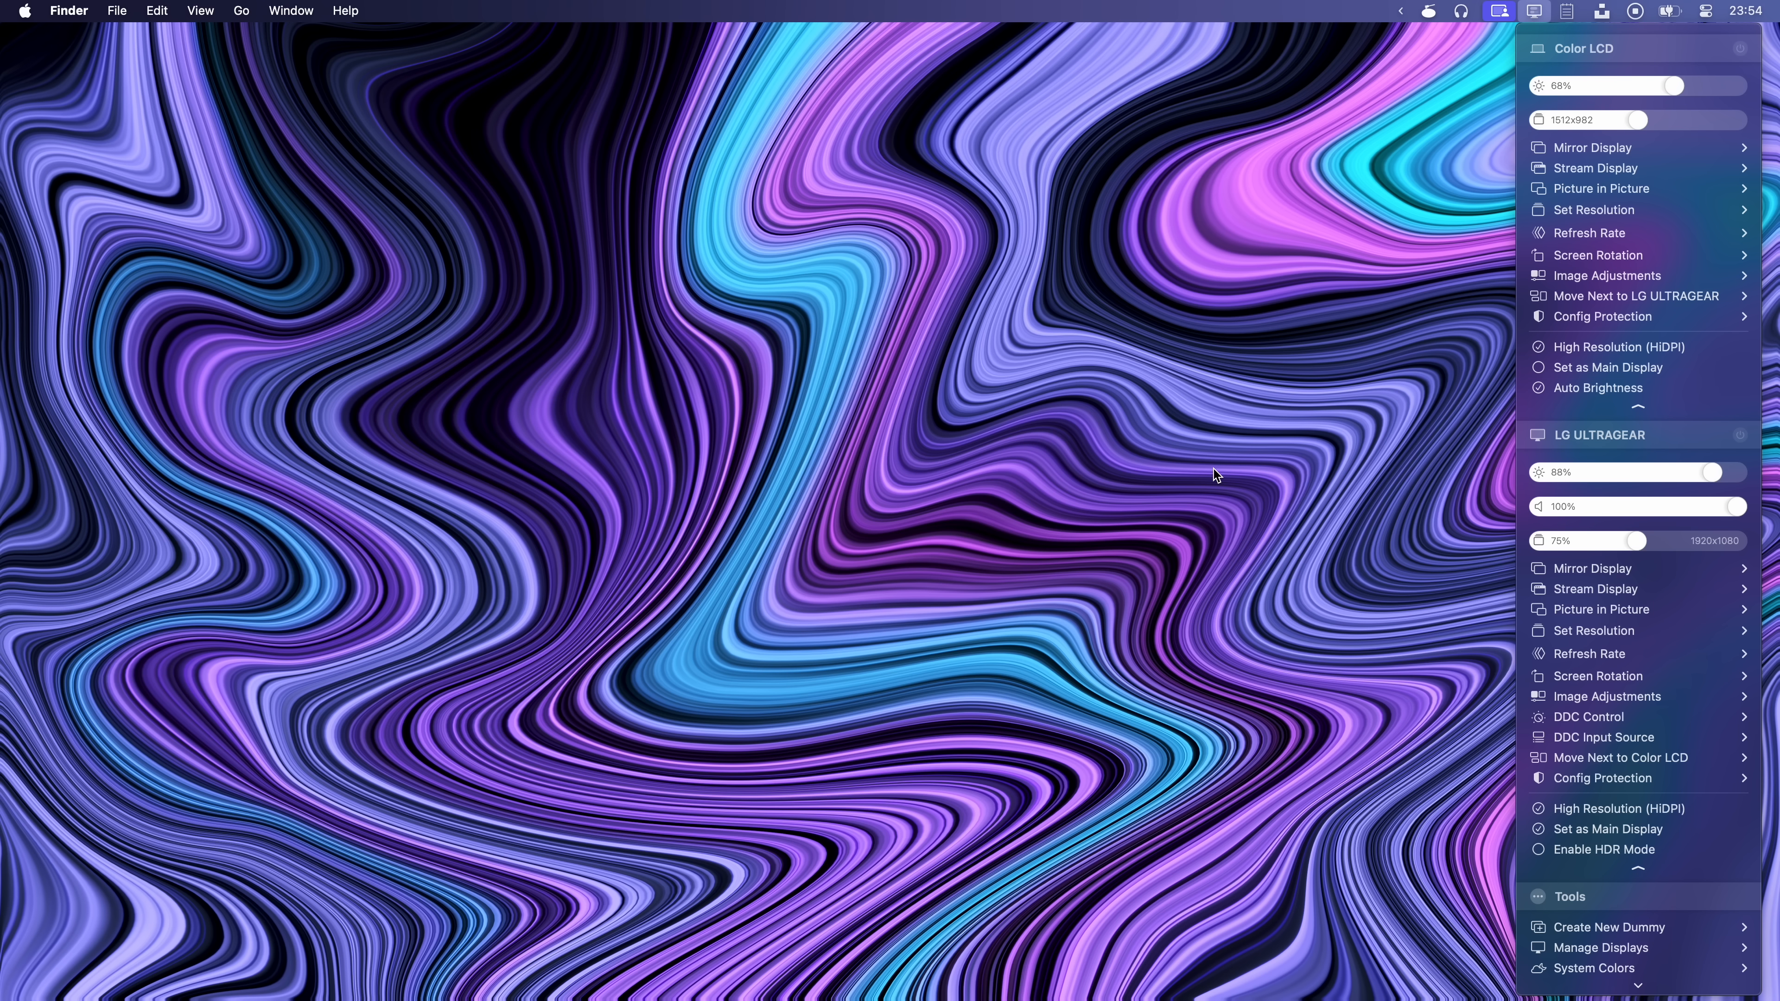
drag(1679, 472, 1574, 472)
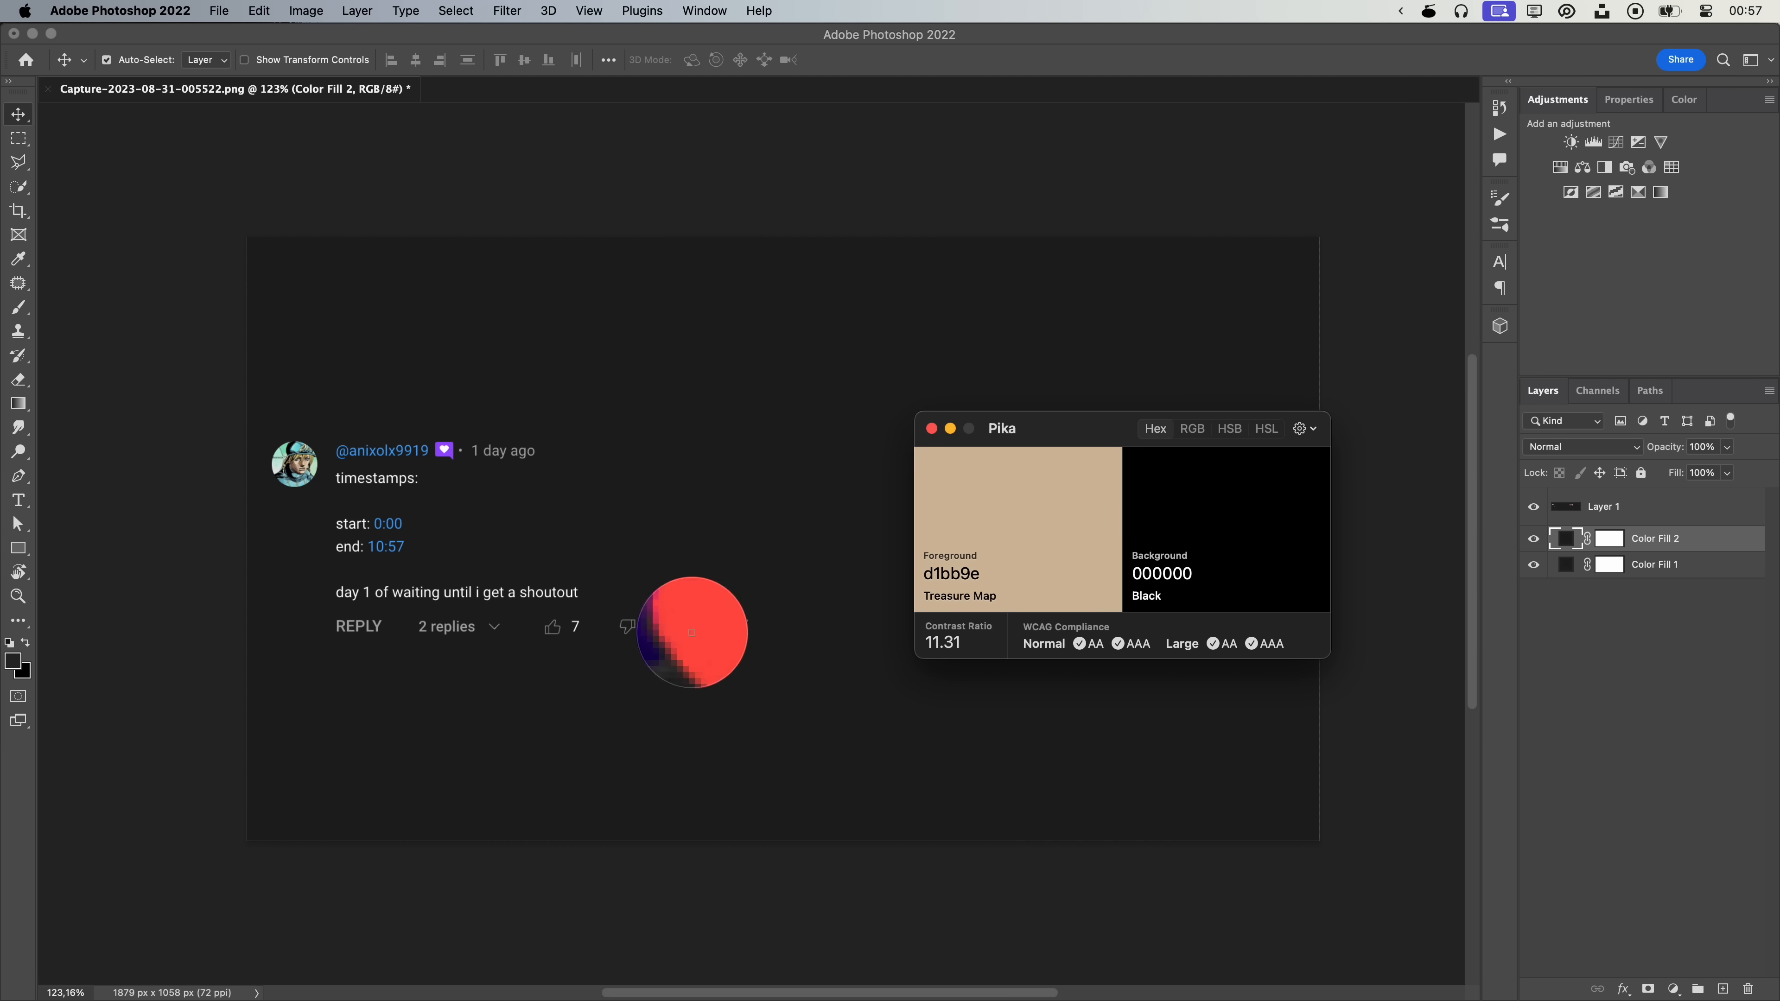
Sample the Treasure Map colour d1bb9e from the image for Pika's contrast check against black
click(690, 631)
text(sip)
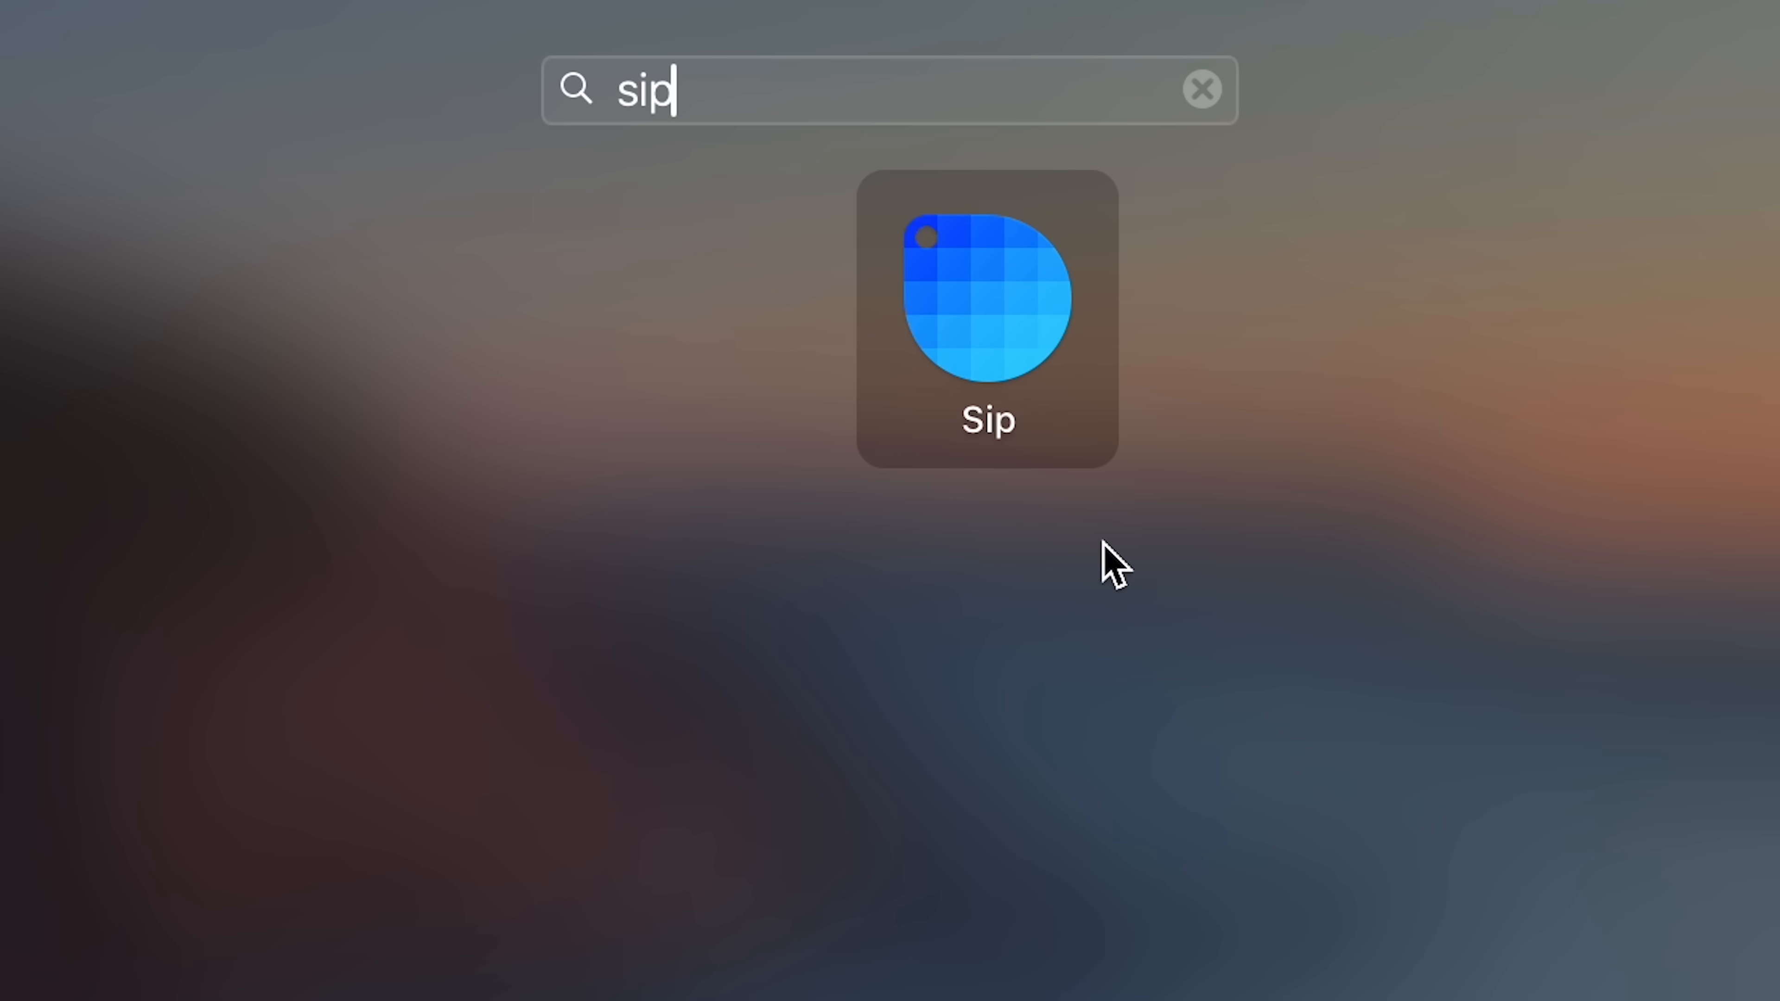
Choose the YouTube search shortcut in a new Arc tab, then run the View Image extension
click(986, 318)
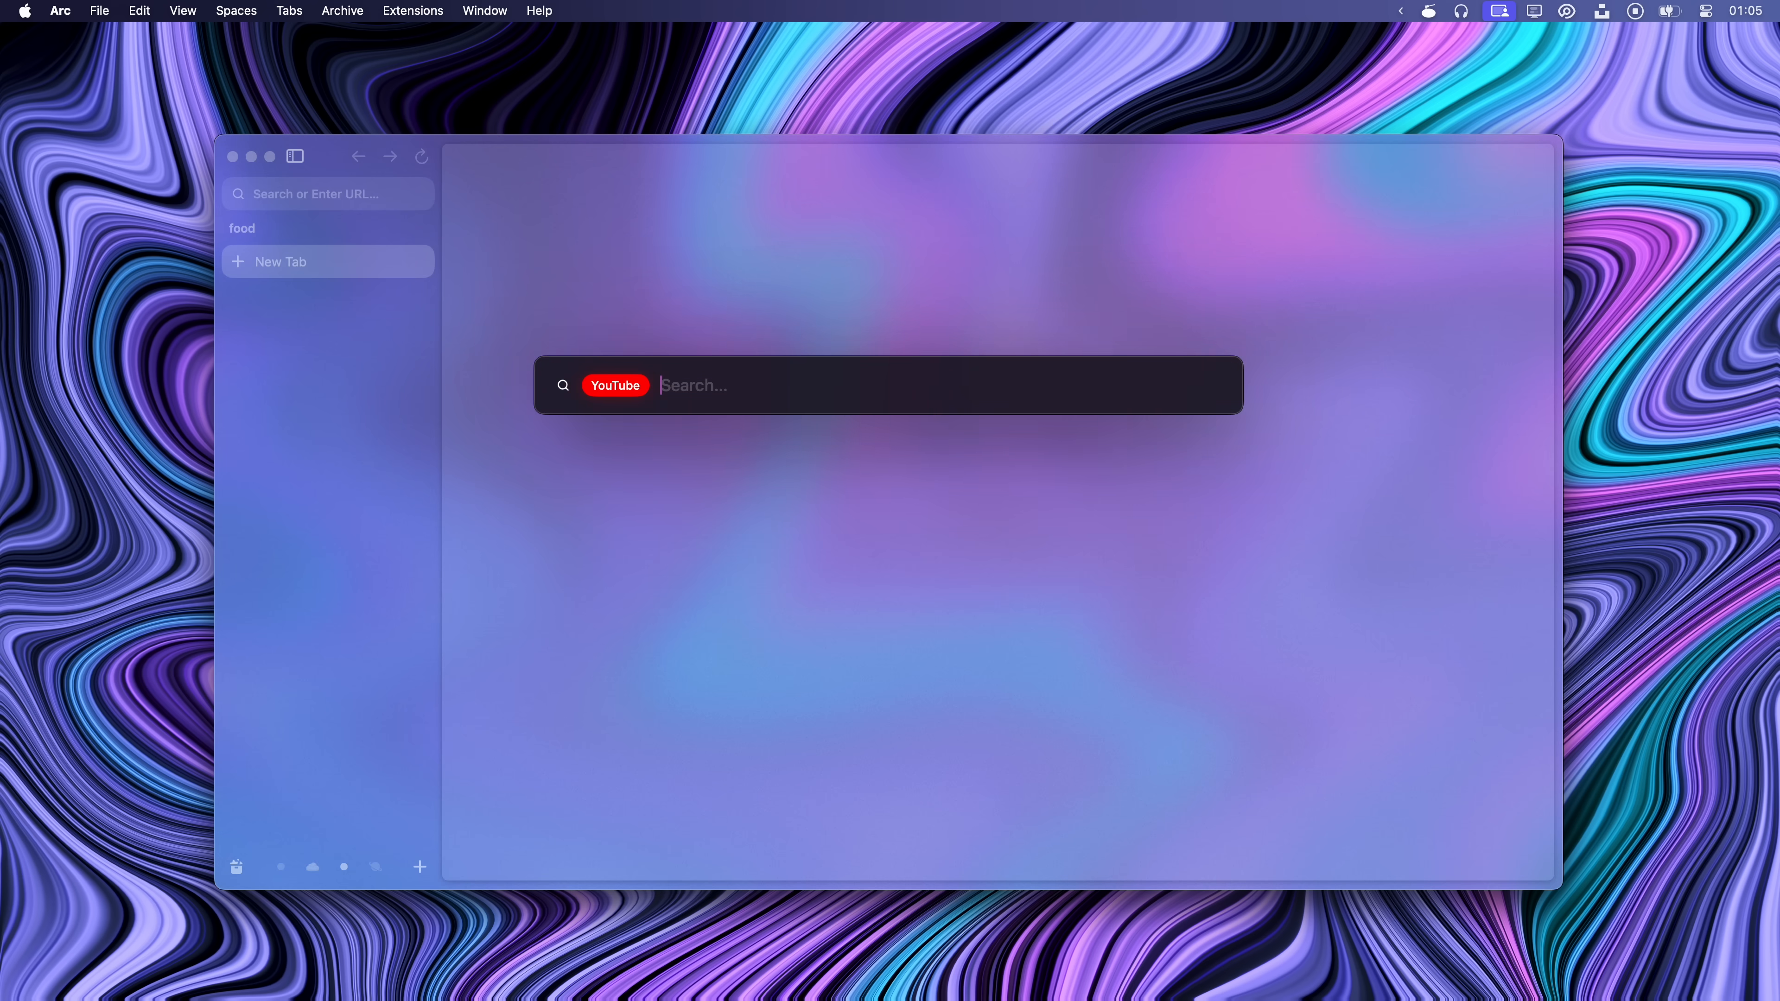
click(411, 11)
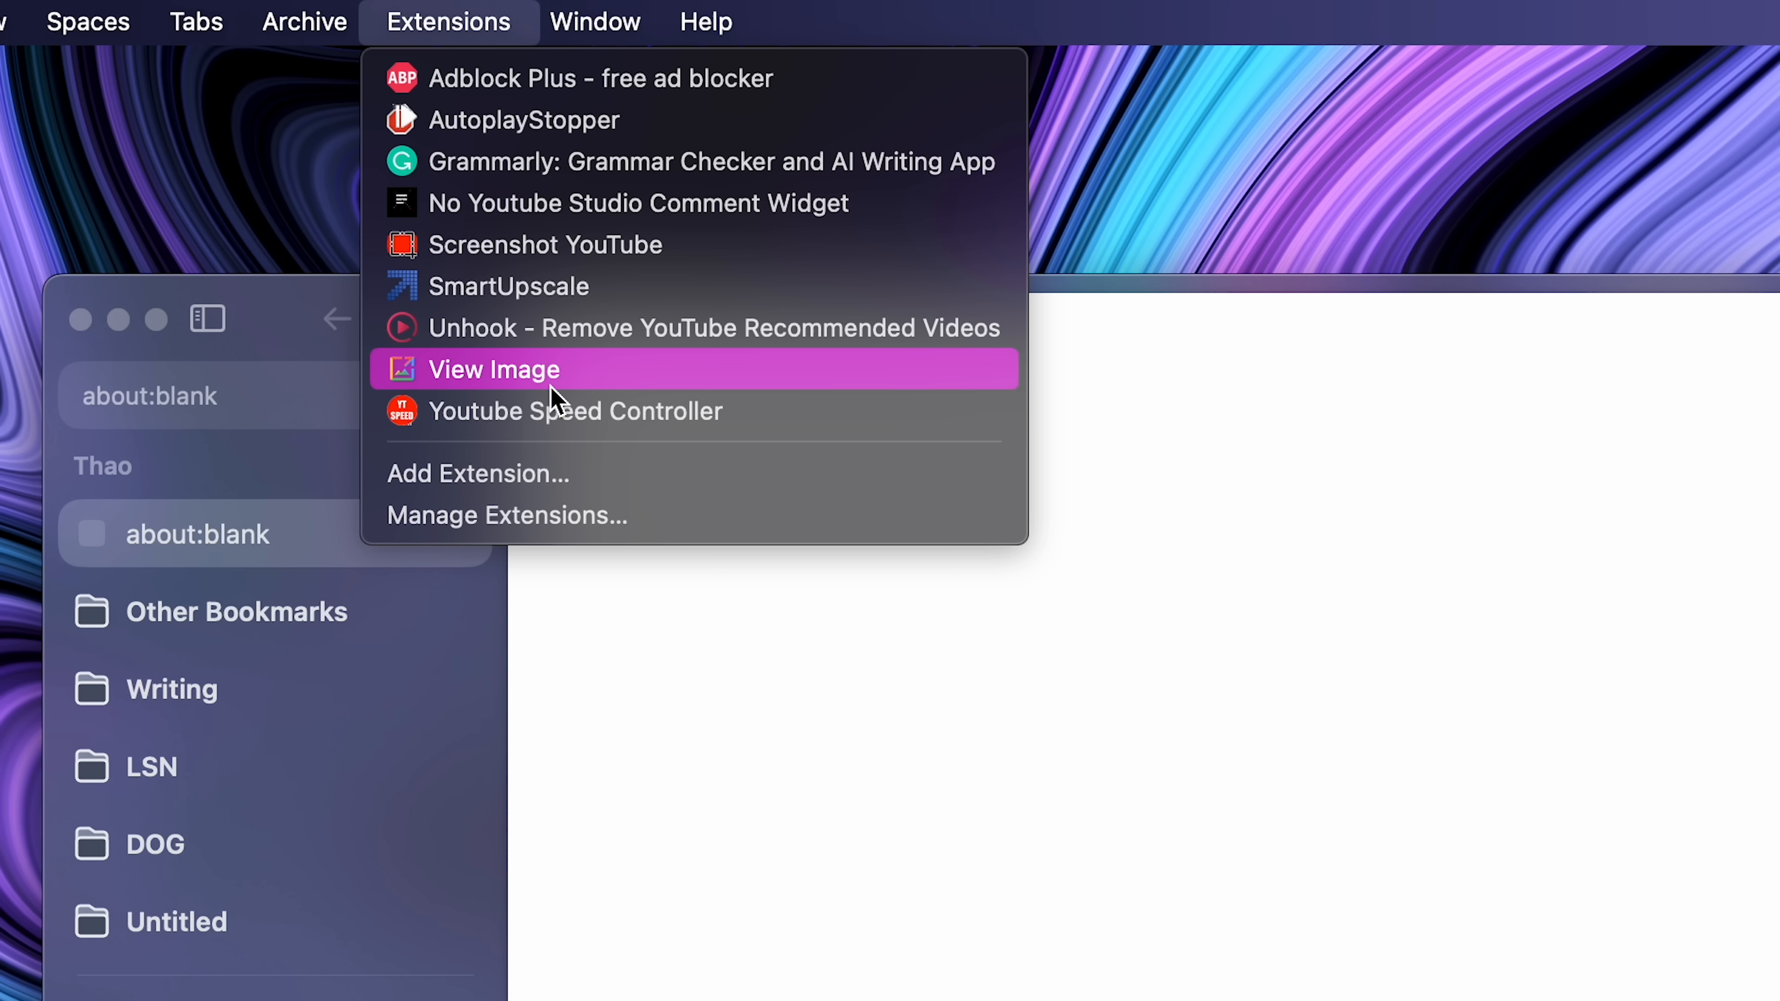
click(495, 369)
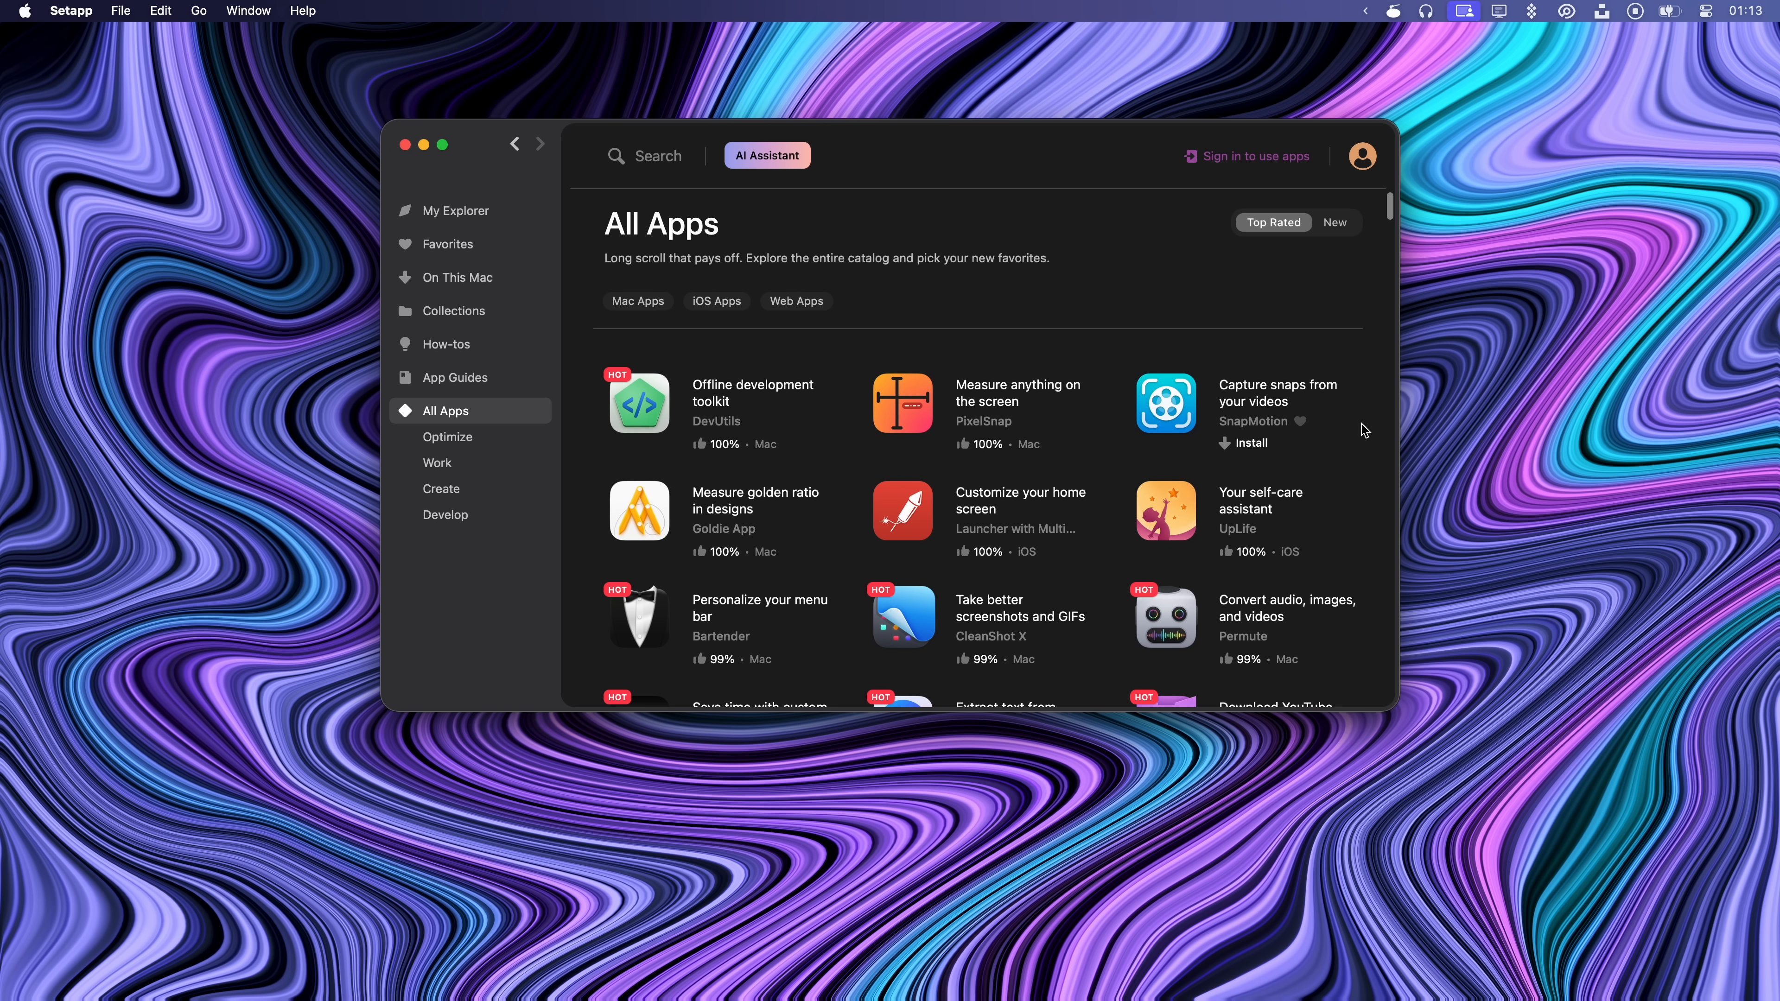
Scroll through Setapp's Top Rated list and pick an app from the catalogue
scroll(down, 3)
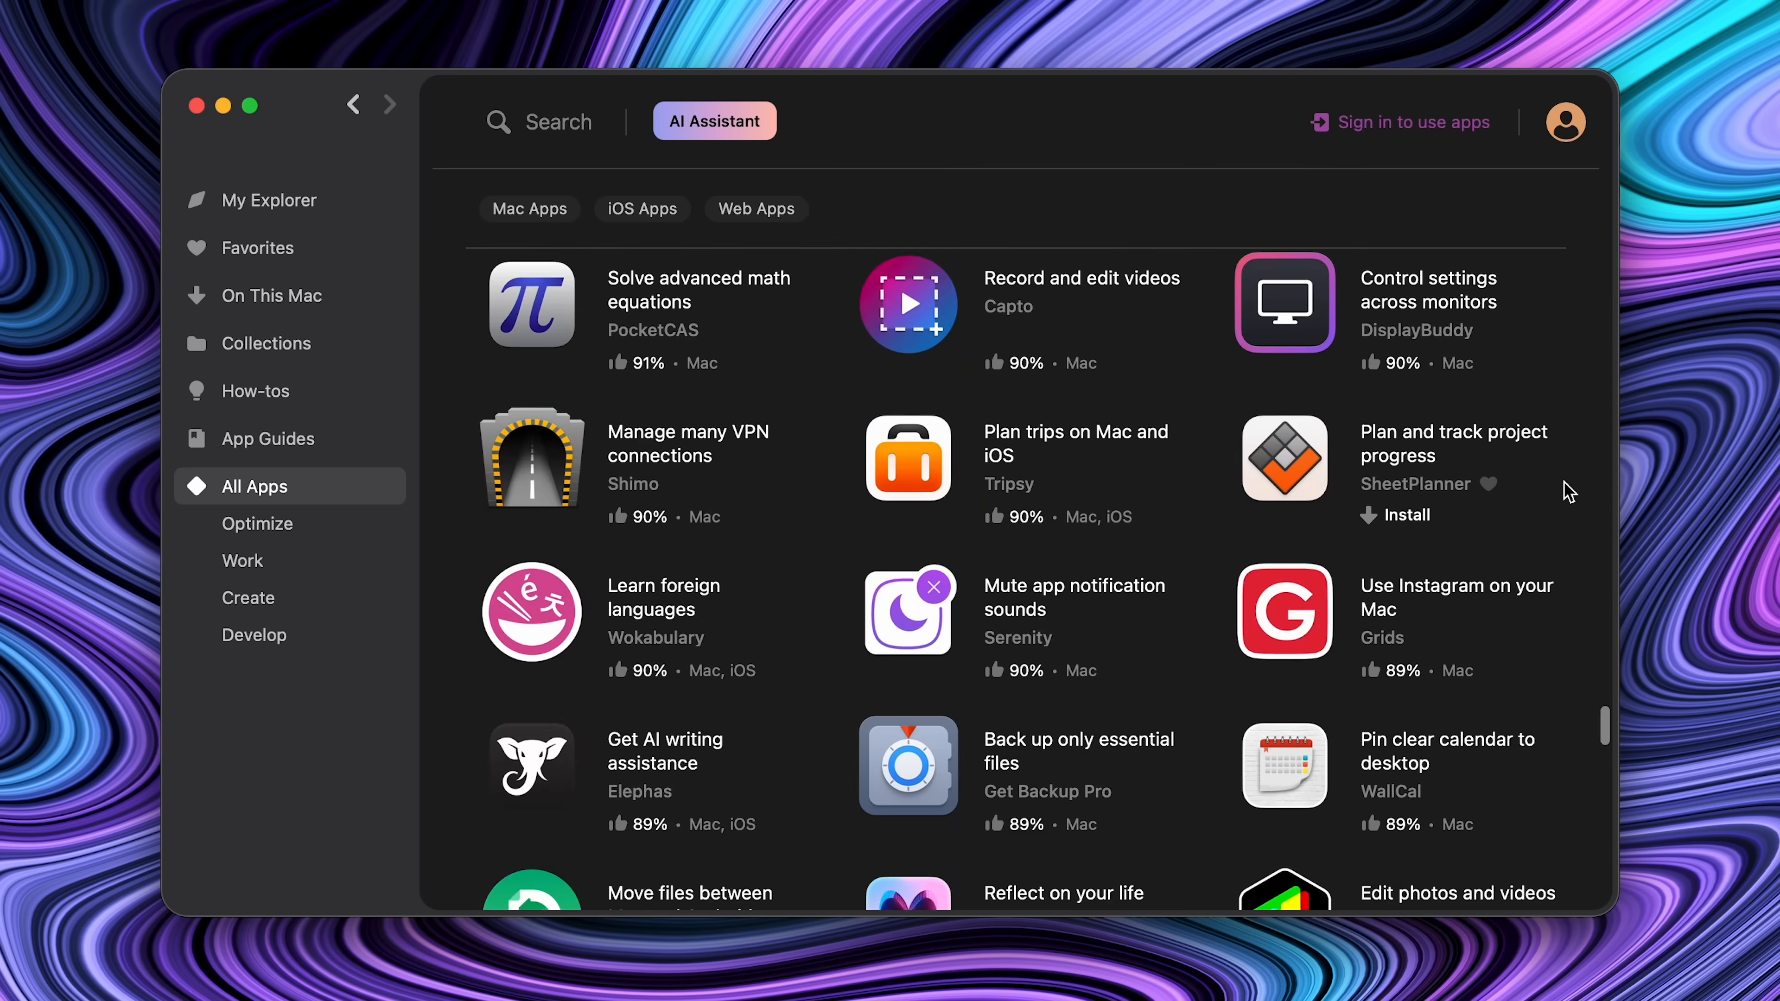
scroll(down, 3)
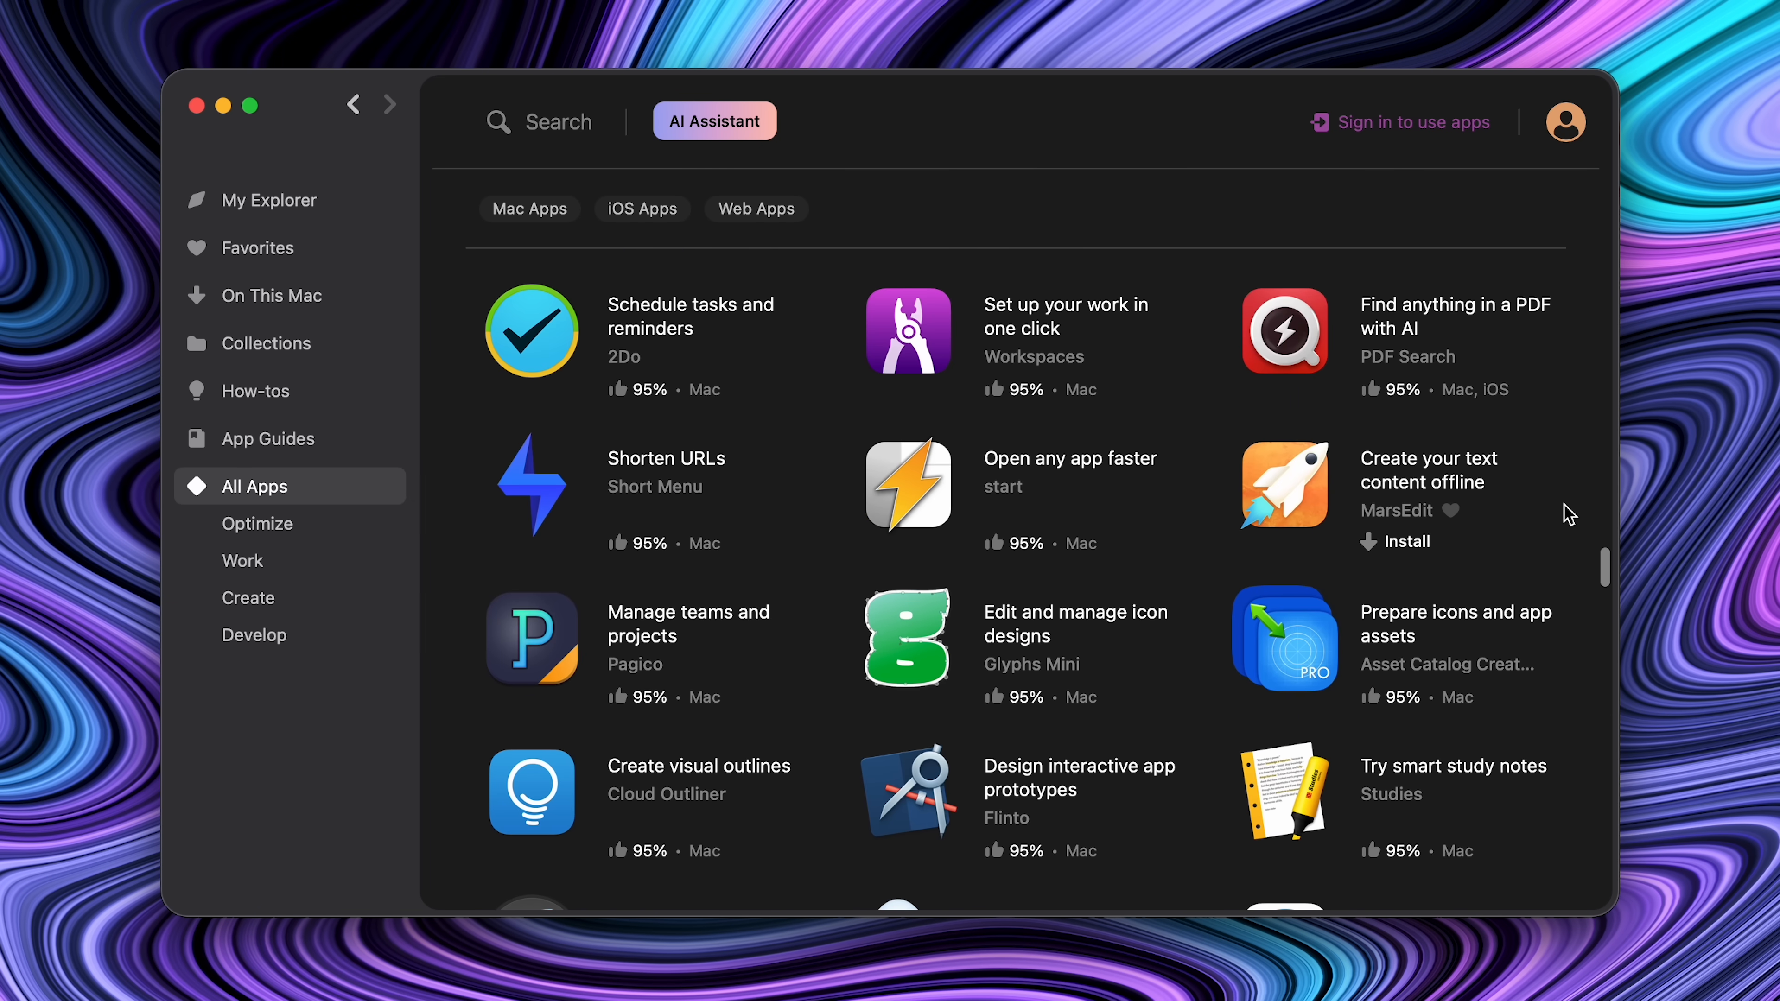
scroll(down, 3)
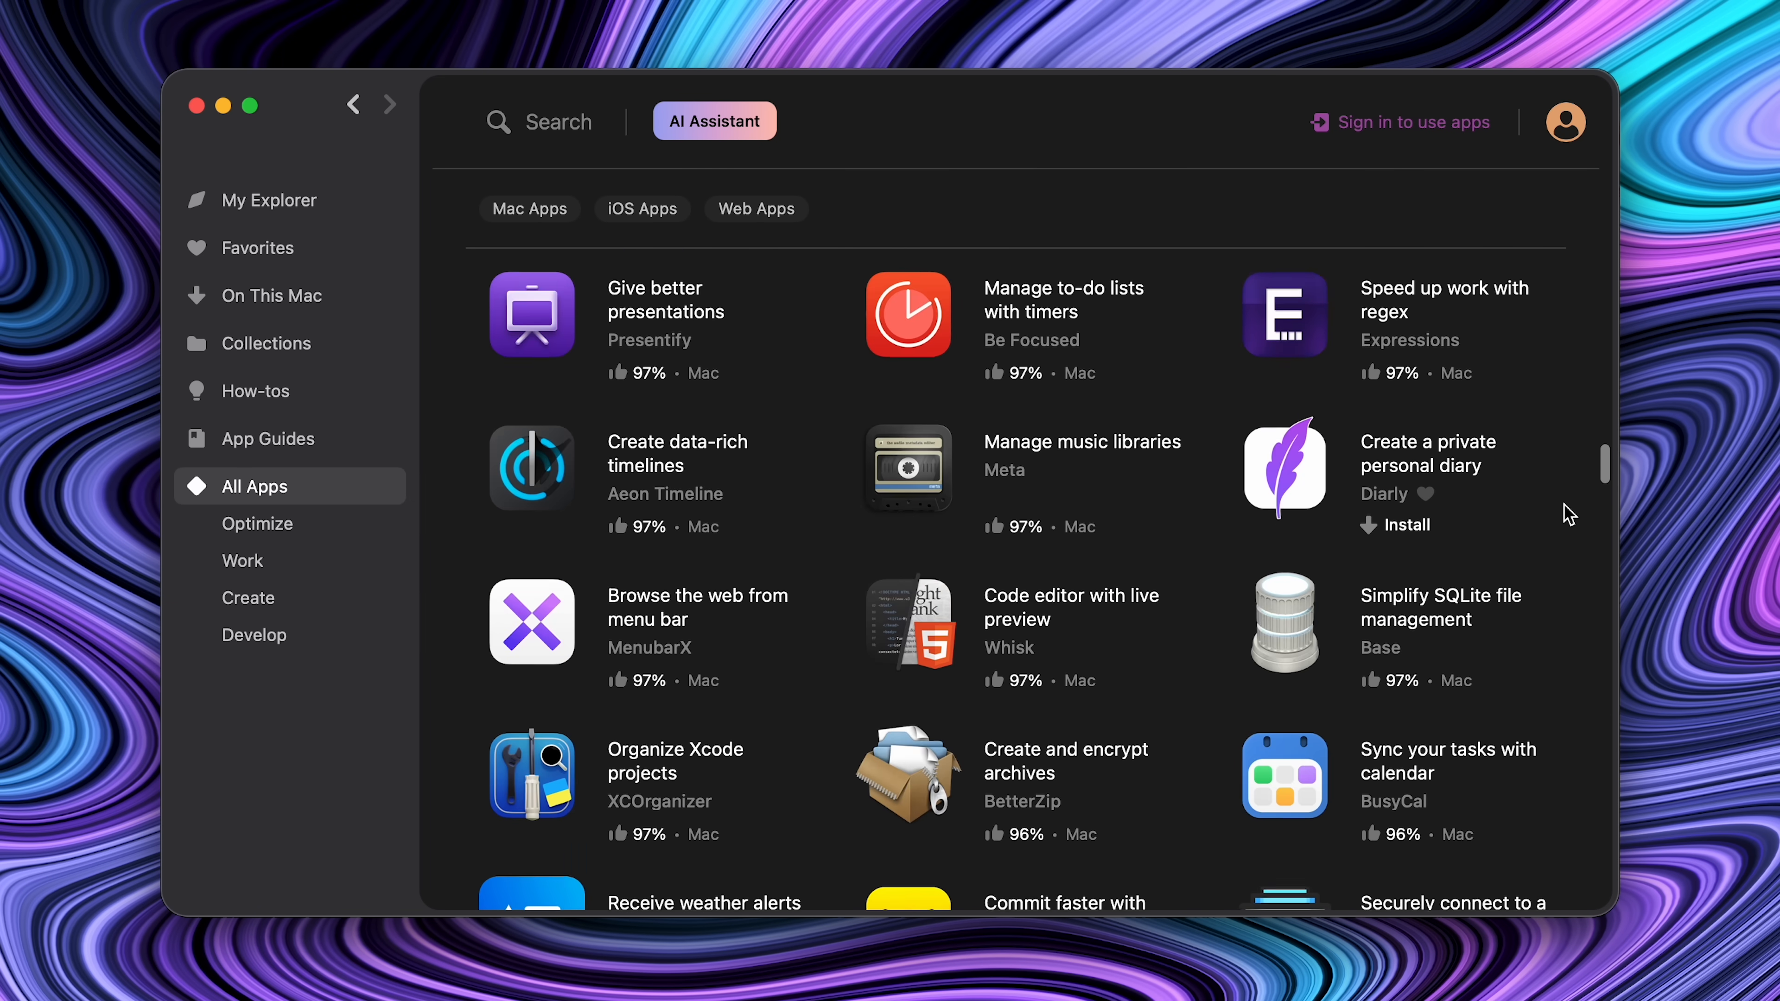
click(1394, 525)
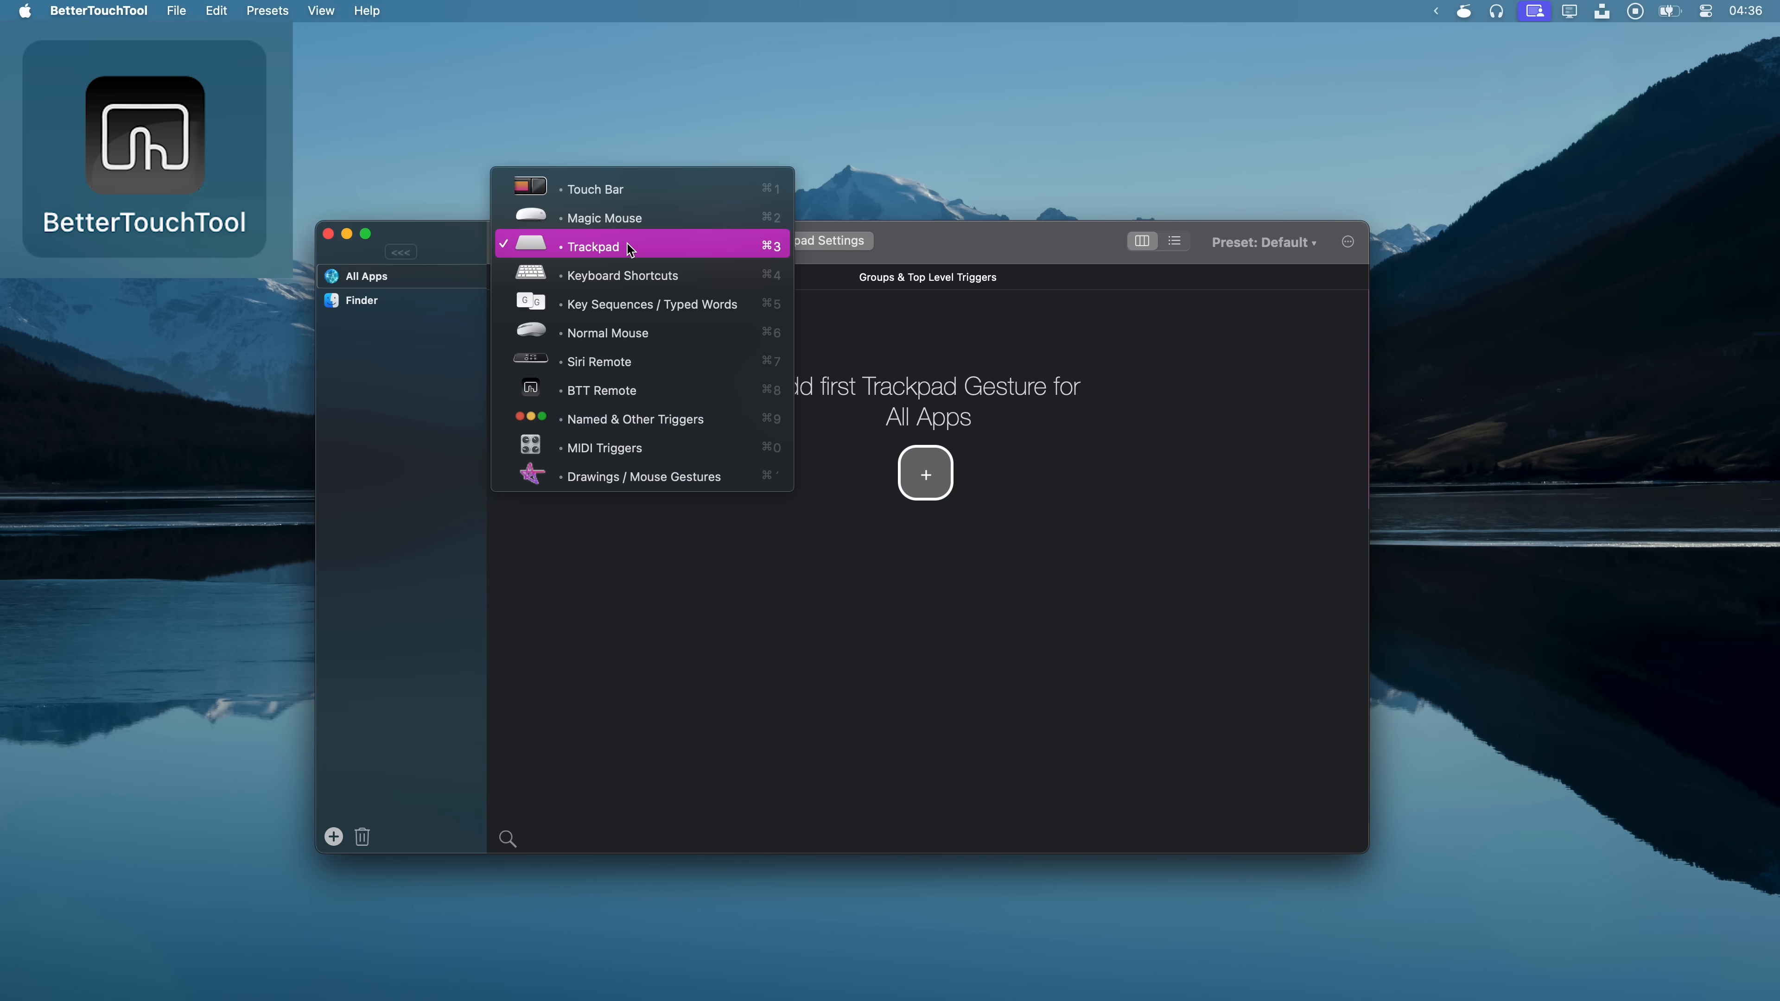
mouse_move(590, 203)
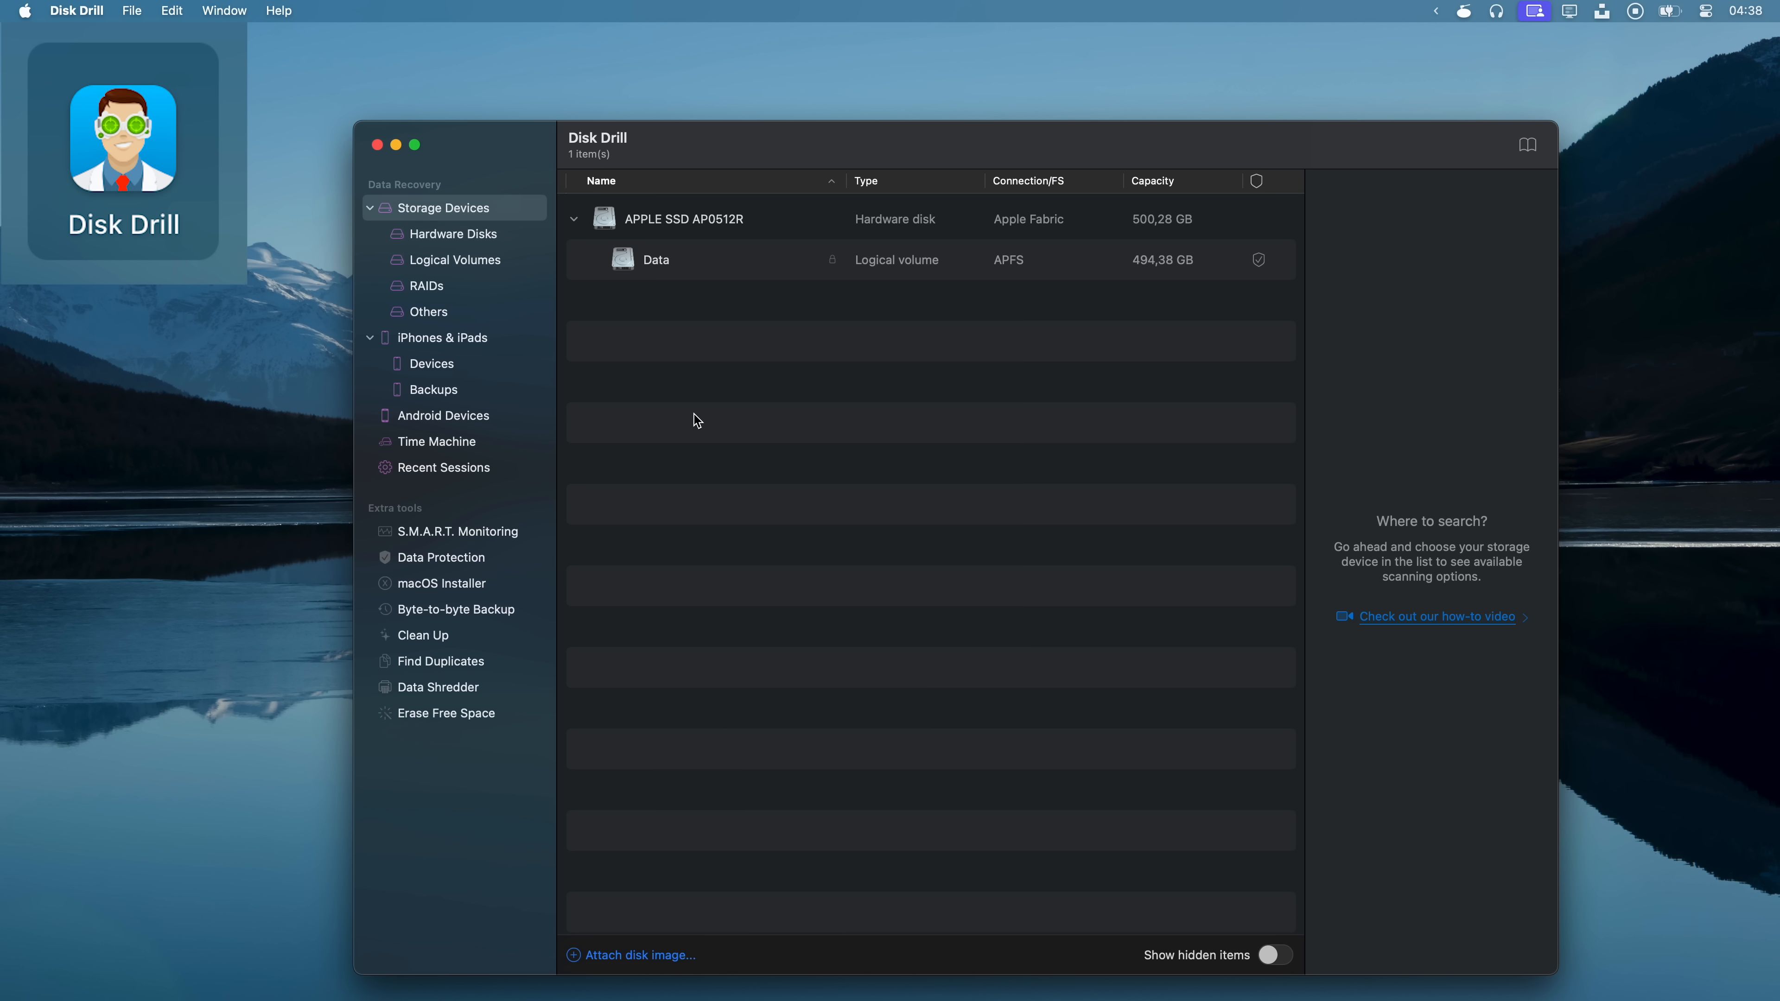
Search the launcher for 'yoink' to list the Yoink app
text(yoink)
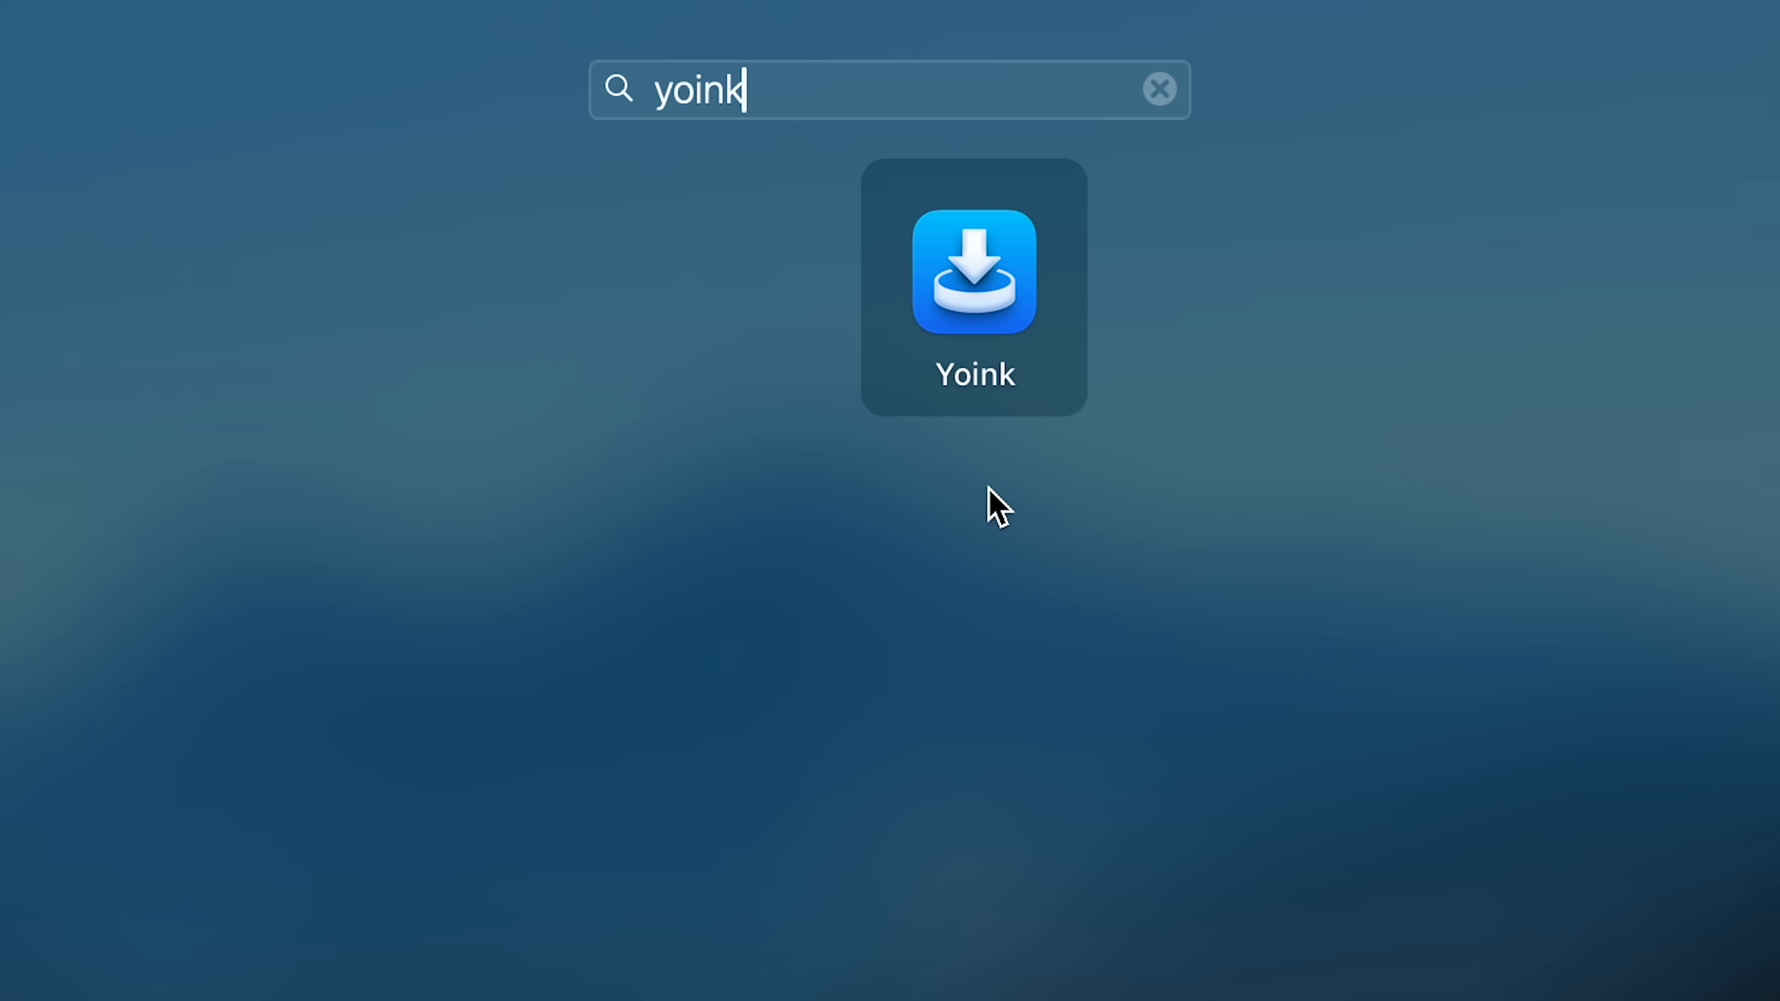
mouse_move(904, 477)
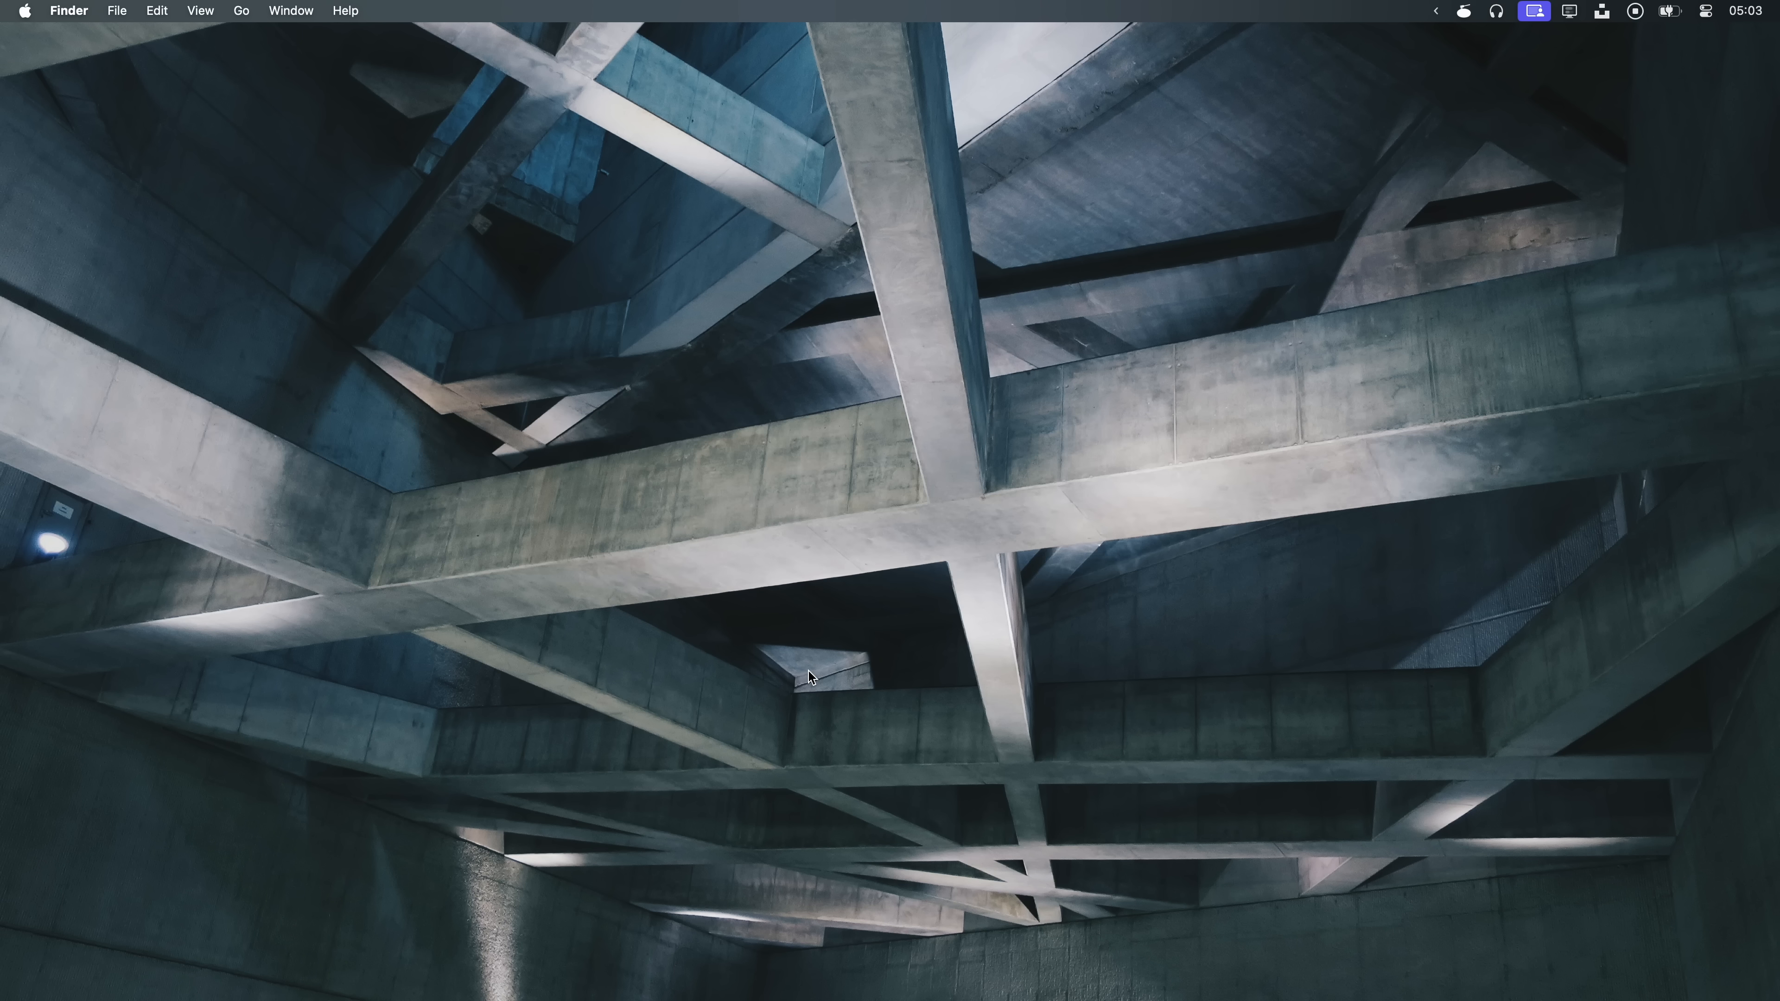
text(alt)
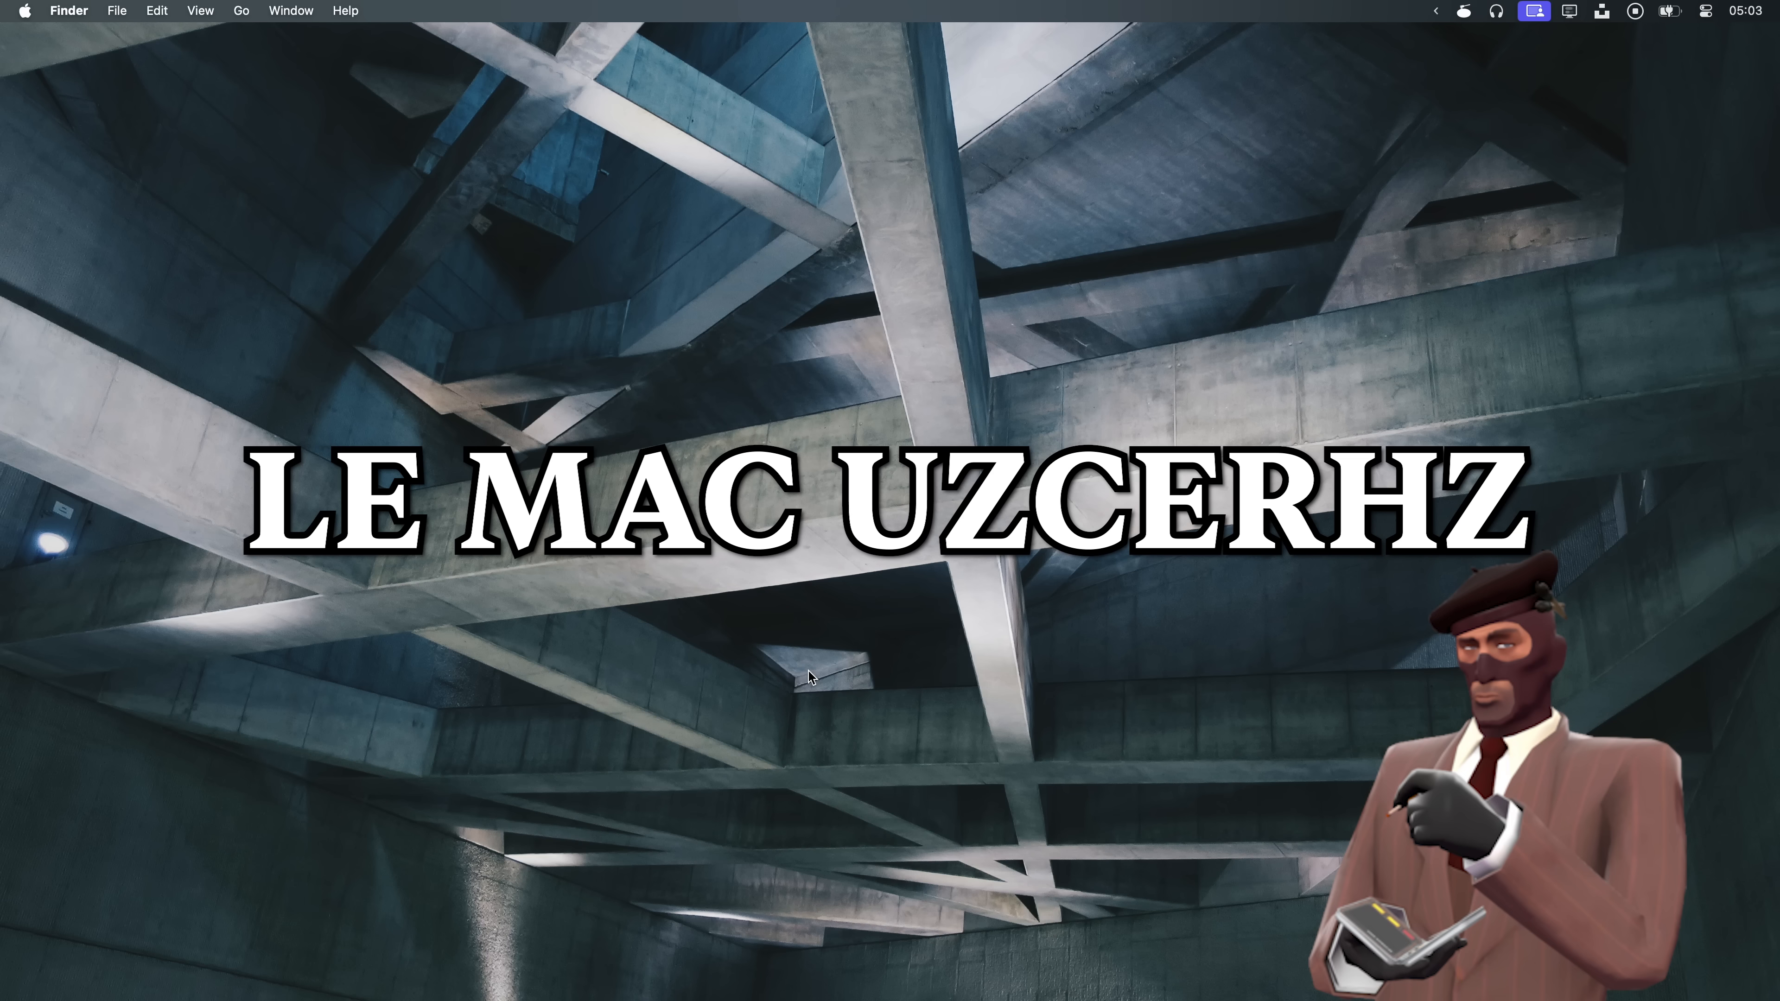
key(mission_control)
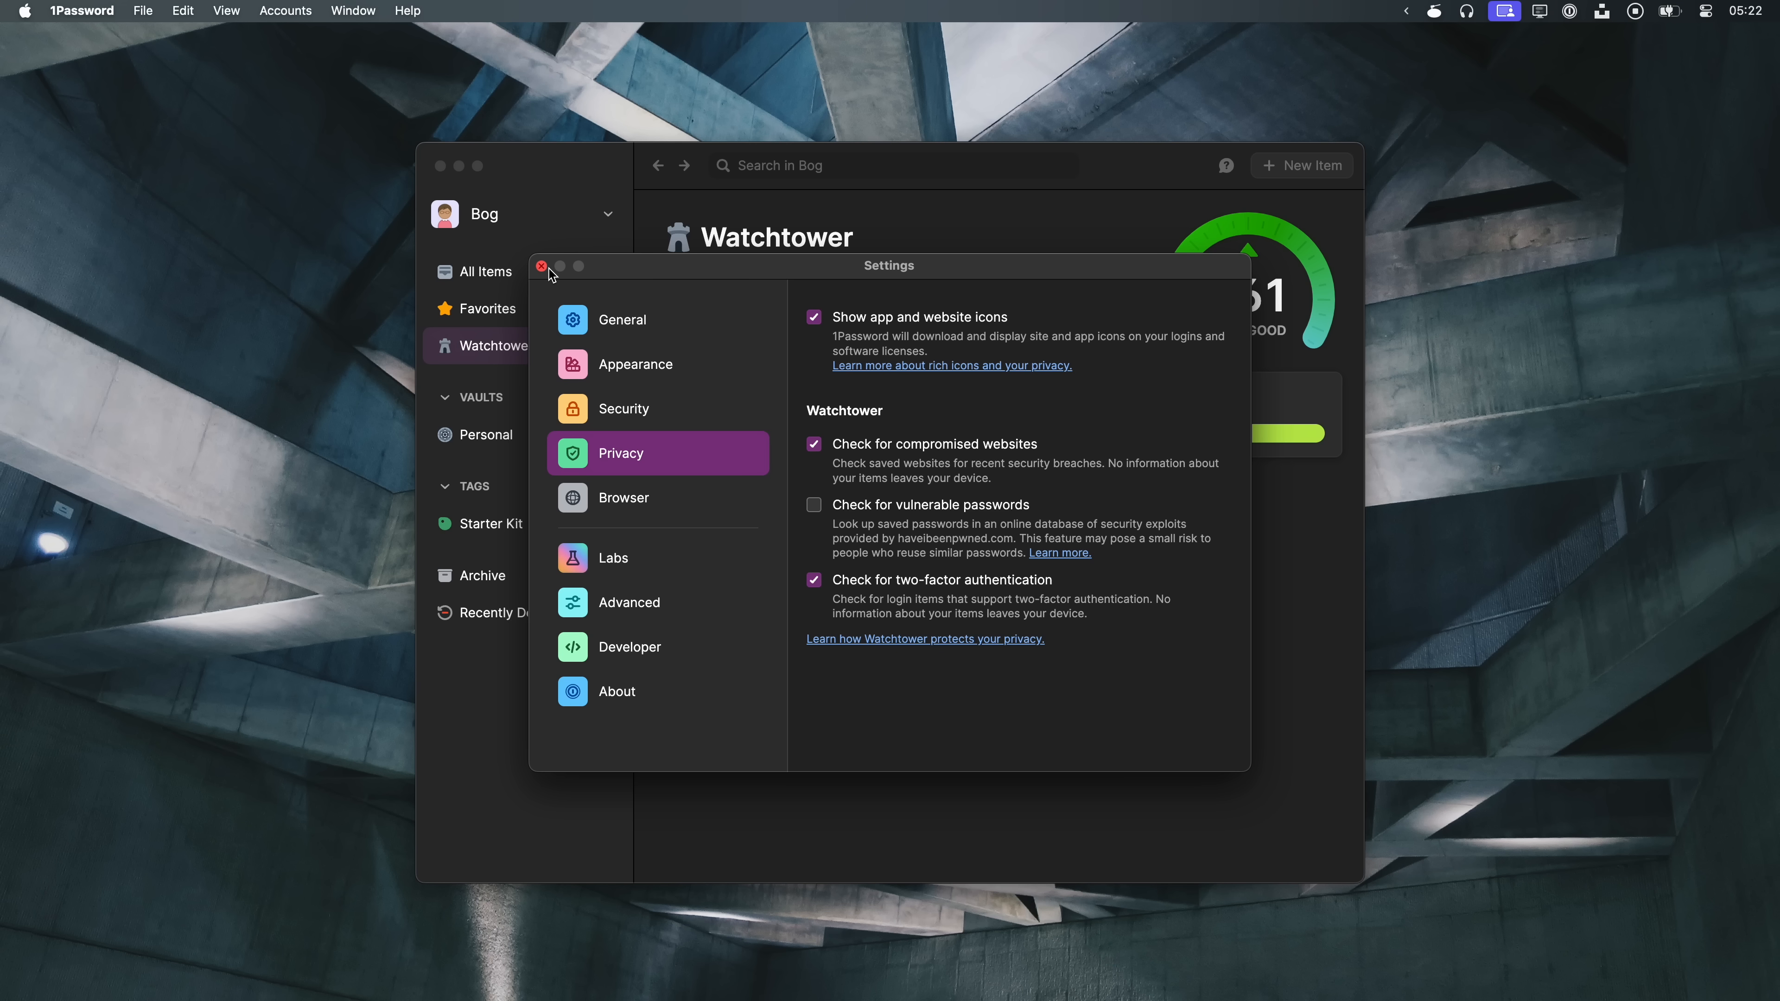
Close 1Password settings to reveal the Watchtower 961 Very Good report, then reach for the Apple menu
click(541, 266)
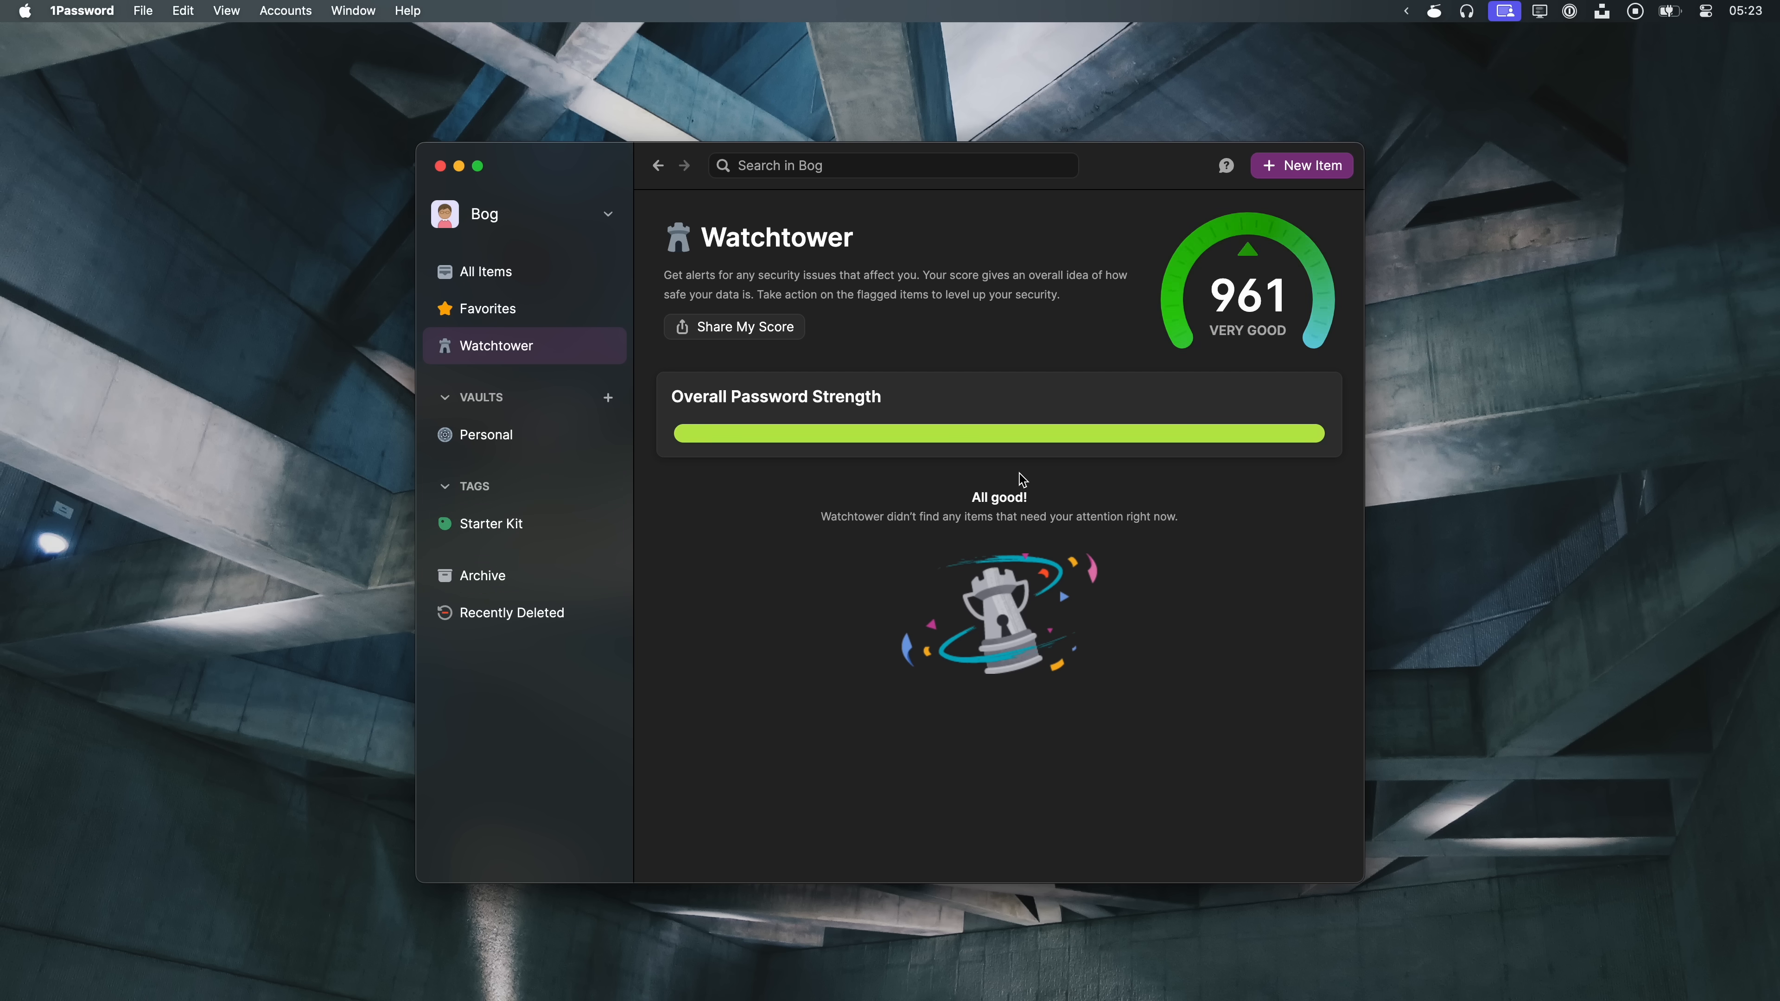
click(24, 10)
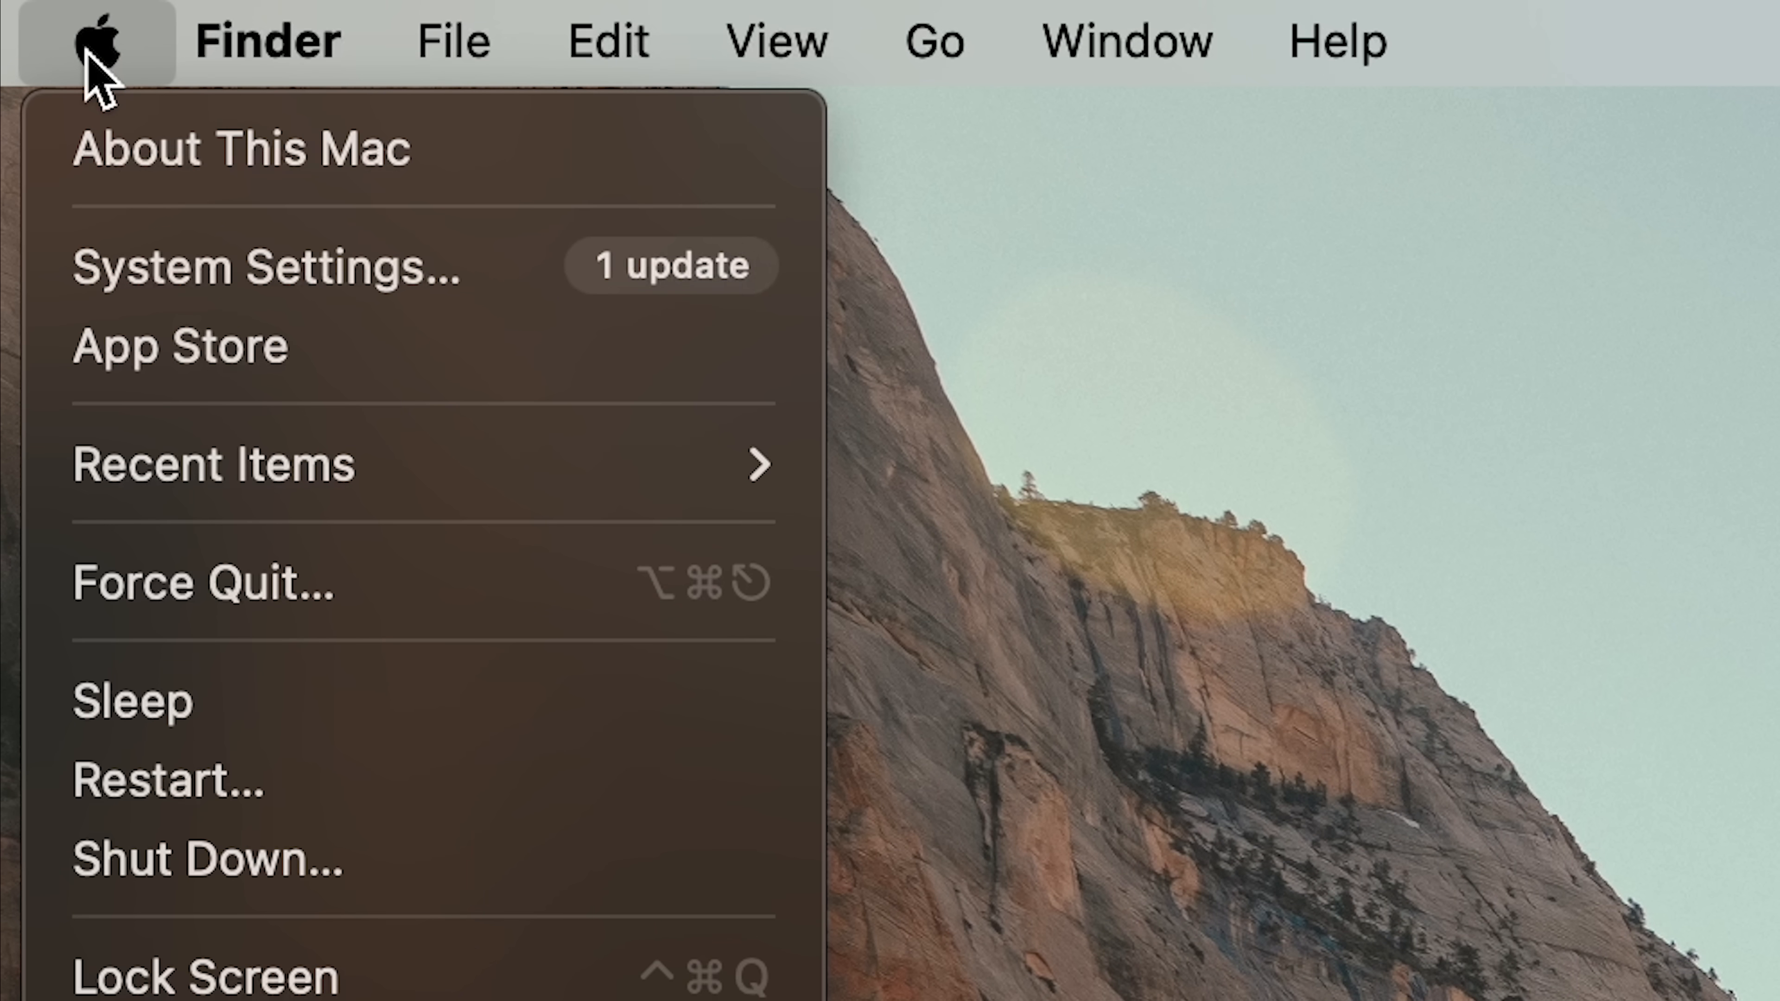
Open System Information's hardware report and select its Power section
click(241, 148)
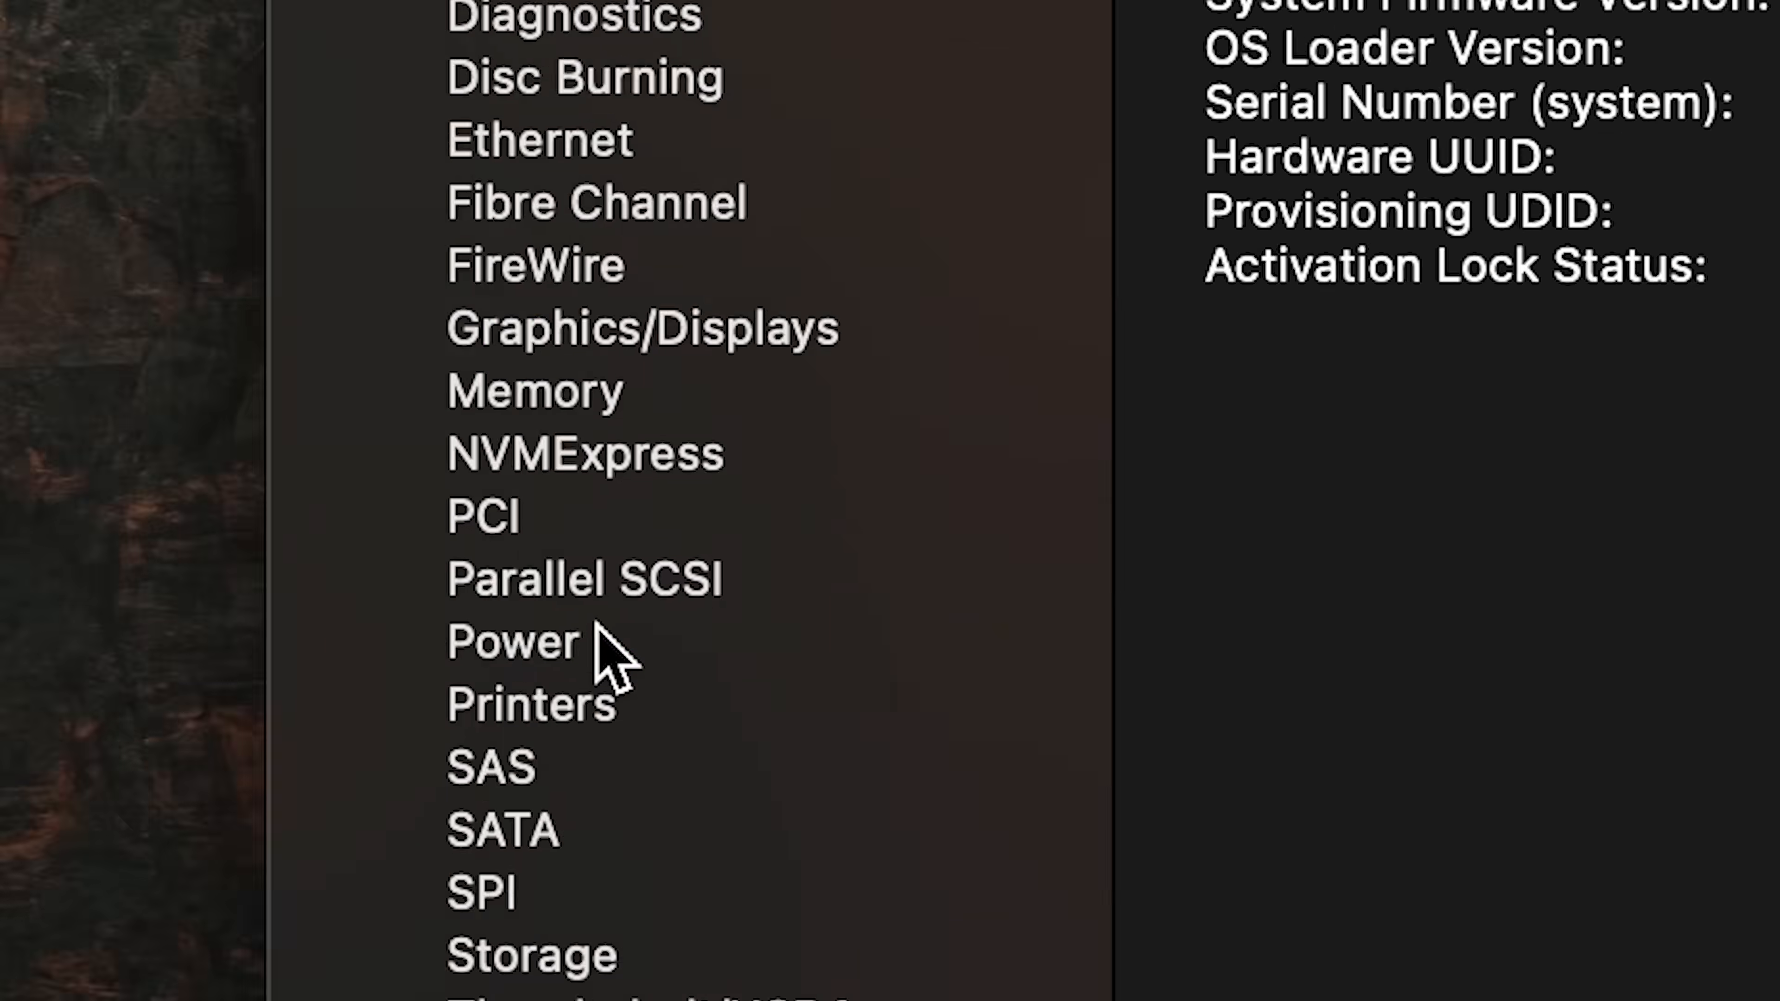
click(511, 641)
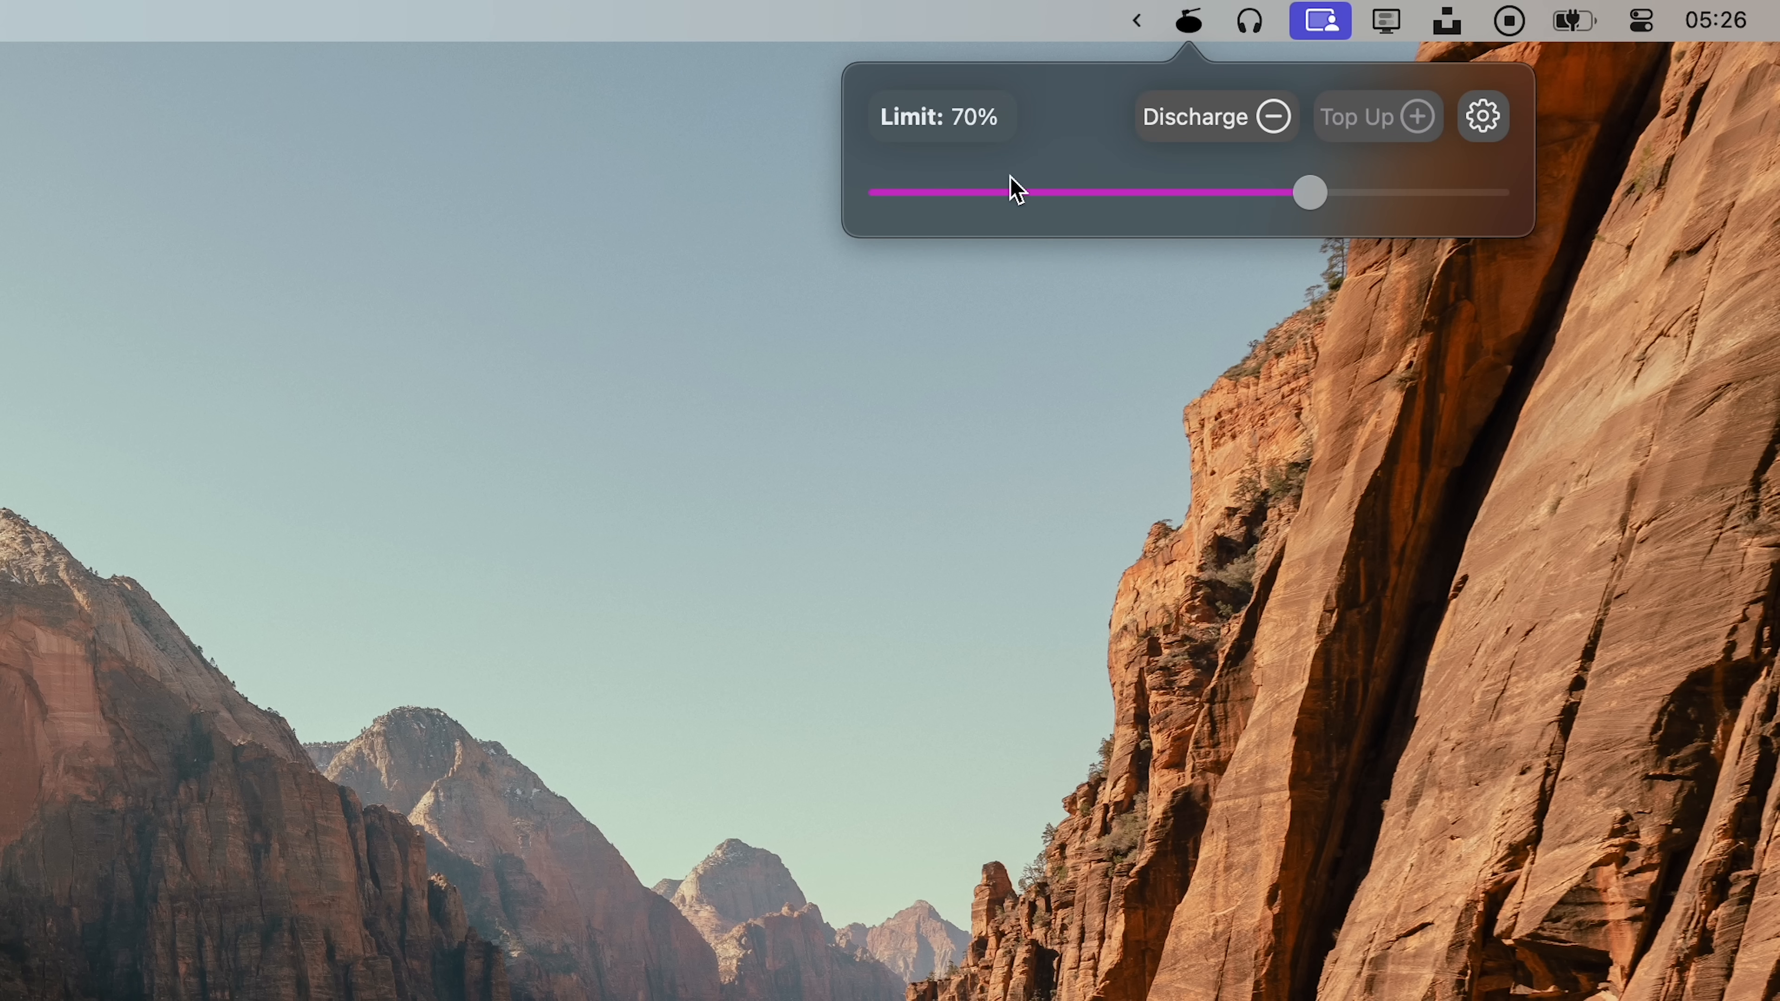
mouse_move(1021, 162)
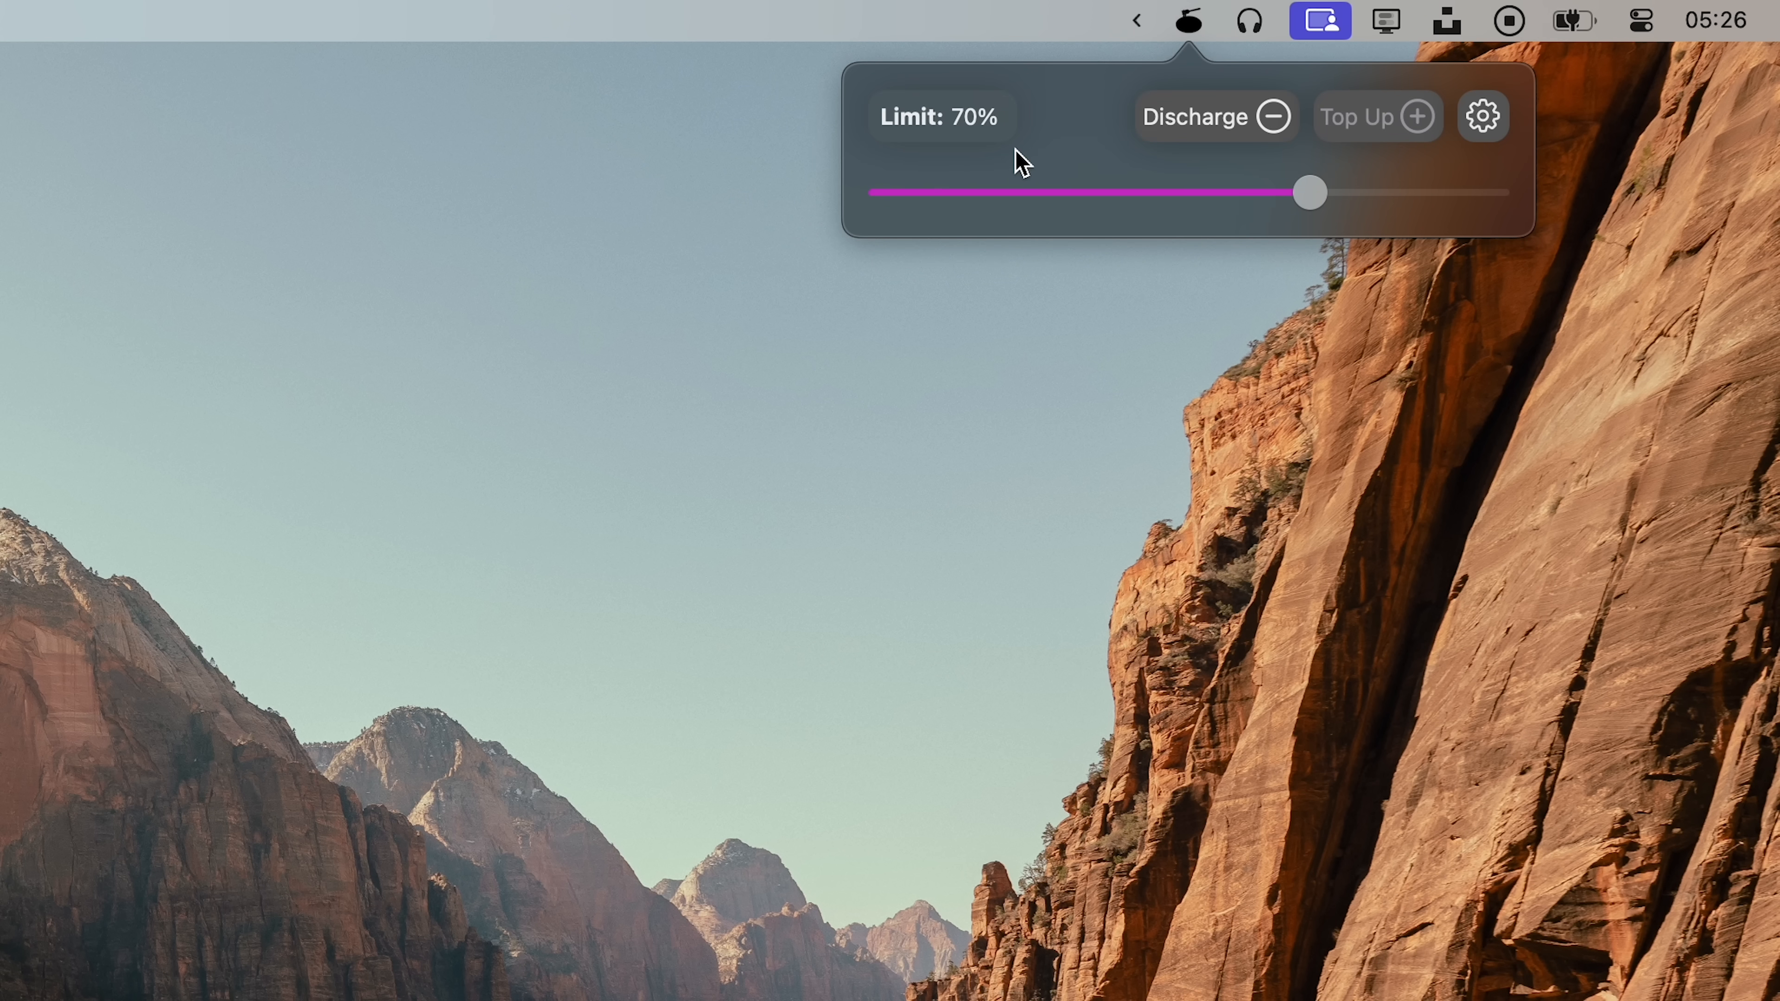
click(1574, 20)
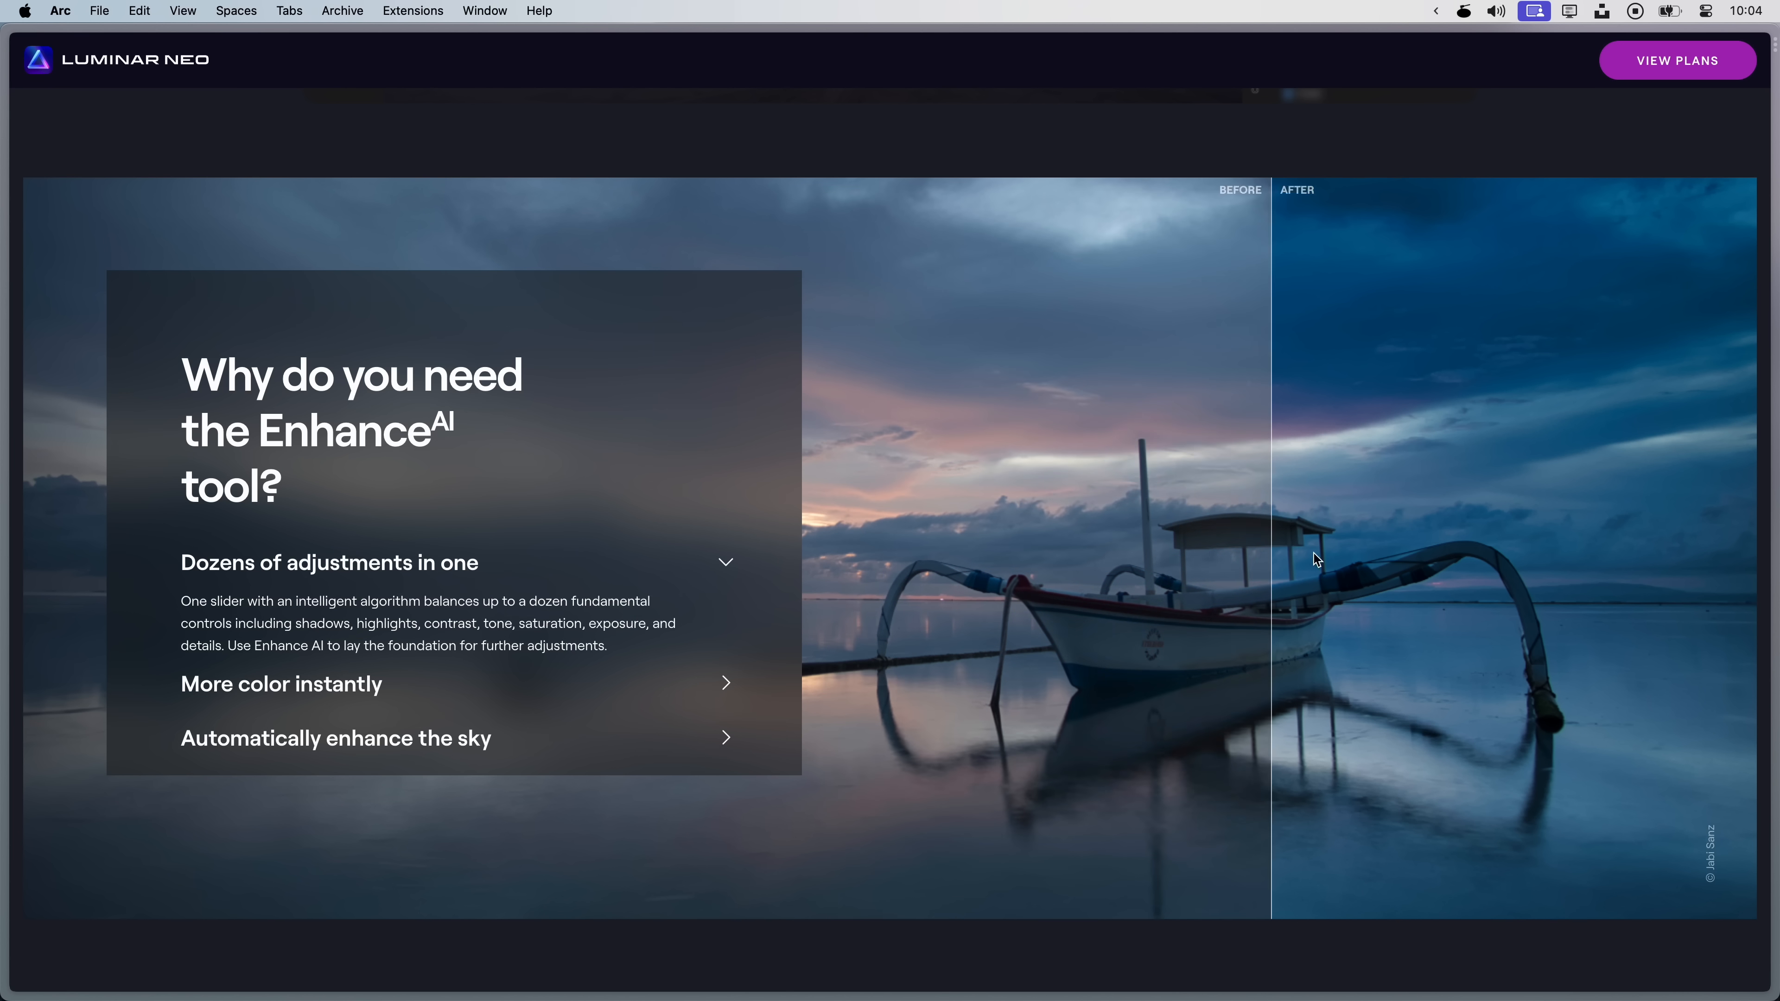
Compare Luminar Neo's boat, camping-preset and portrait before/after photos while browsing down the page
drag(1271, 556, 1589, 567)
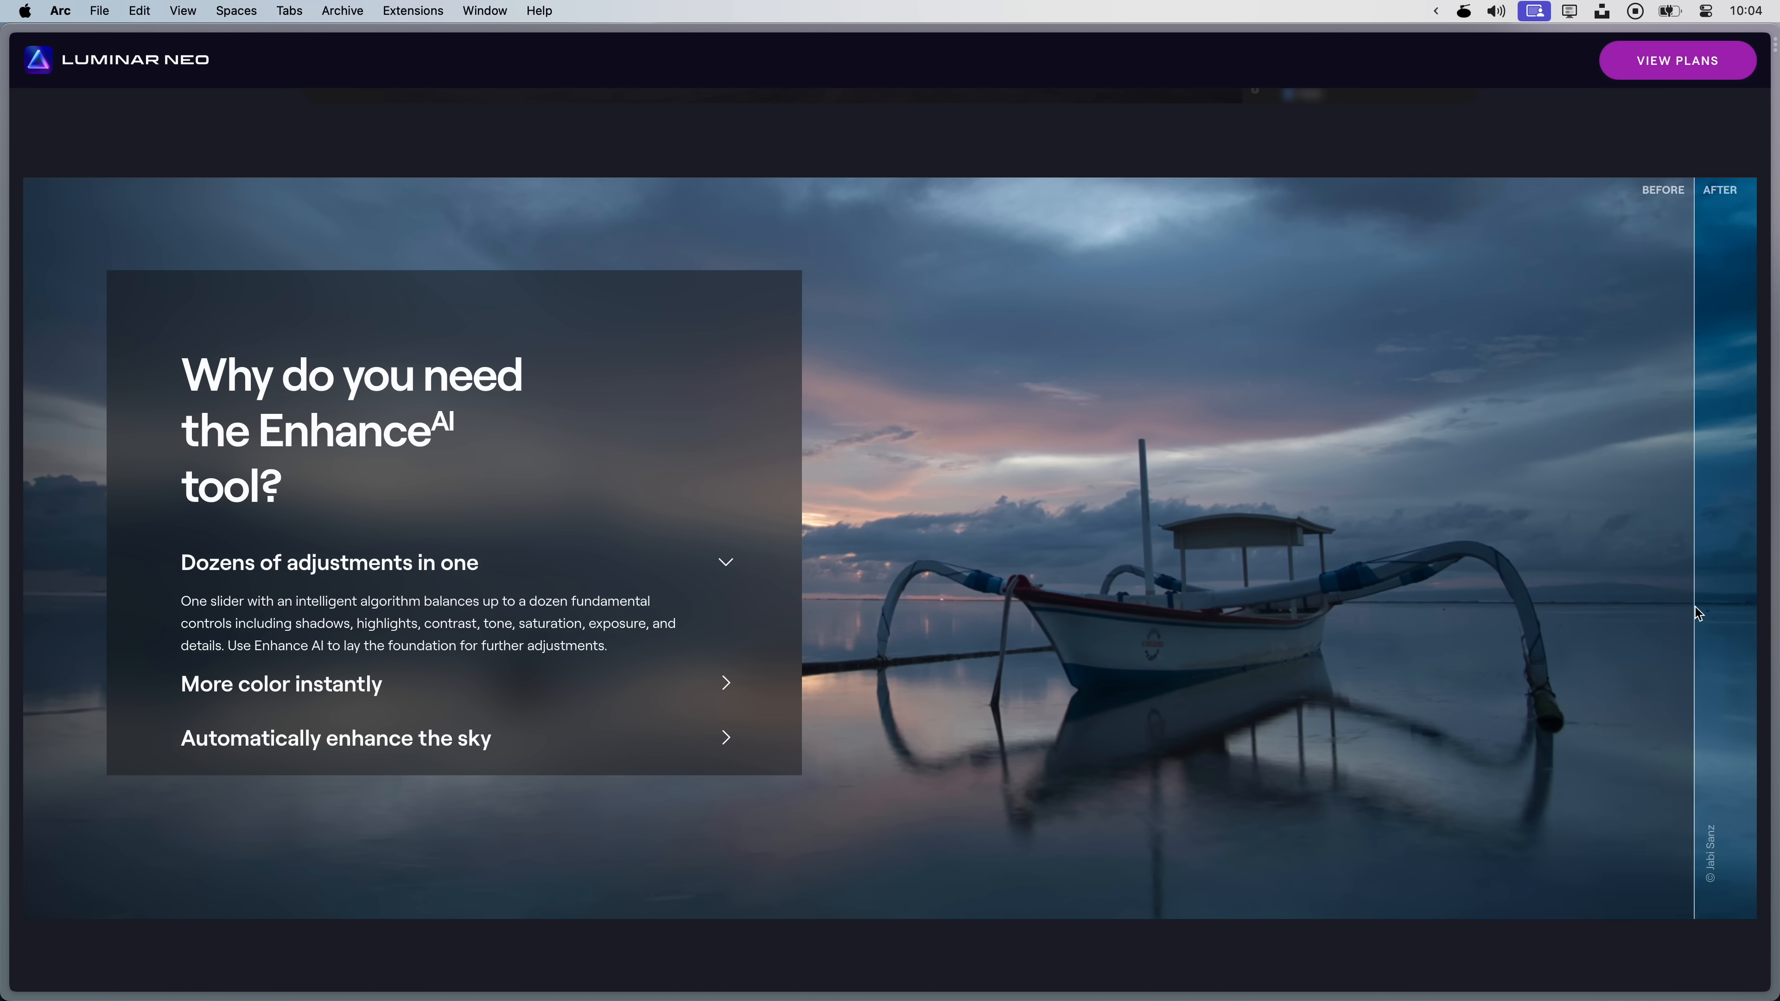
scroll(down, 3)
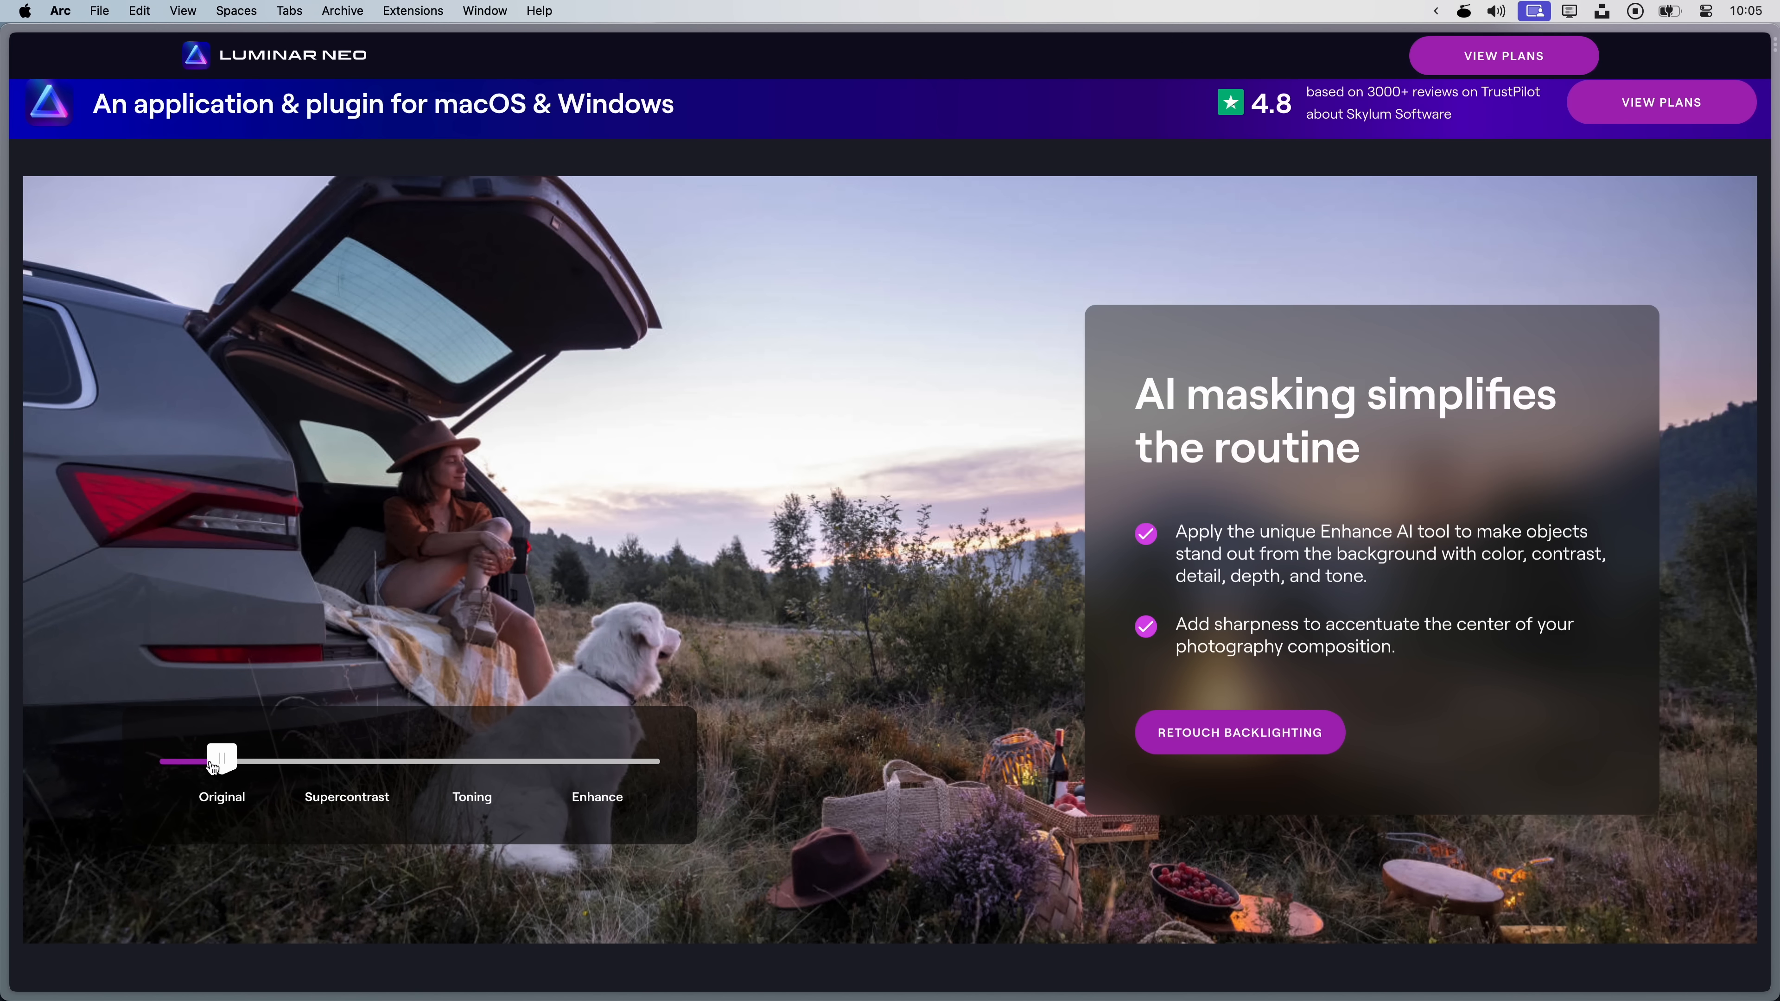
drag(221, 760, 471, 758)
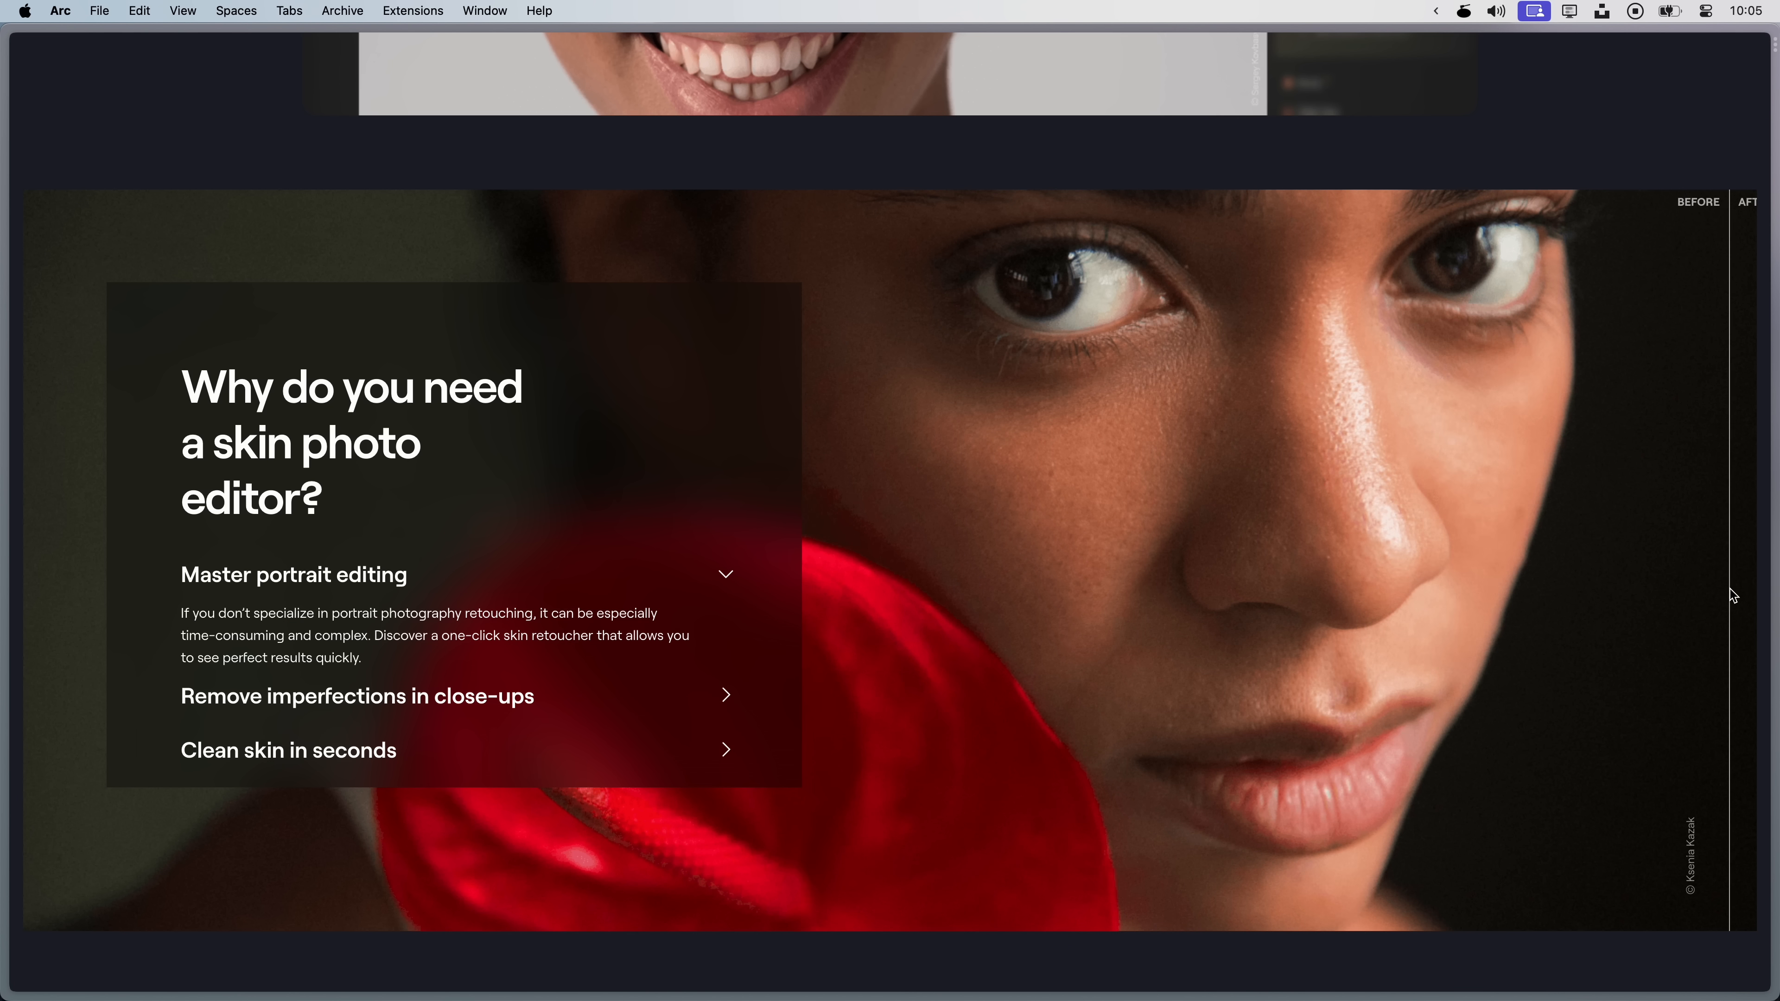
drag(1734, 593, 904, 605)
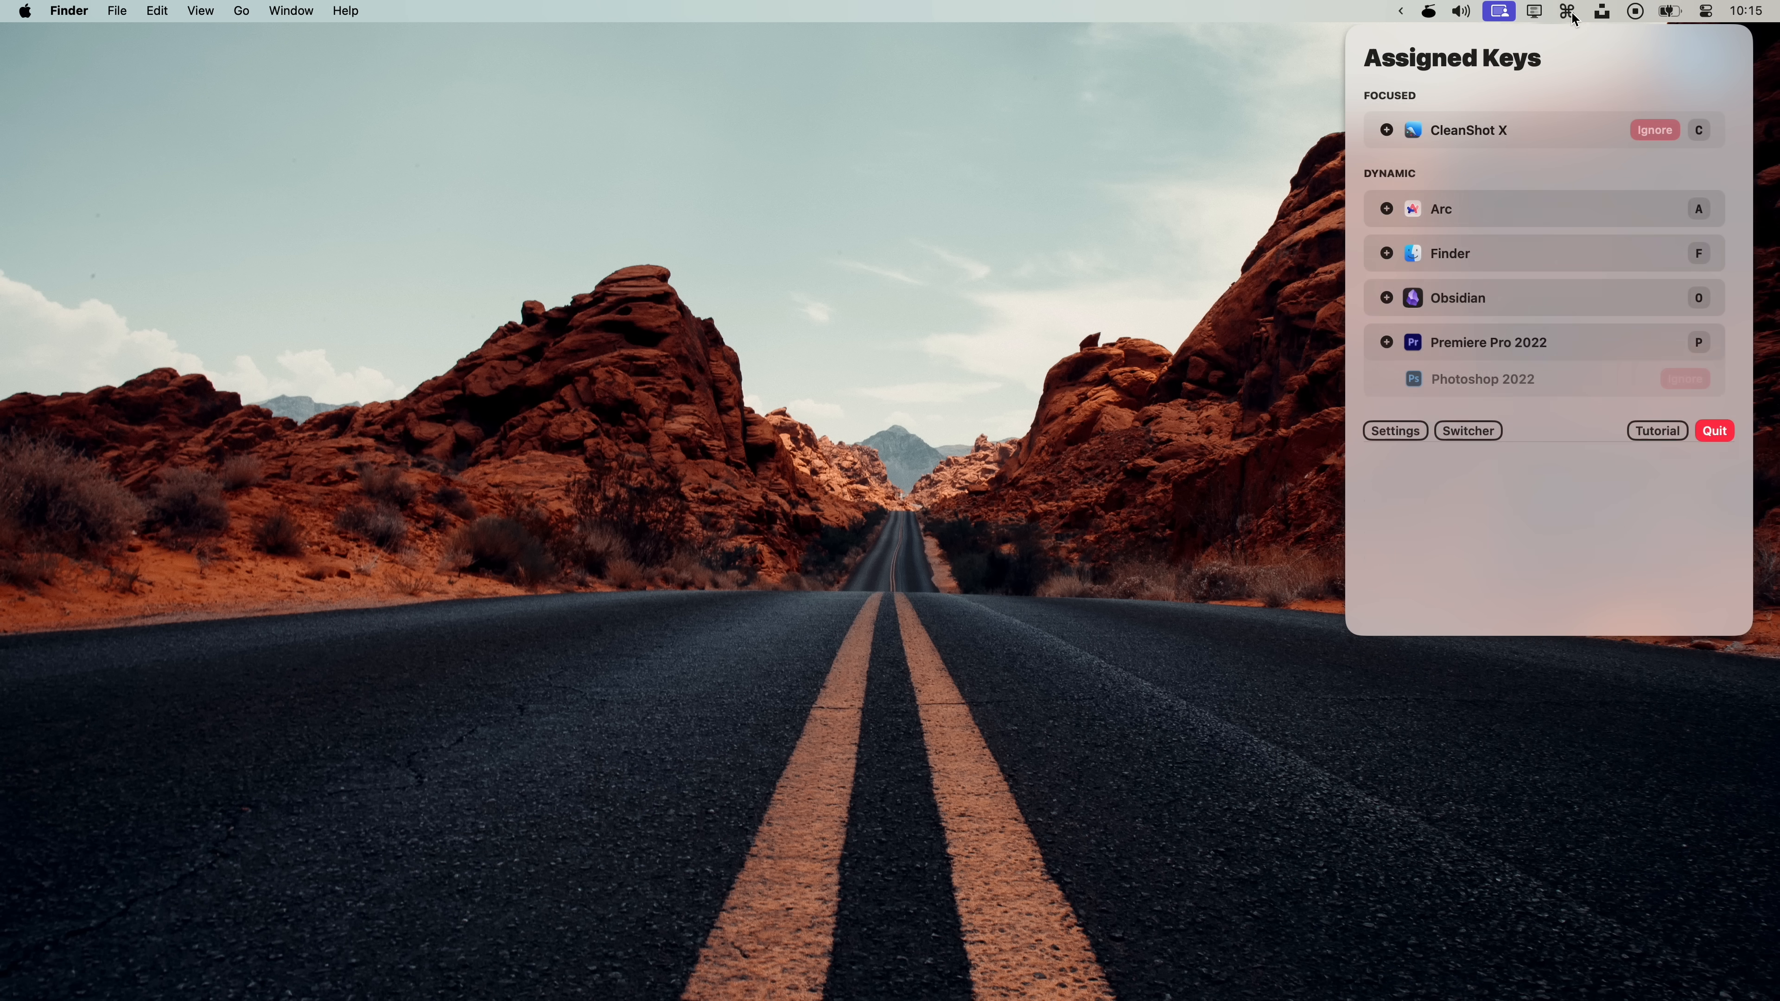
Show rcmd's how-to-use tutorial beneath the Assigned Keys list
click(1655, 430)
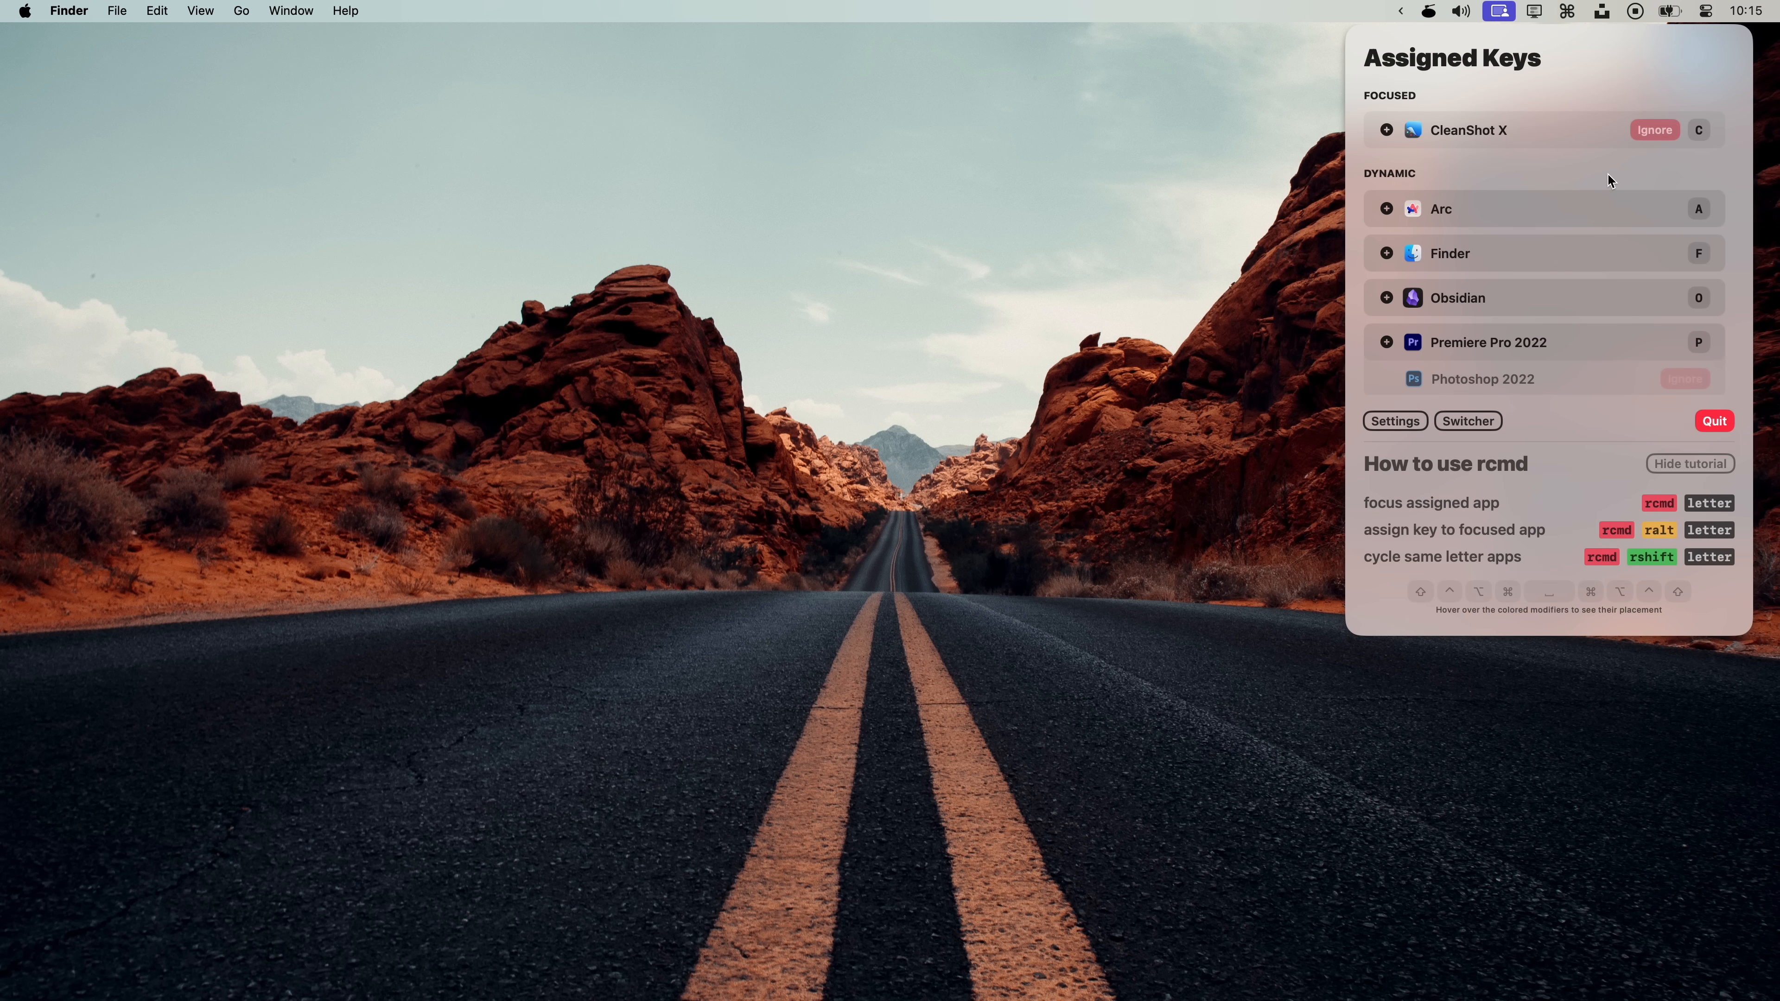
mouse_move(1716, 208)
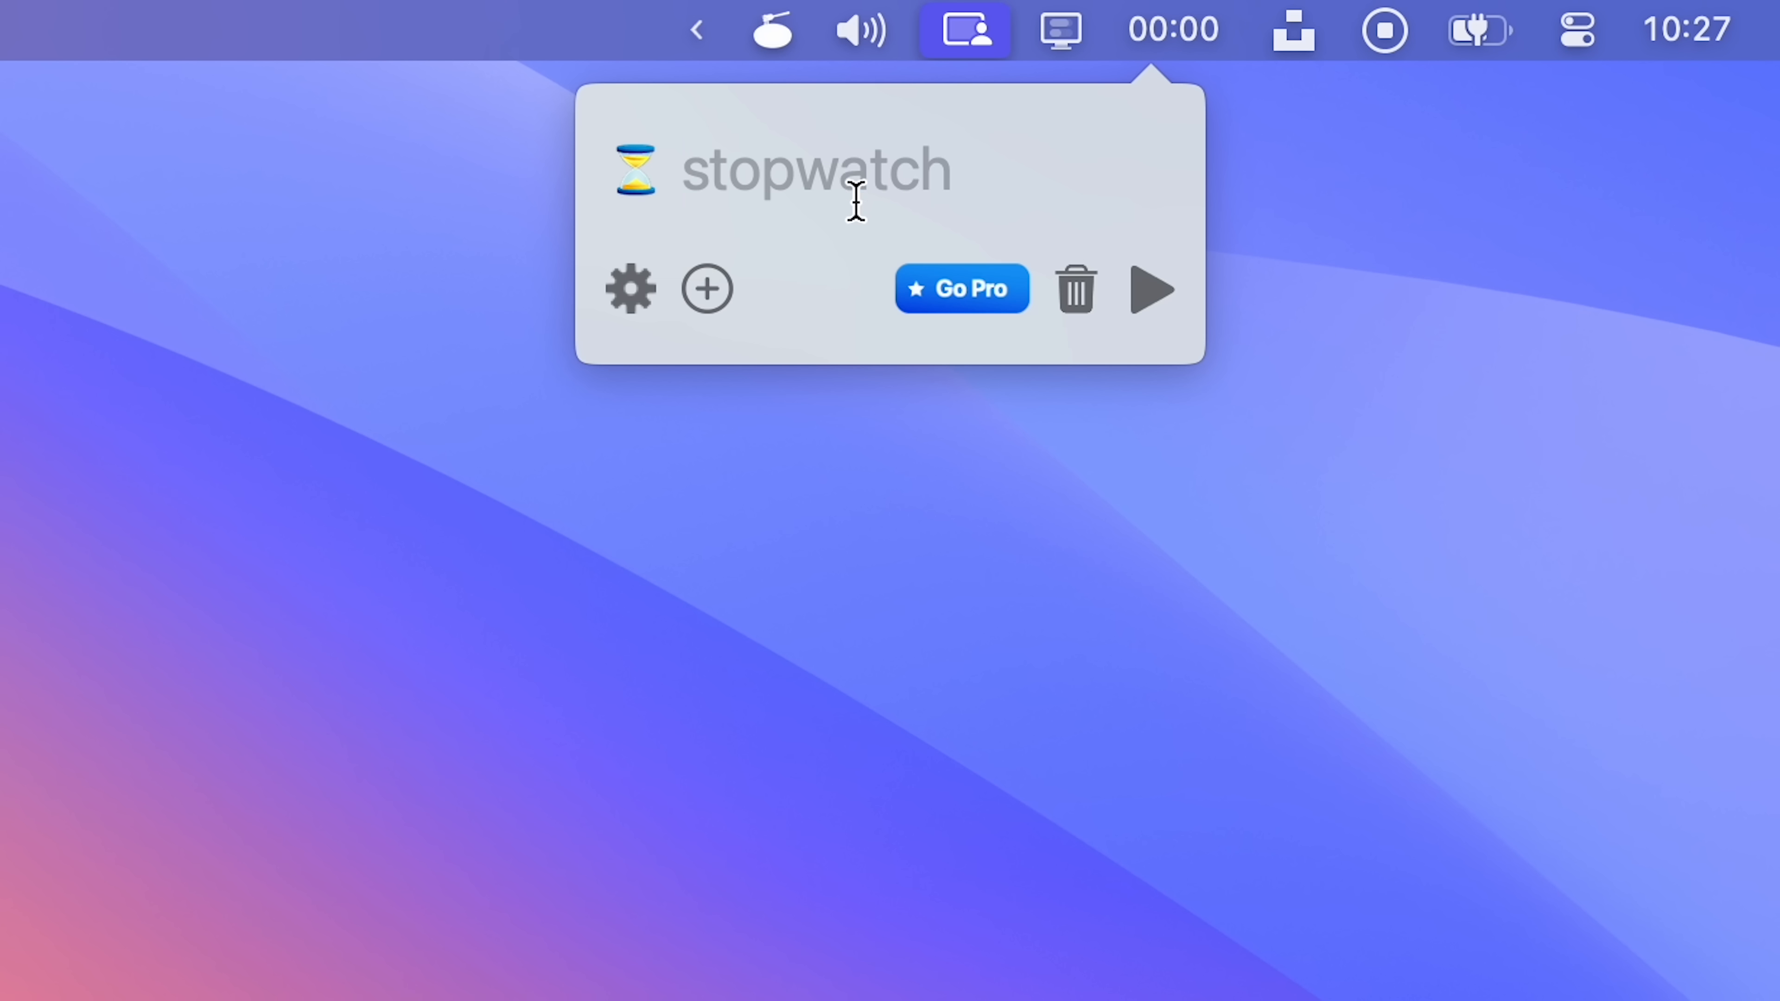
Enter 30 in the stopwatch's name field to make it a 30 timer
click(794, 171)
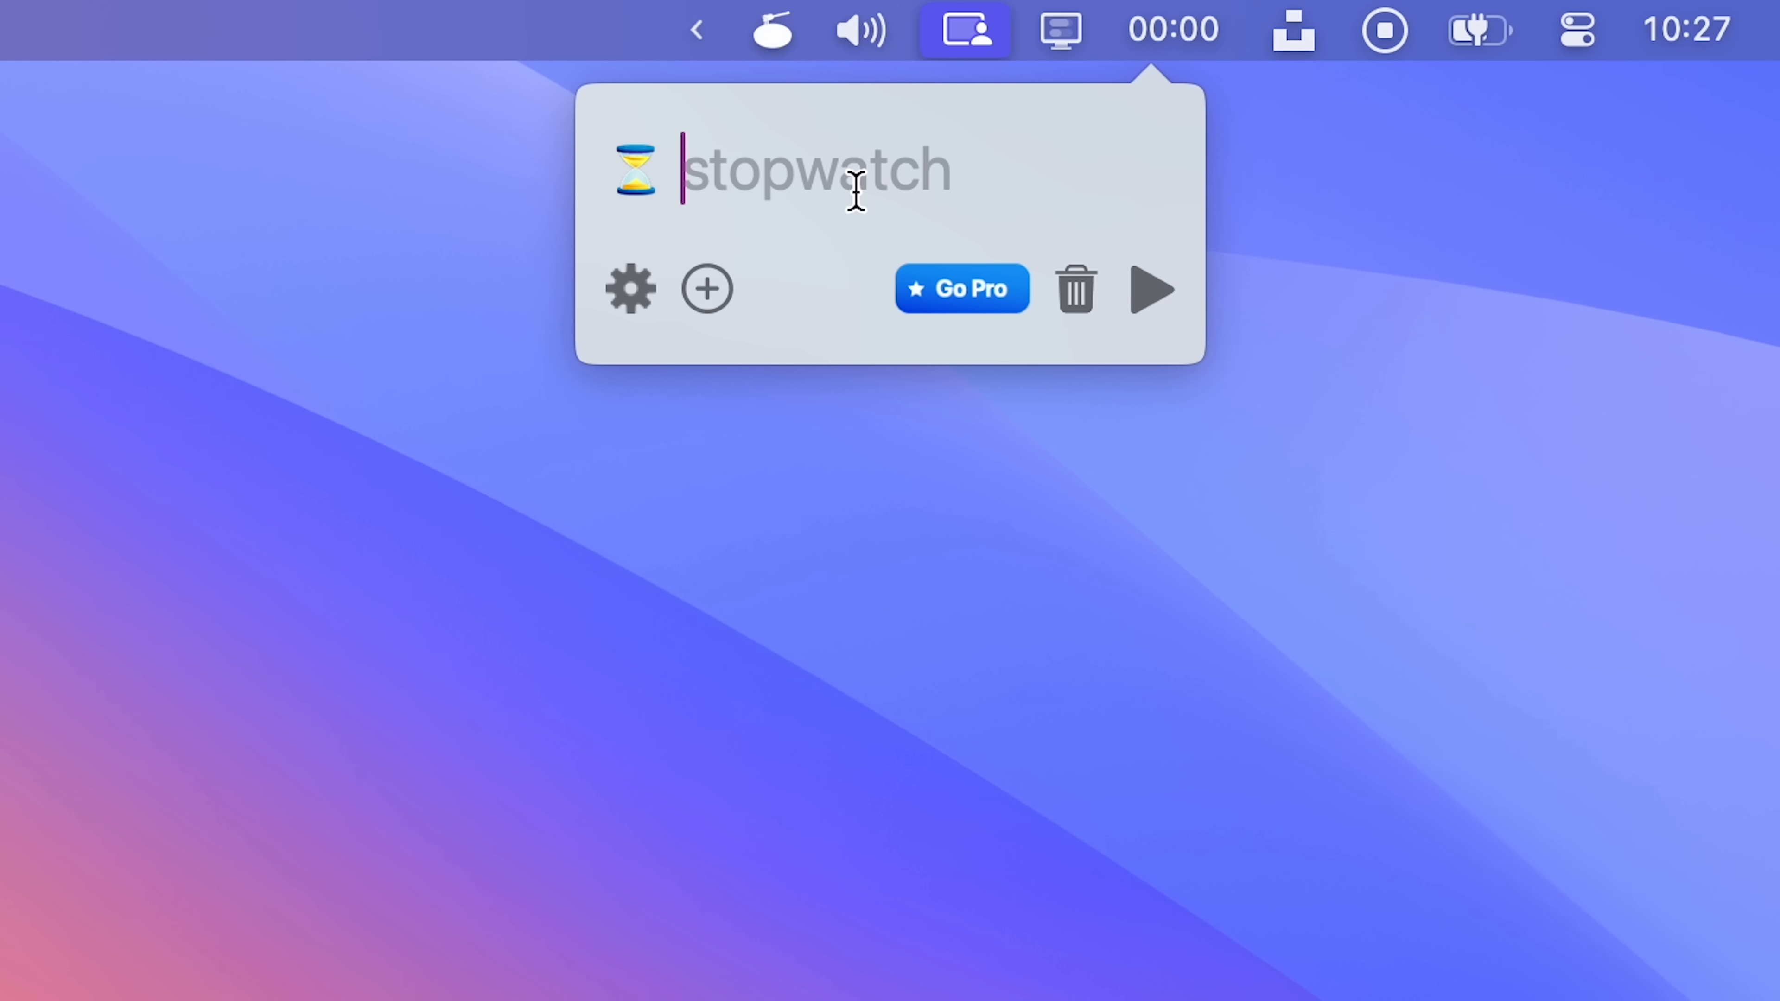
text(30)
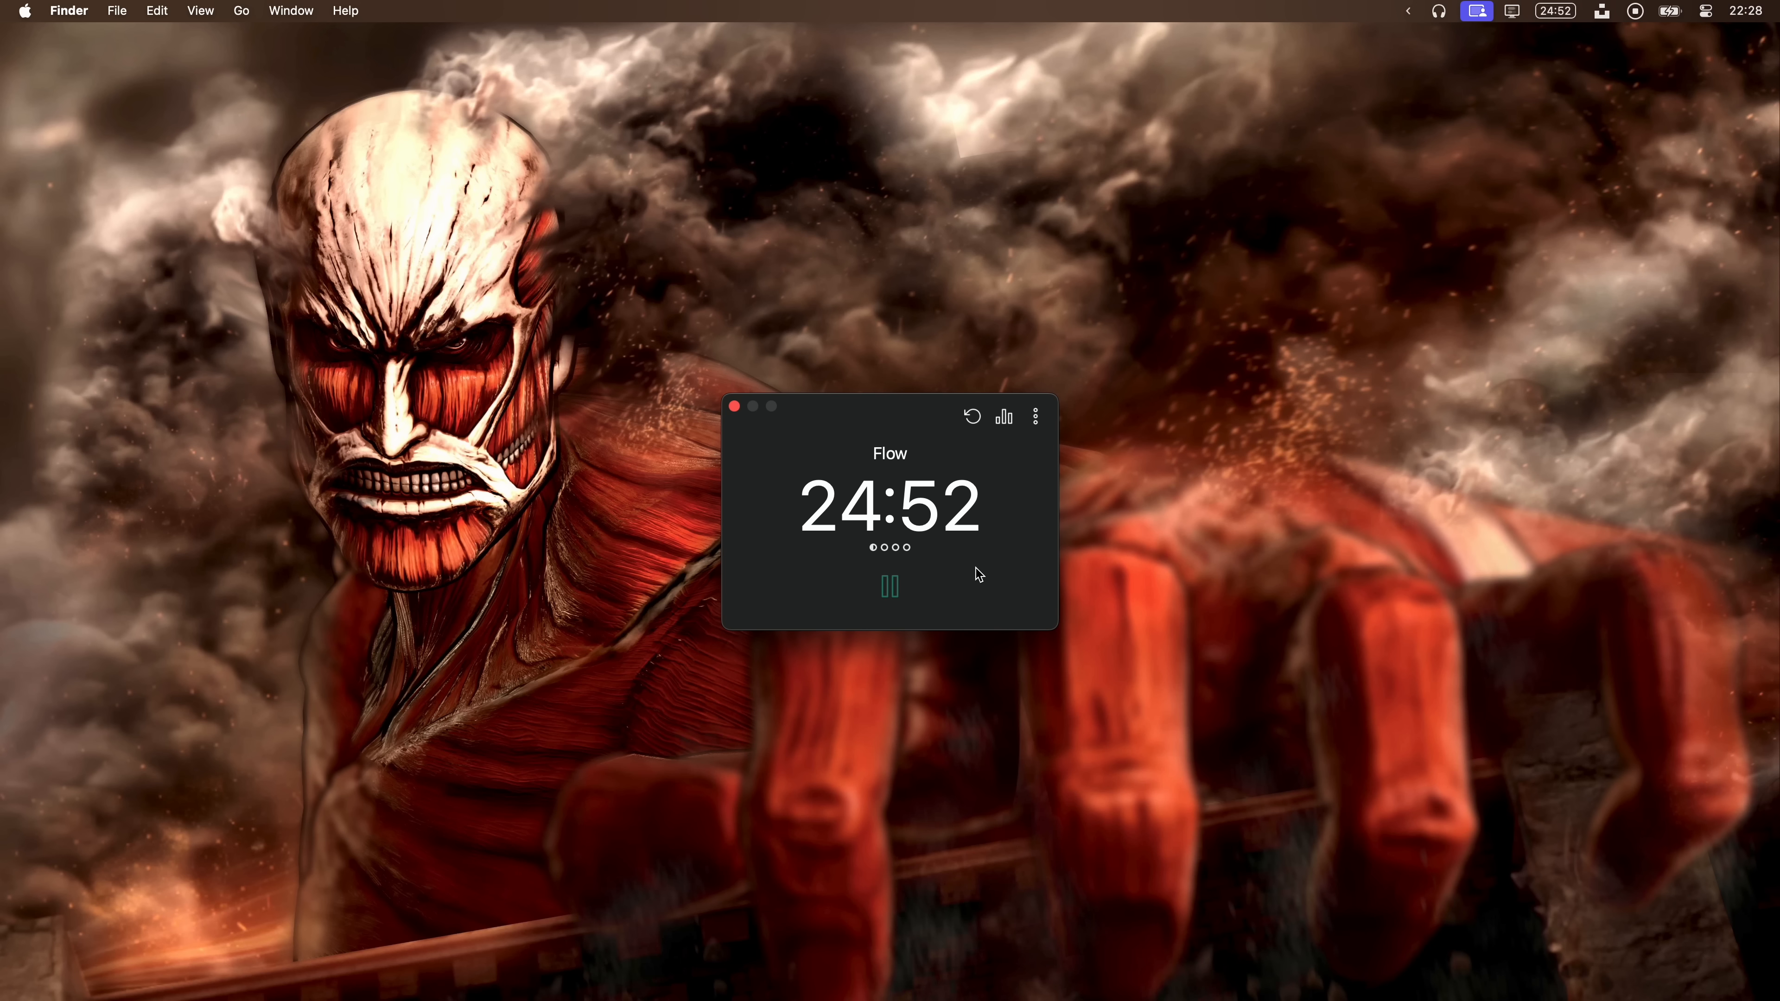
Check Flow's running focus countdown and leave it ticking in the menu bar
click(1035, 417)
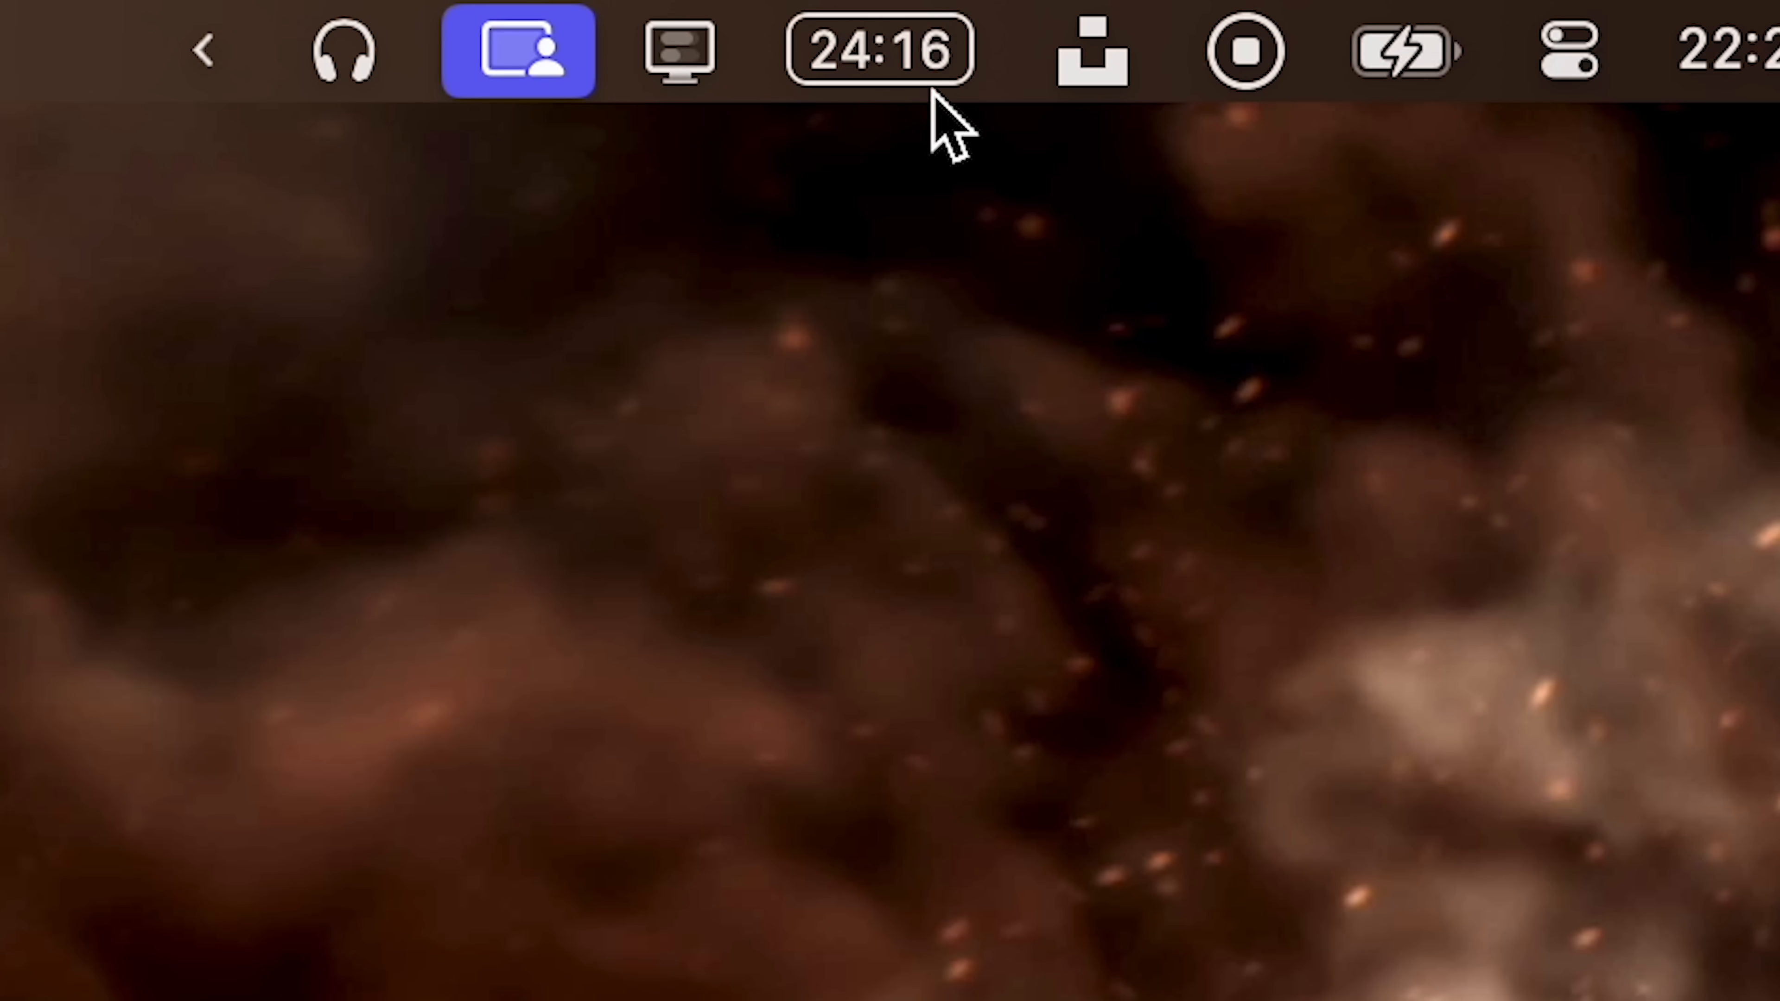
mouse_move(916, 187)
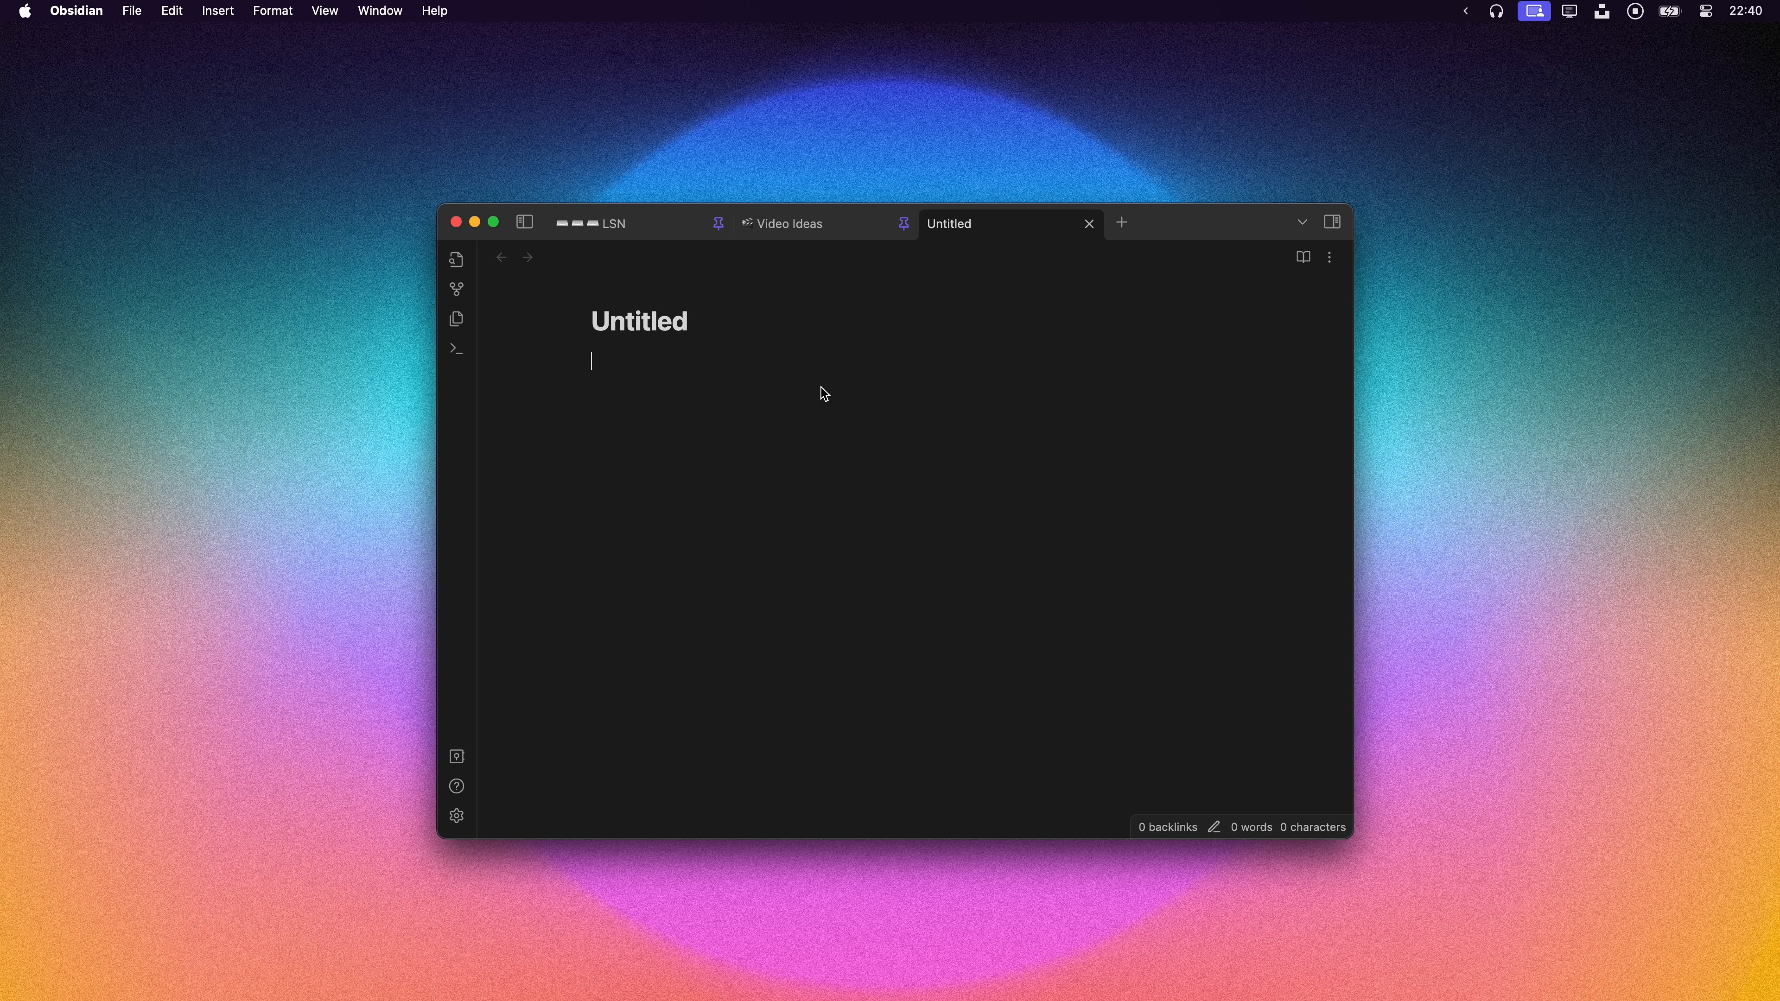
text(### this is)
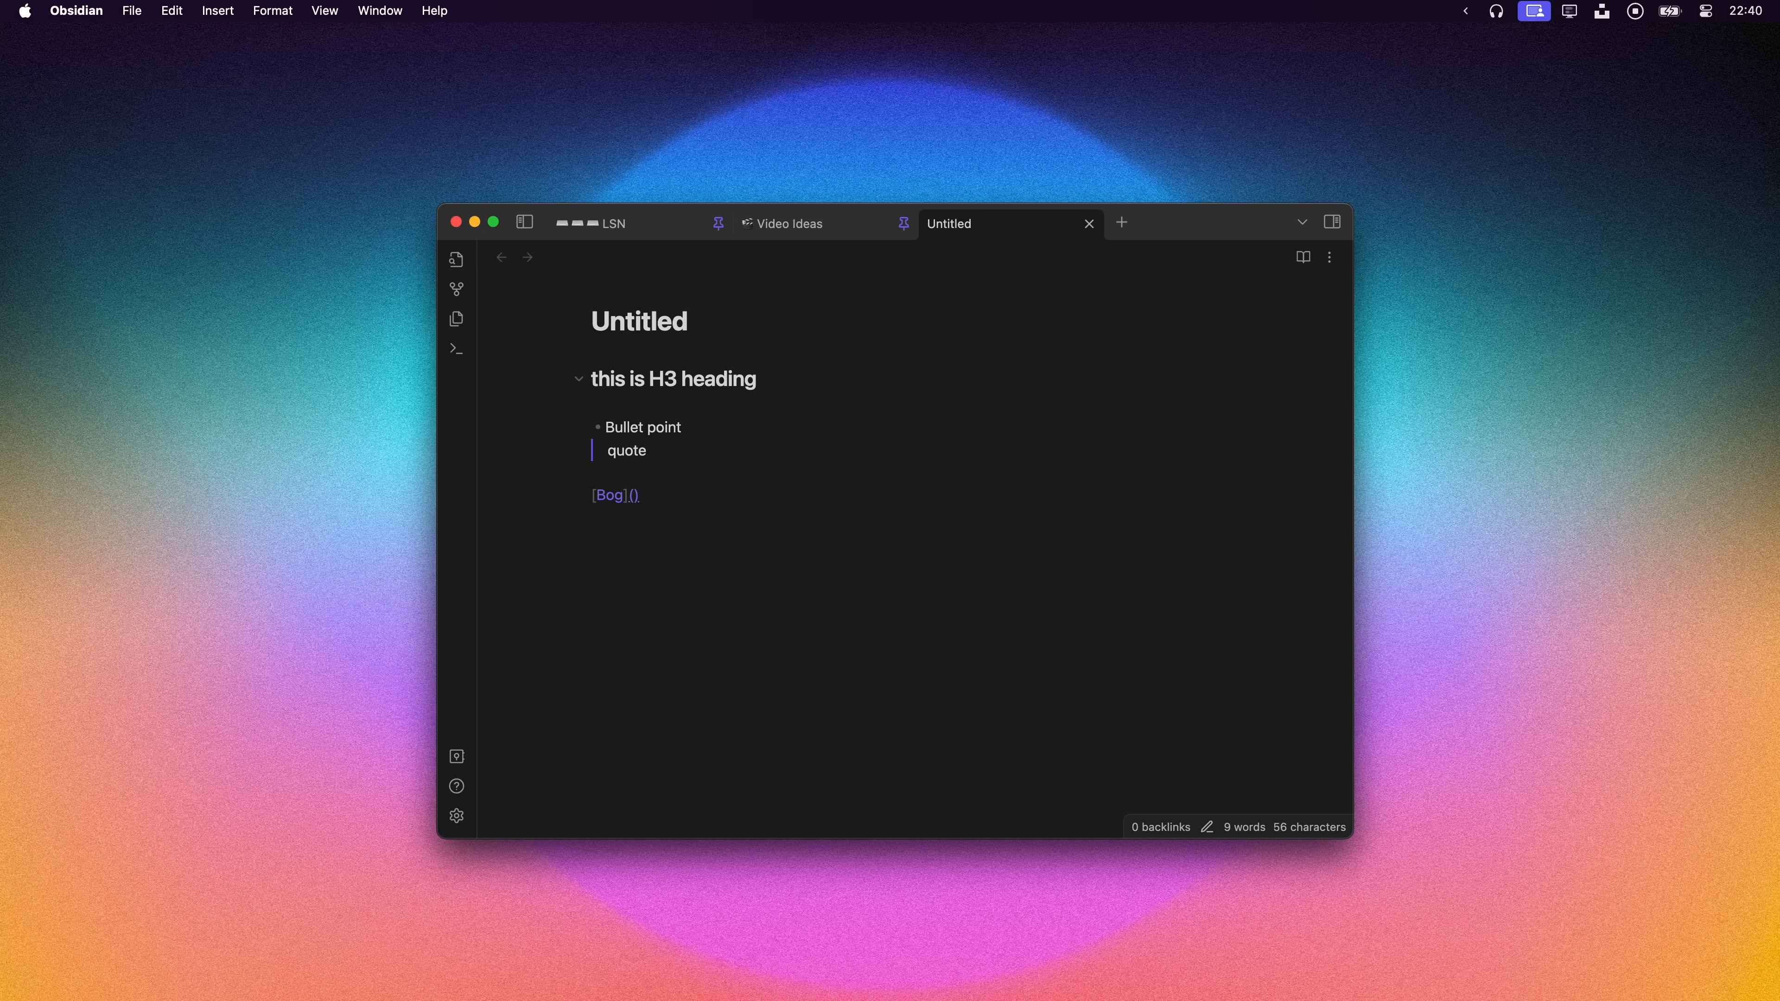
text(https:youtube.com)
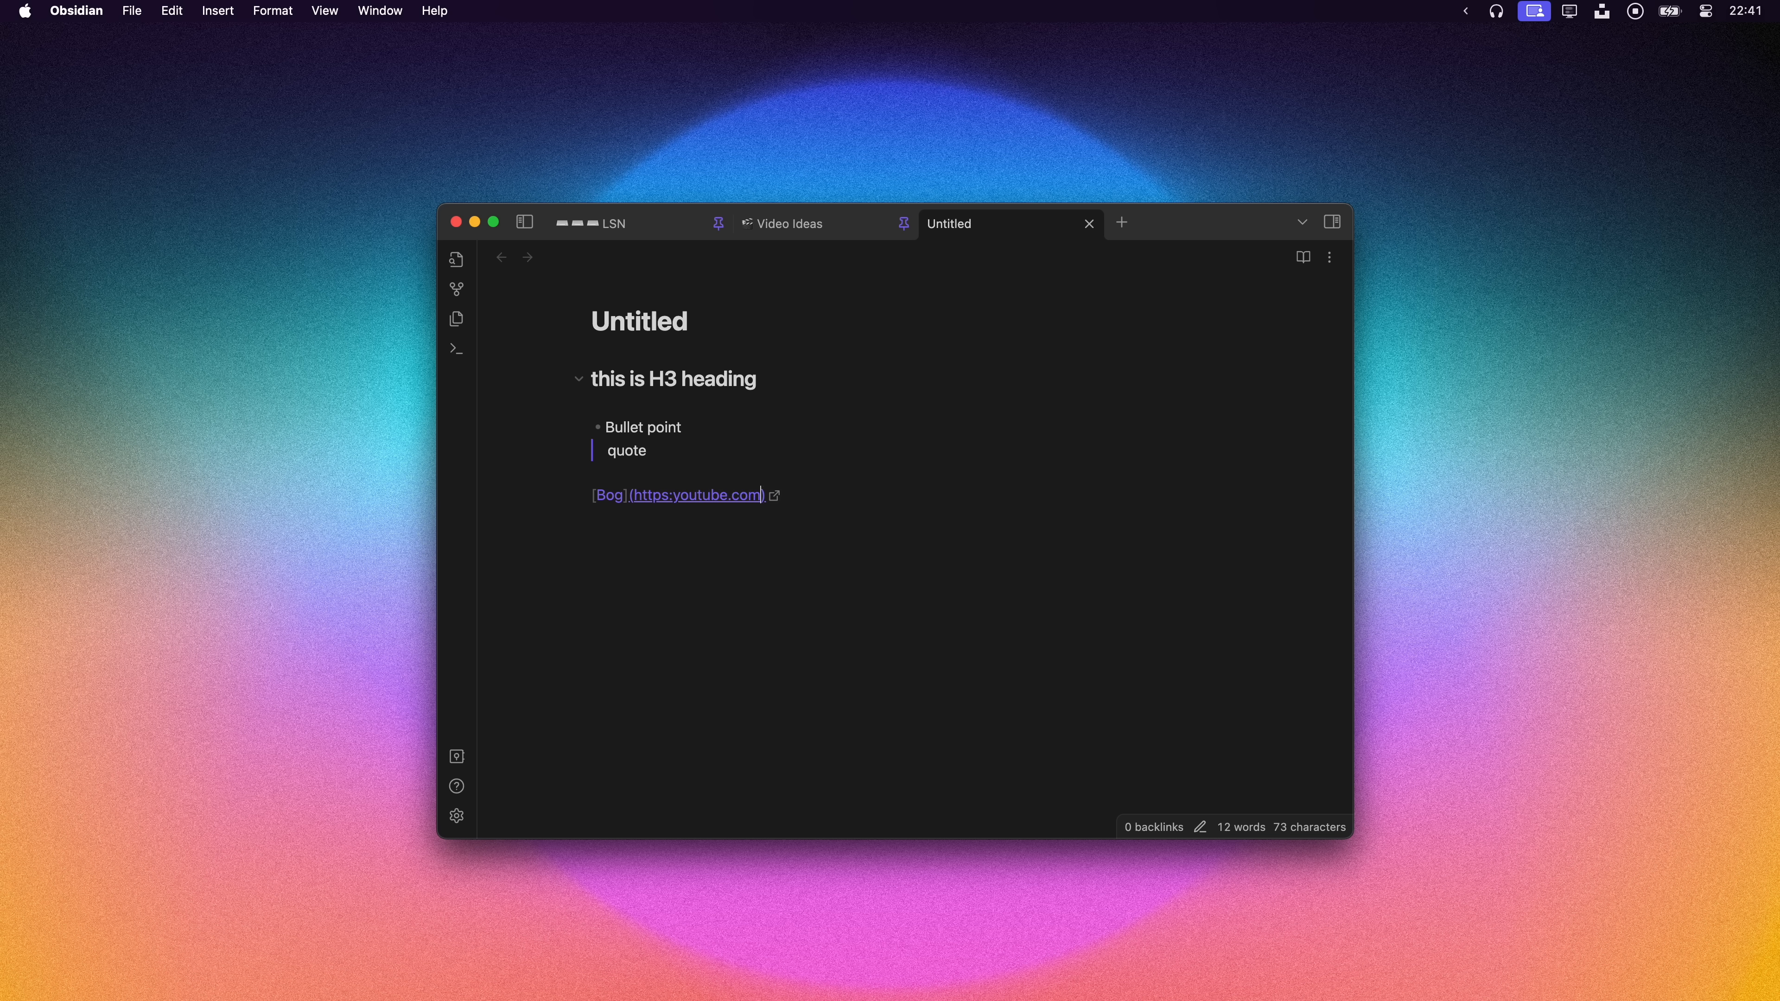
text(/@bogxd)
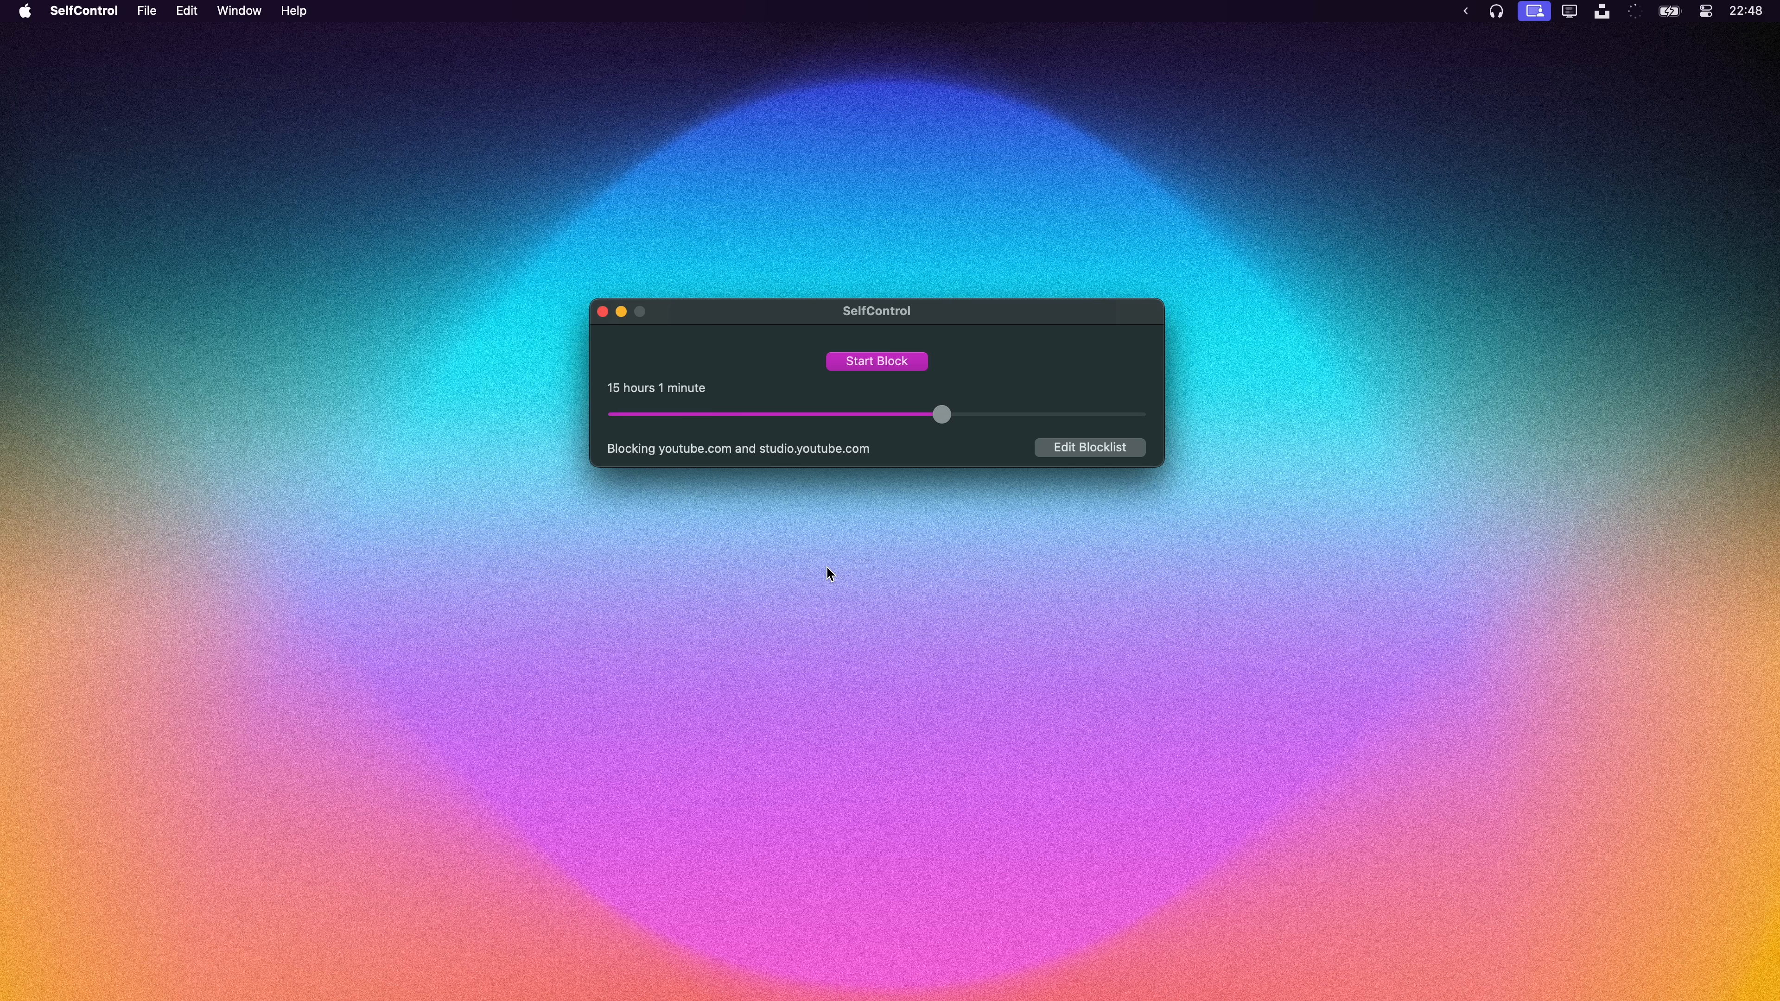
mouse_move(865, 383)
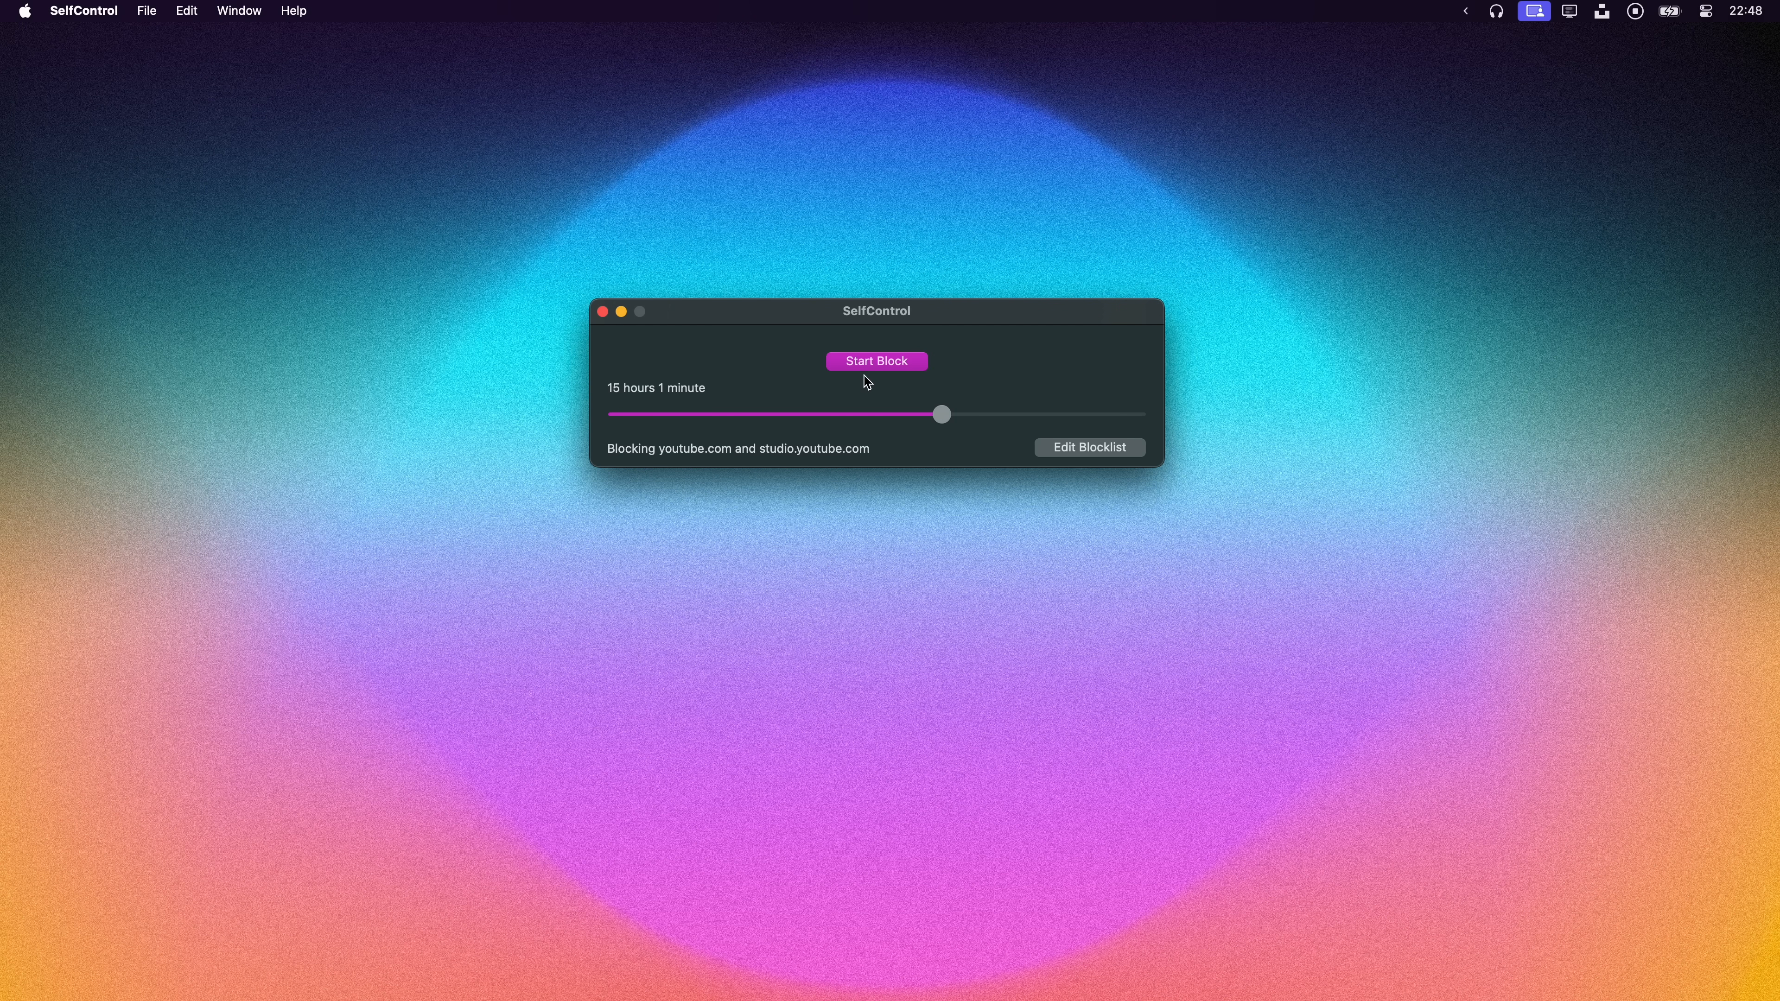
Shorten the SelfControl block to 1 minute and start blocking the YouTube sites
click(1086, 446)
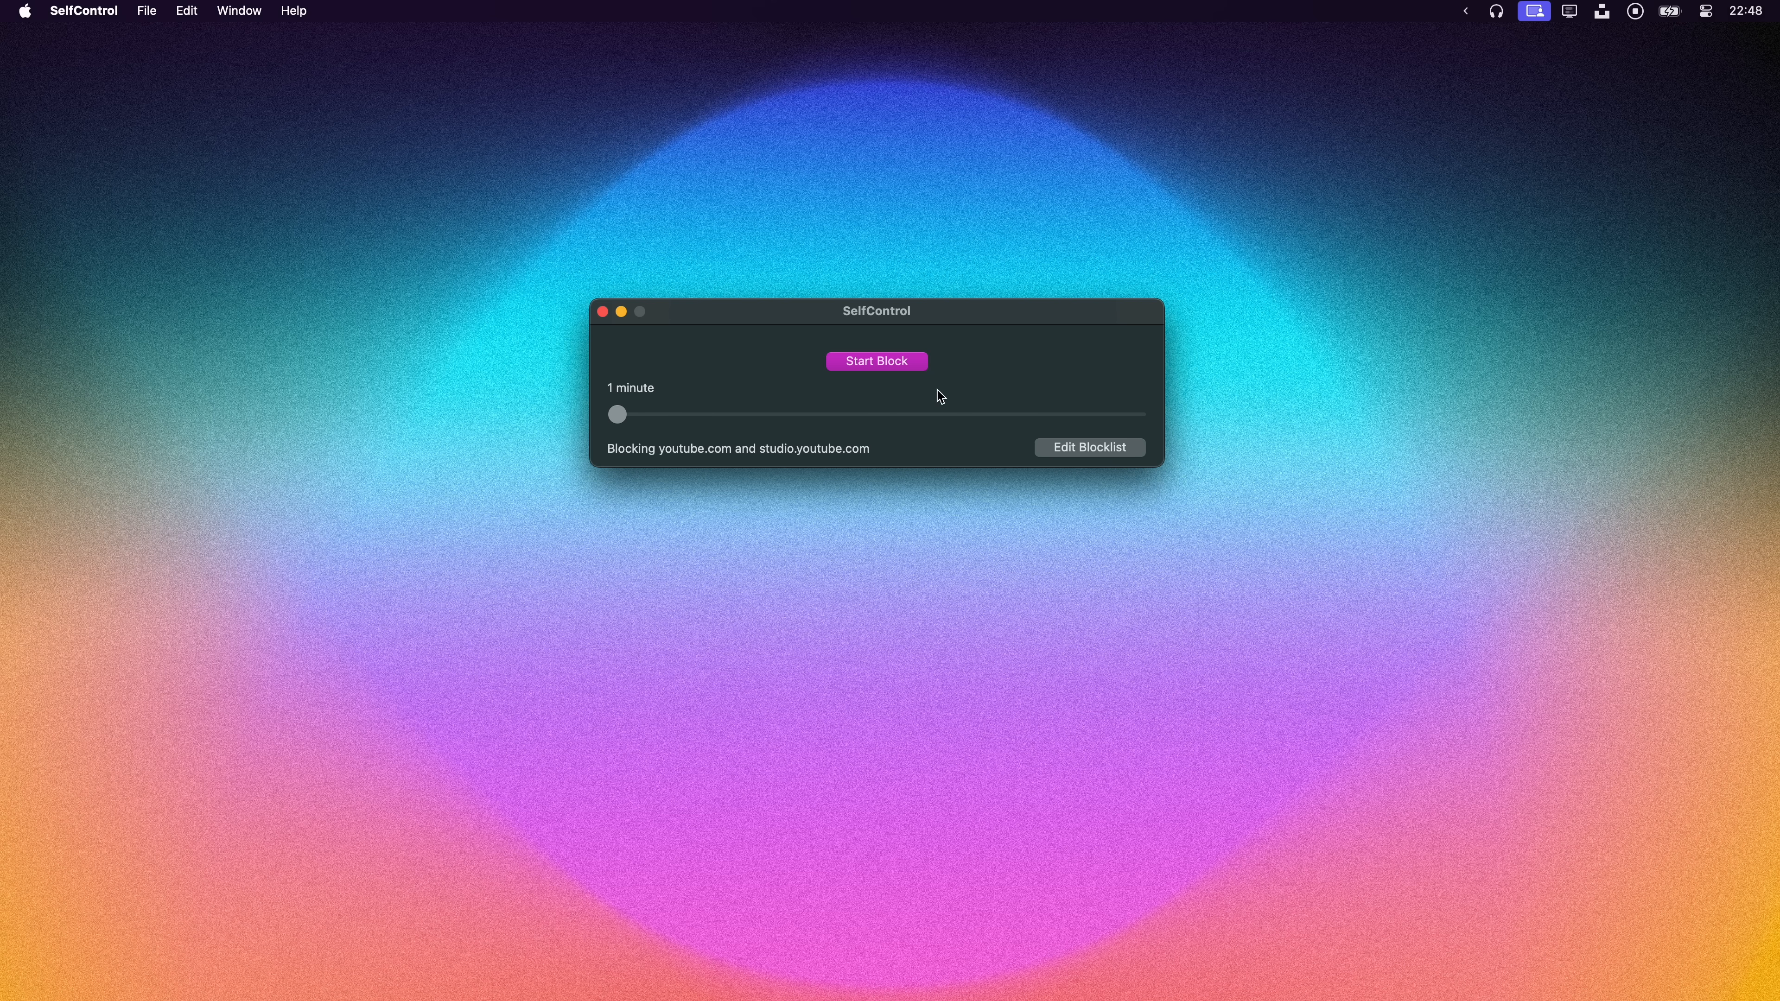
click(875, 361)
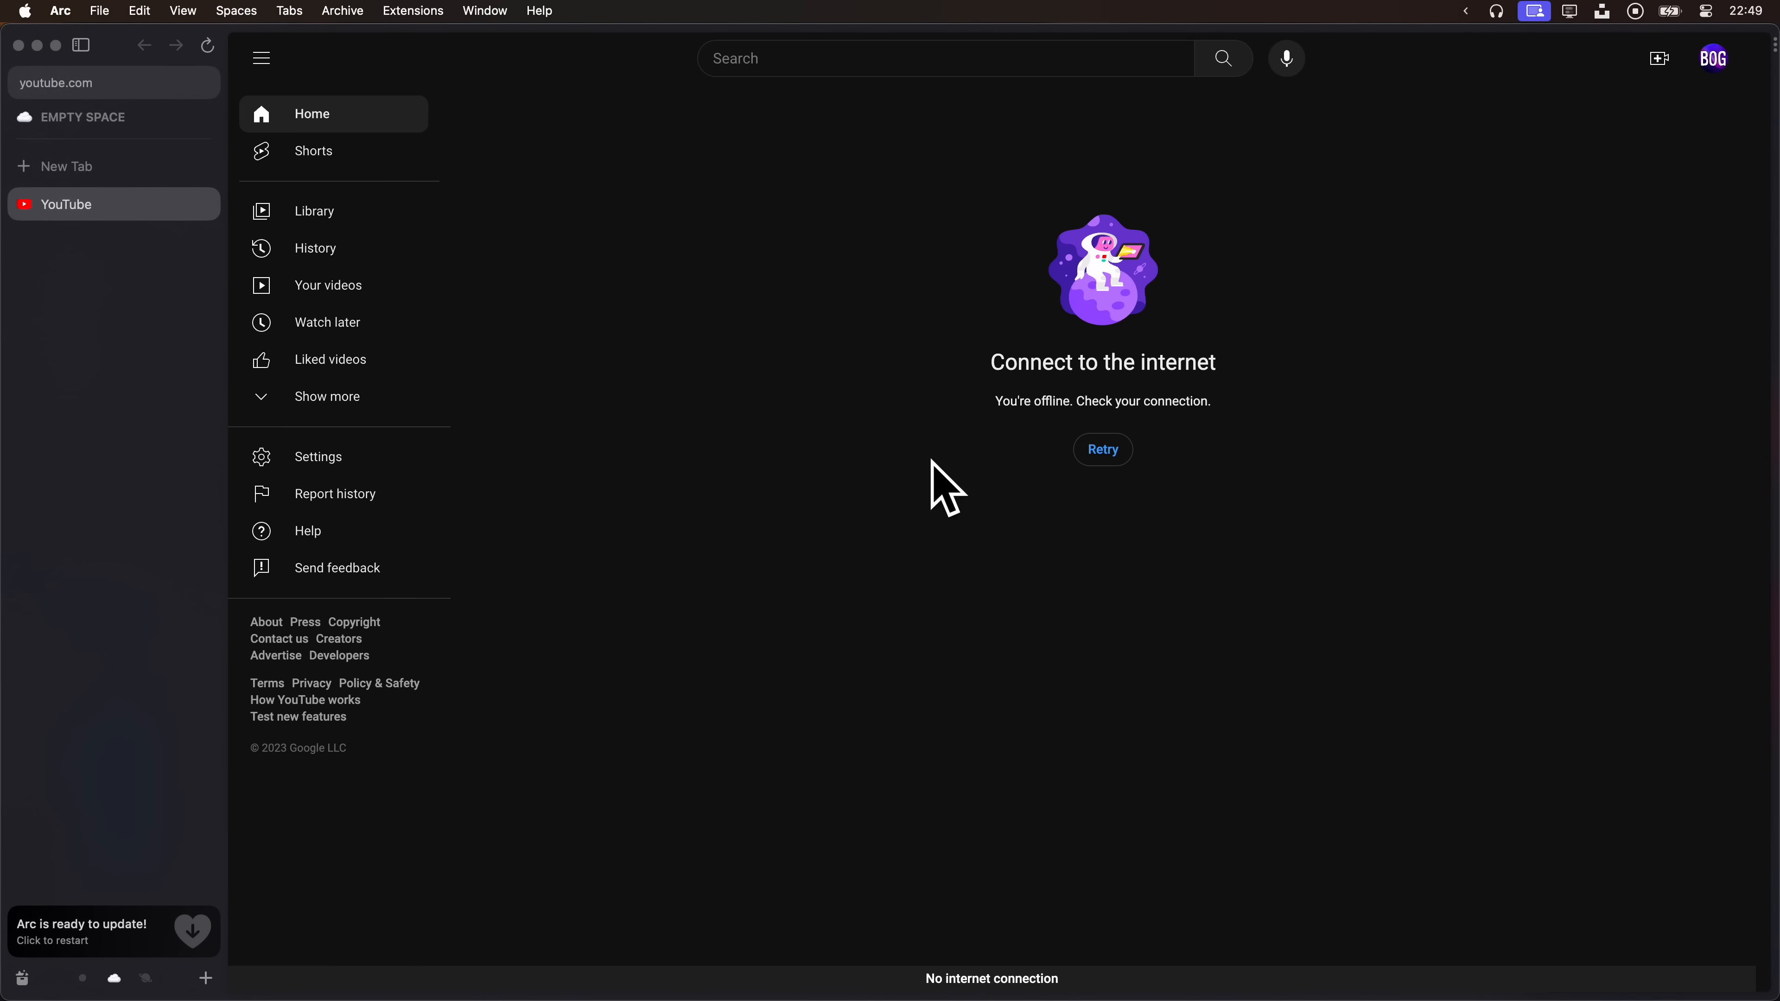
mouse_move(1020, 8)
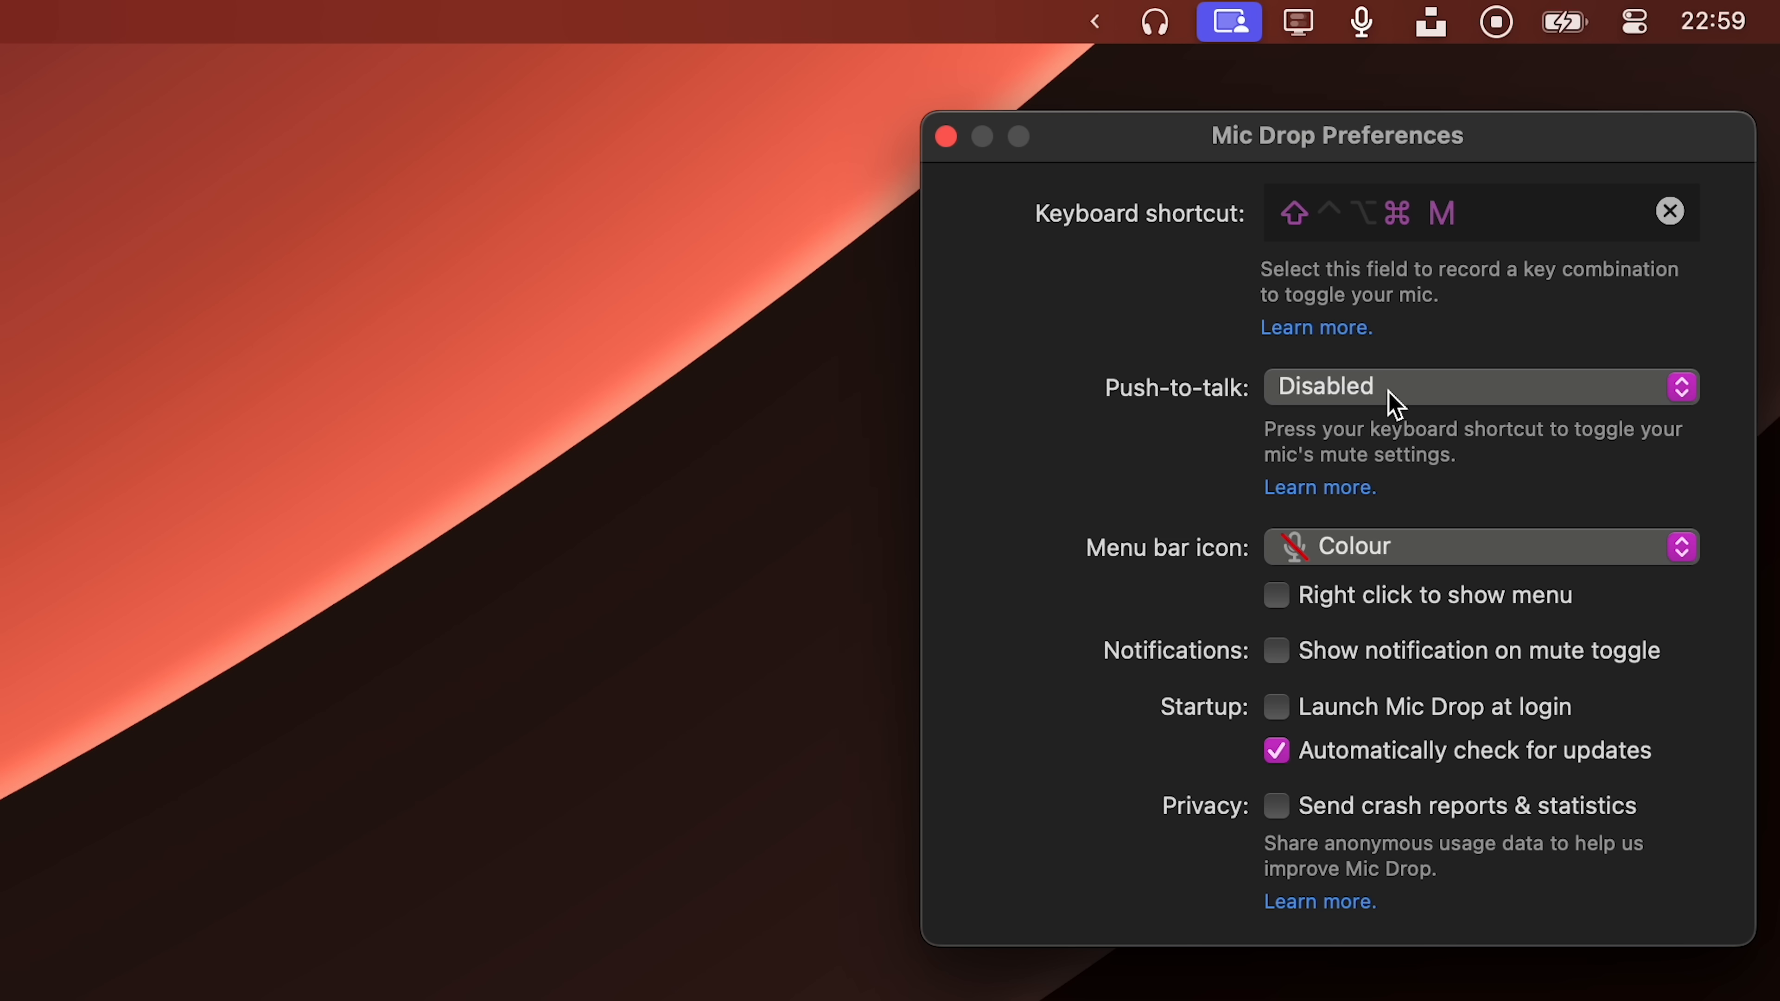
Expand Mic Drop's Push-to-talk behaviour dropdown in its preferences
click(1475, 546)
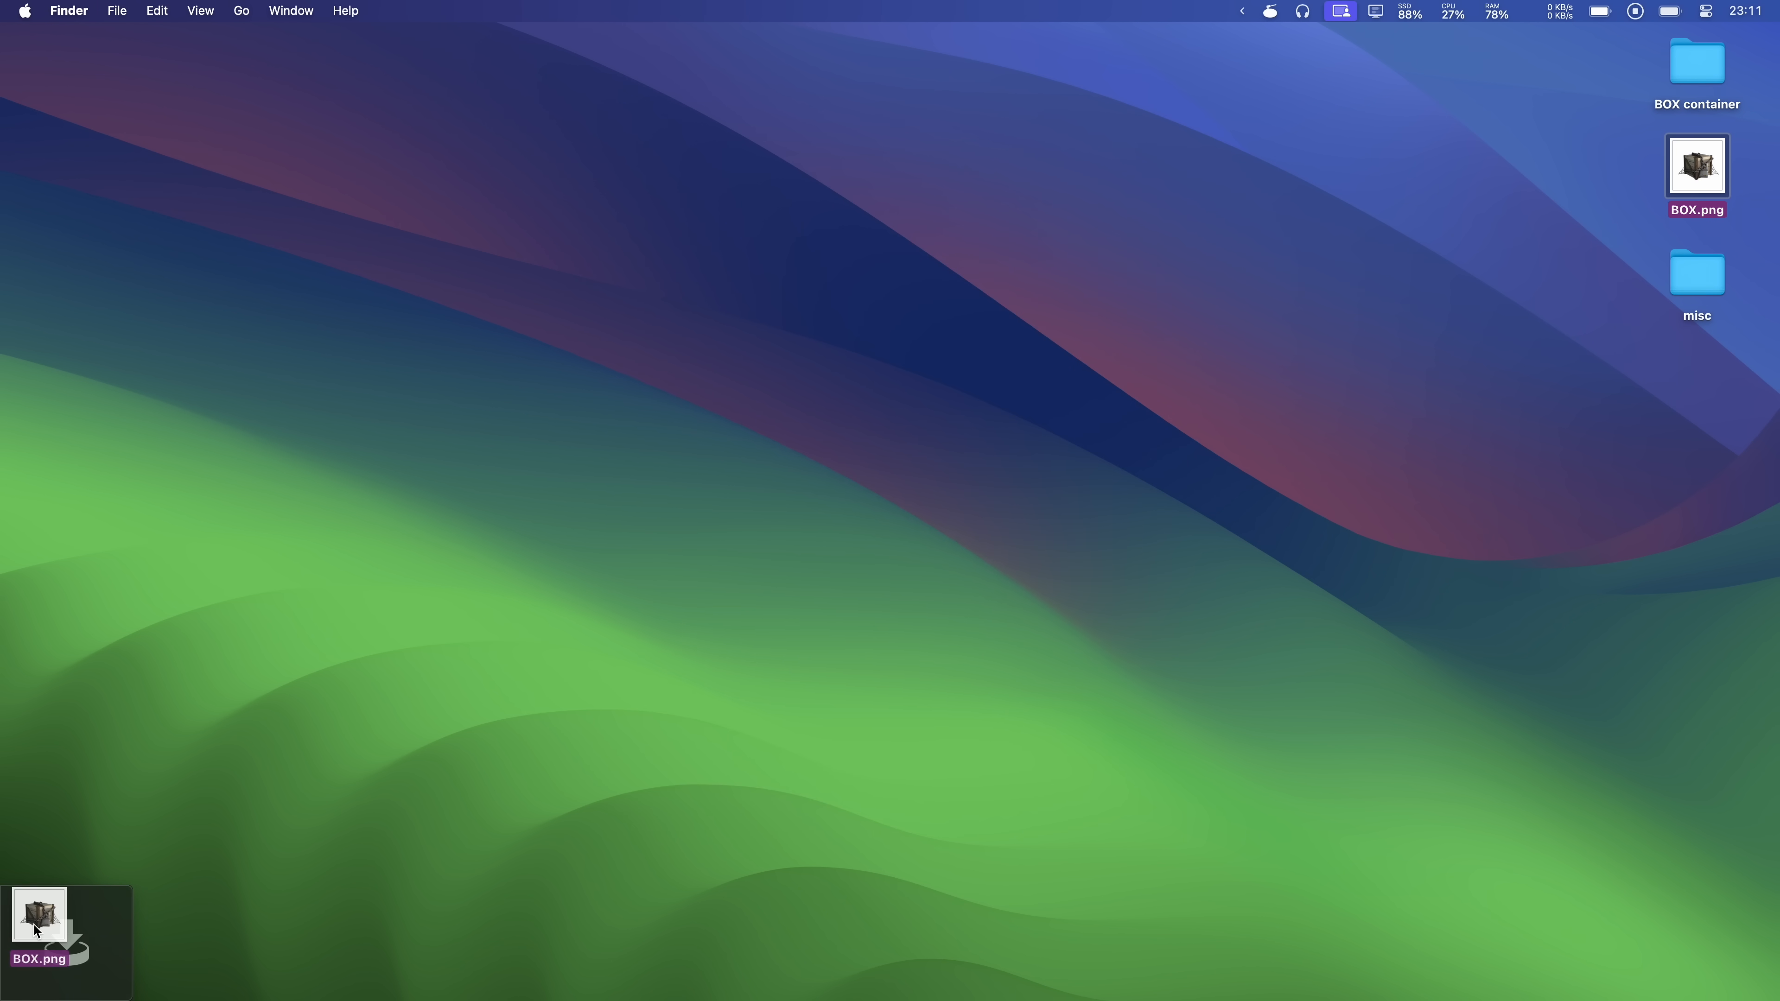
Open the BOX container folder holding BOX.png, then bring up Unclack's menu
double_click(1695, 62)
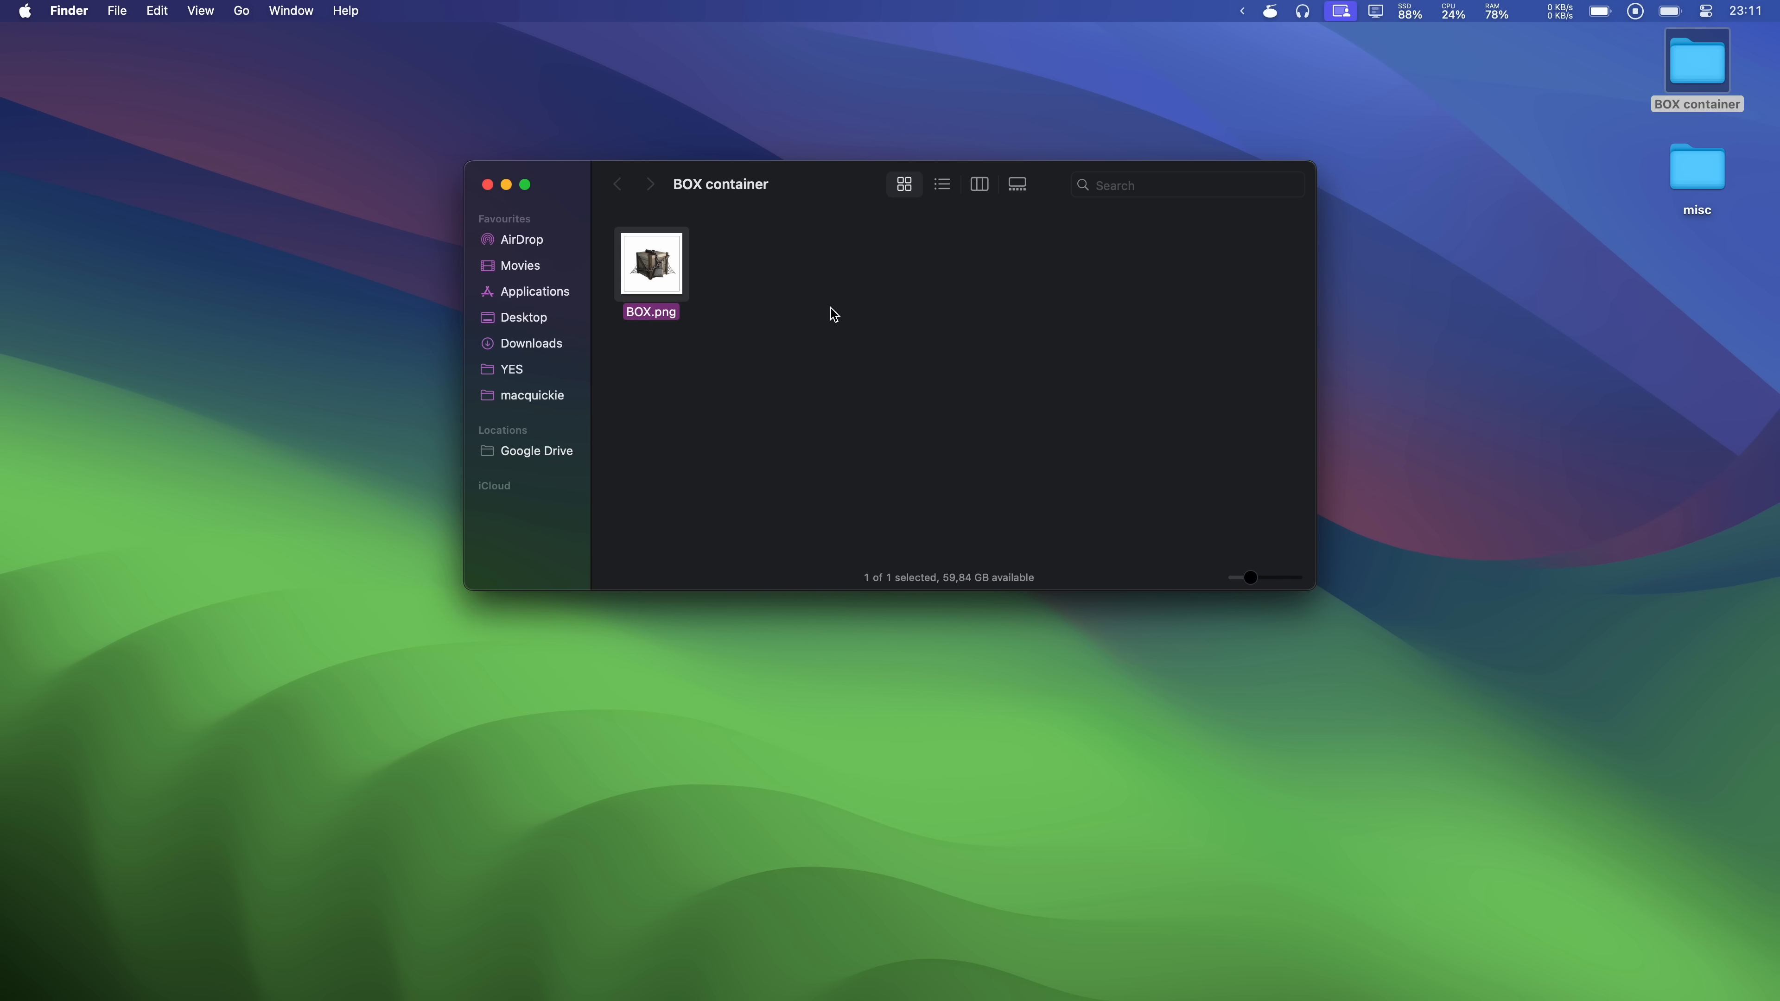
click(1033, 399)
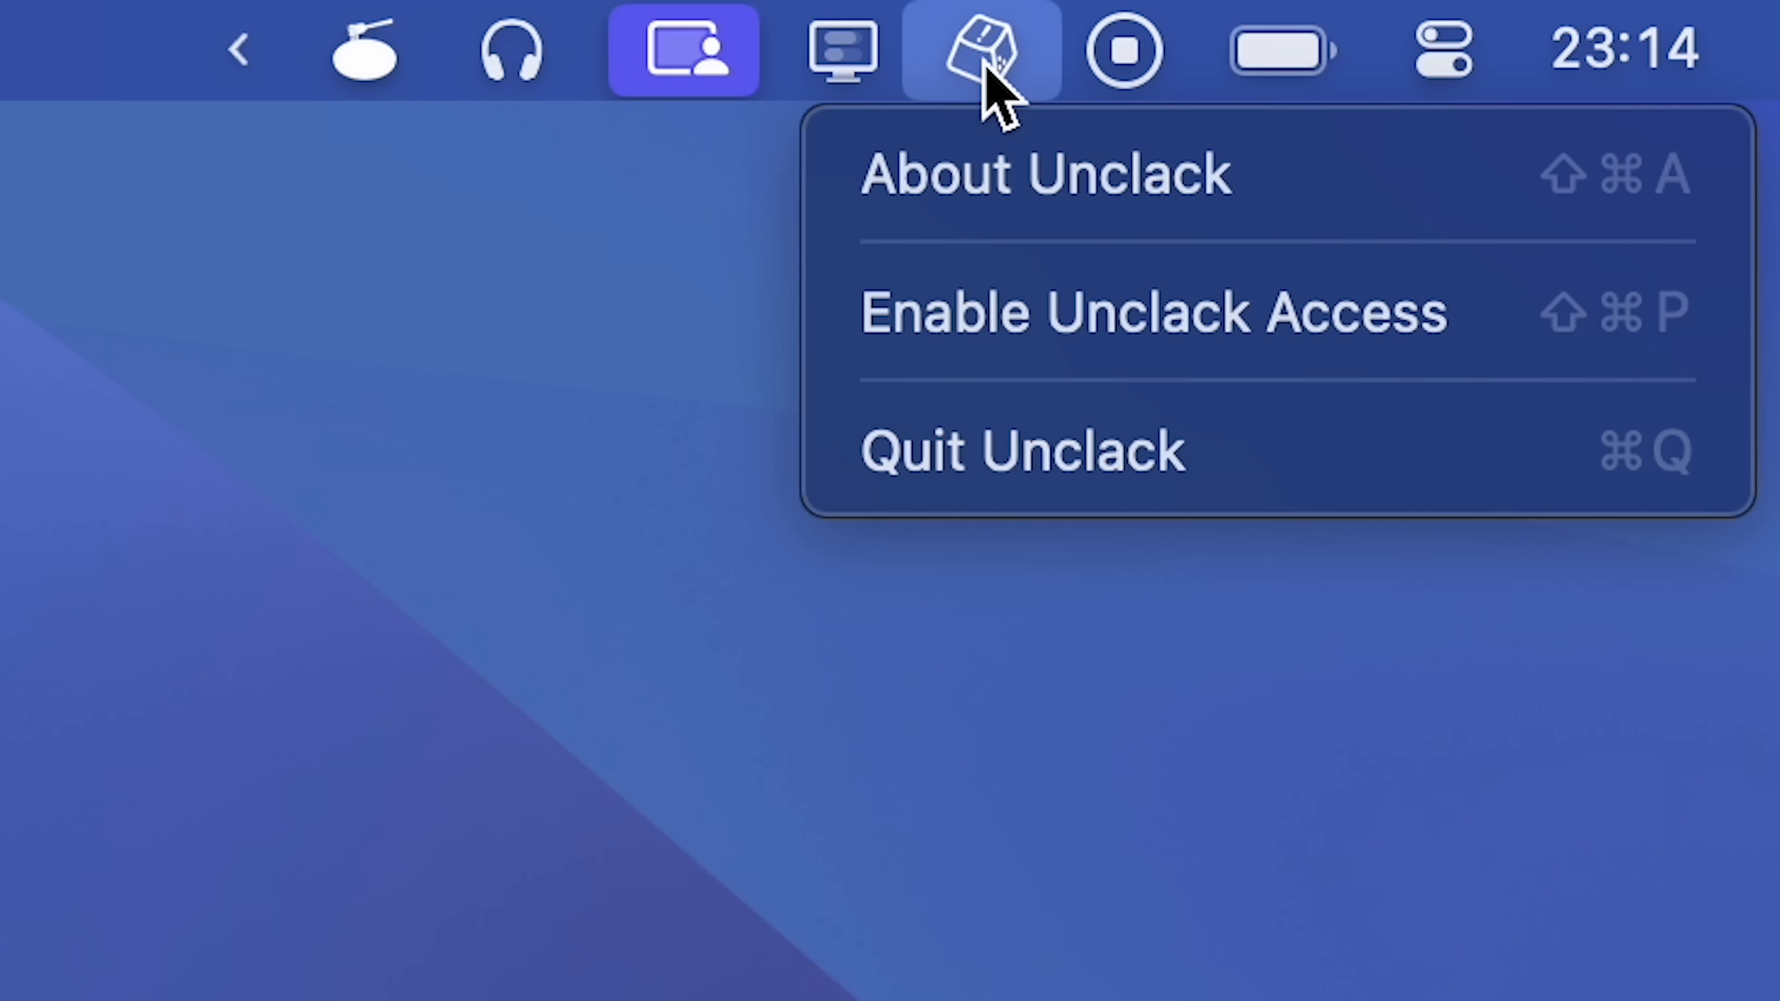
click(981, 49)
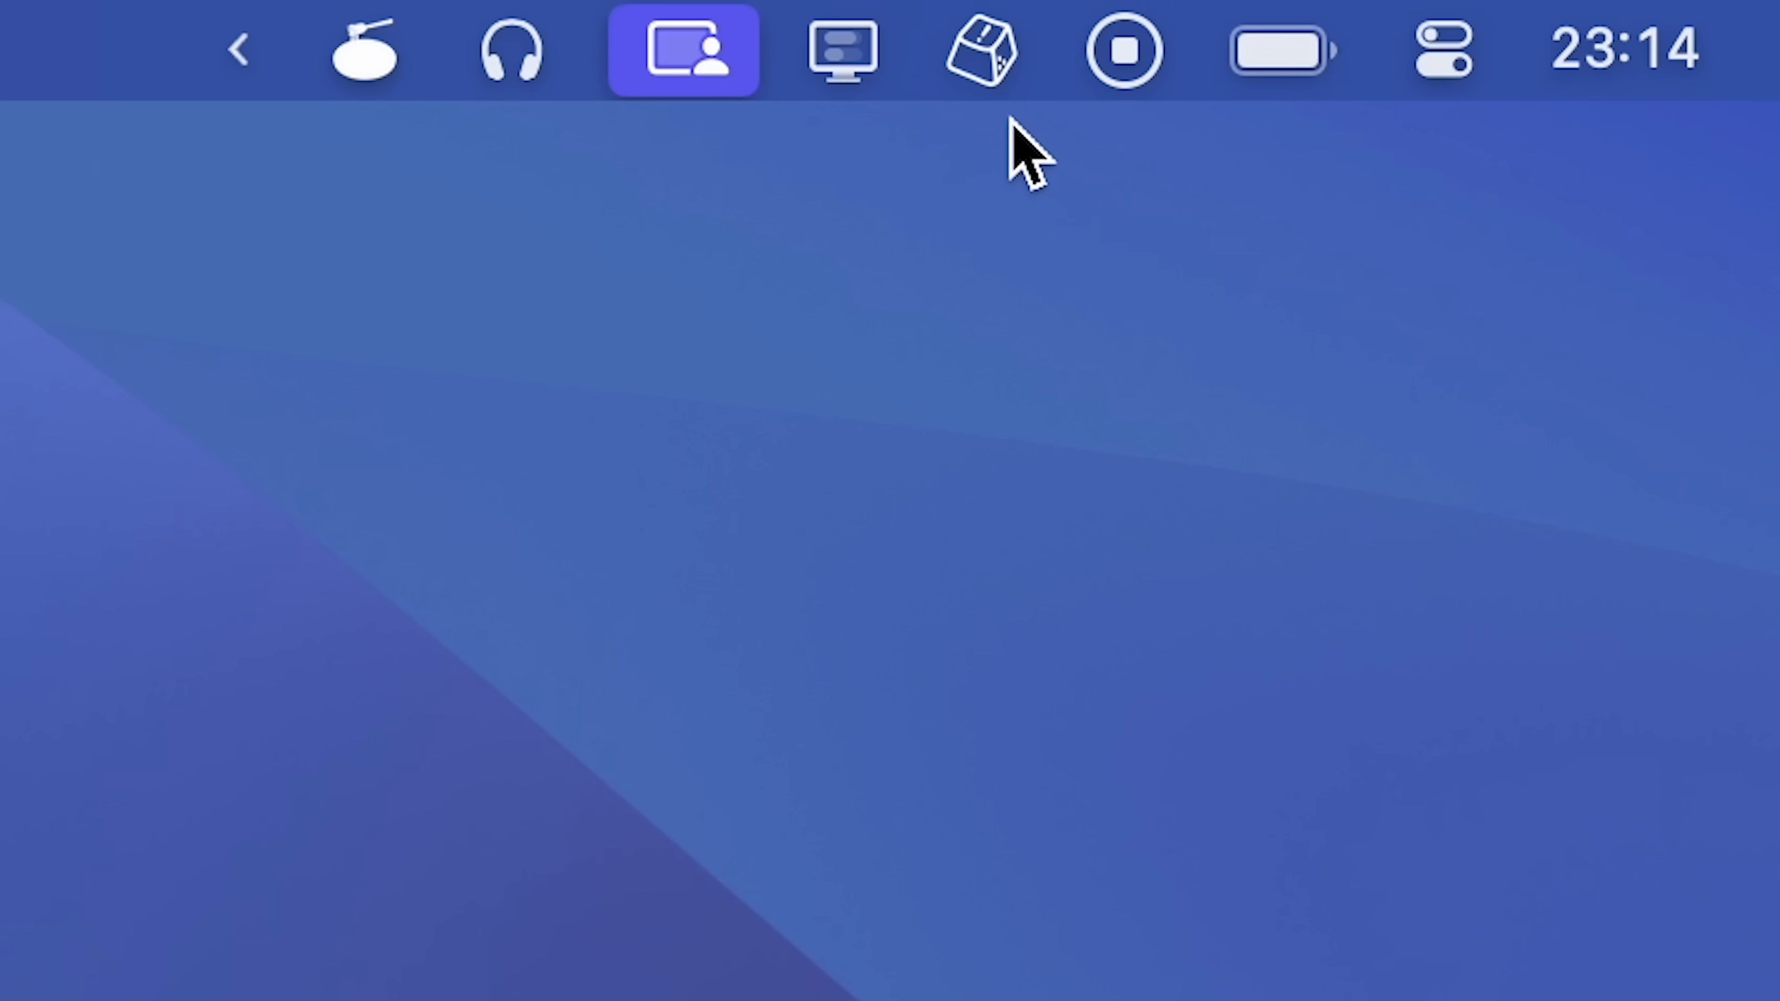